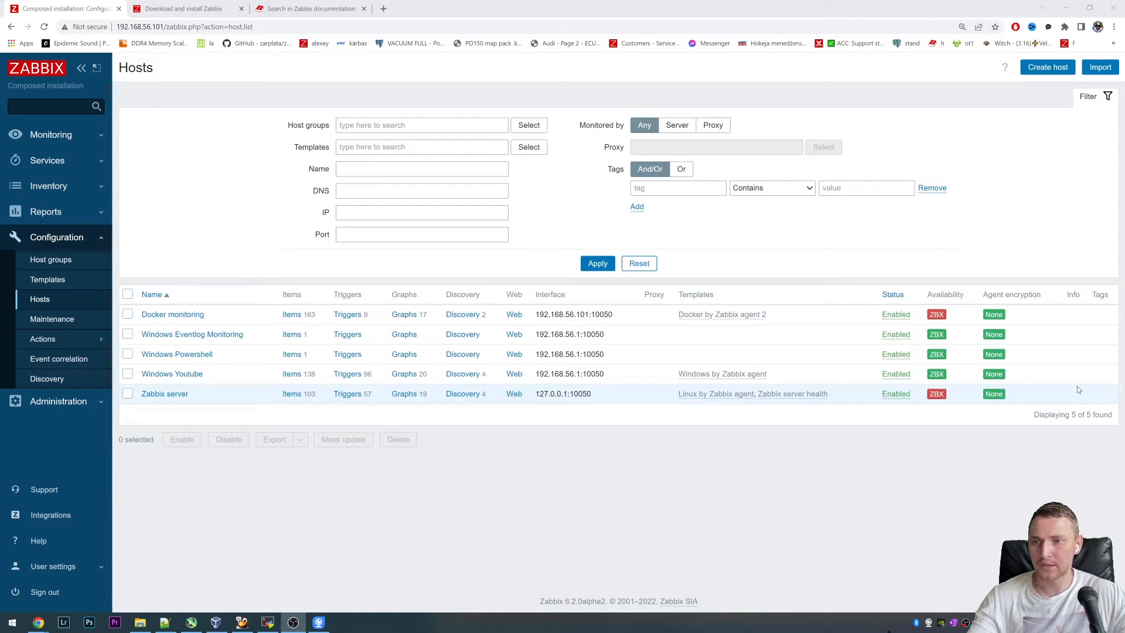
mouse_move(951, 342)
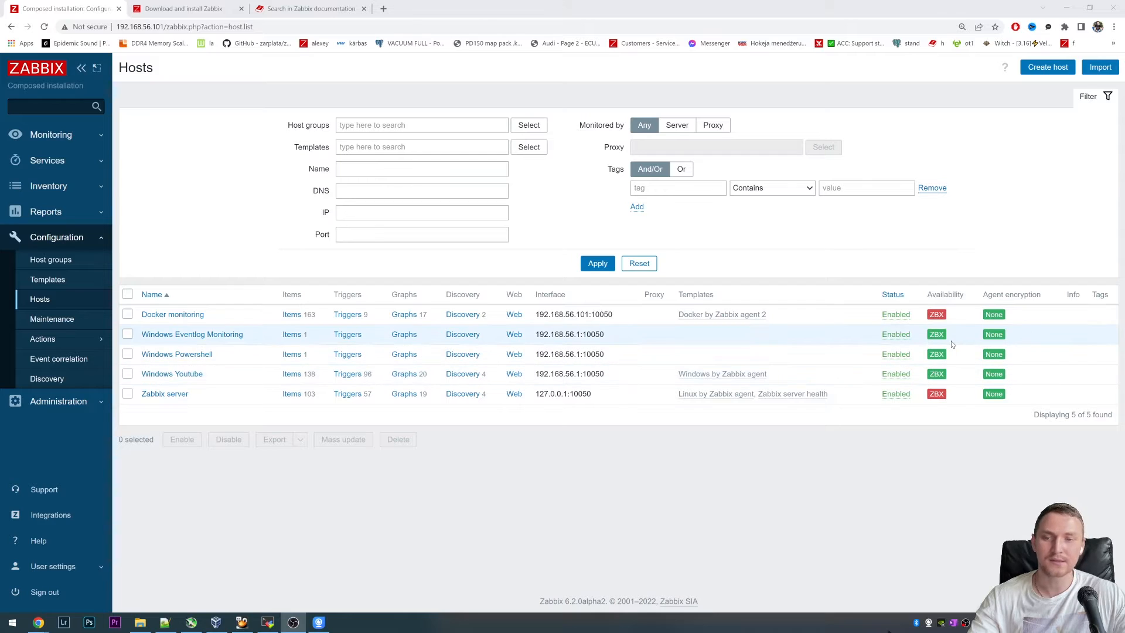
mouse_move(653, 330)
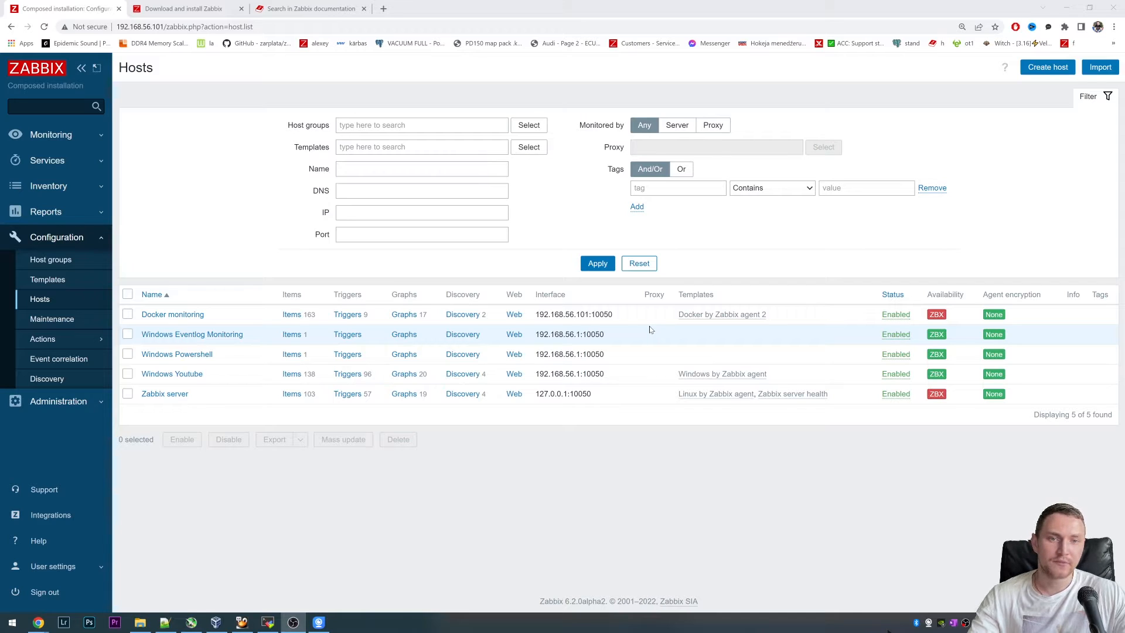
mouse_move(547, 305)
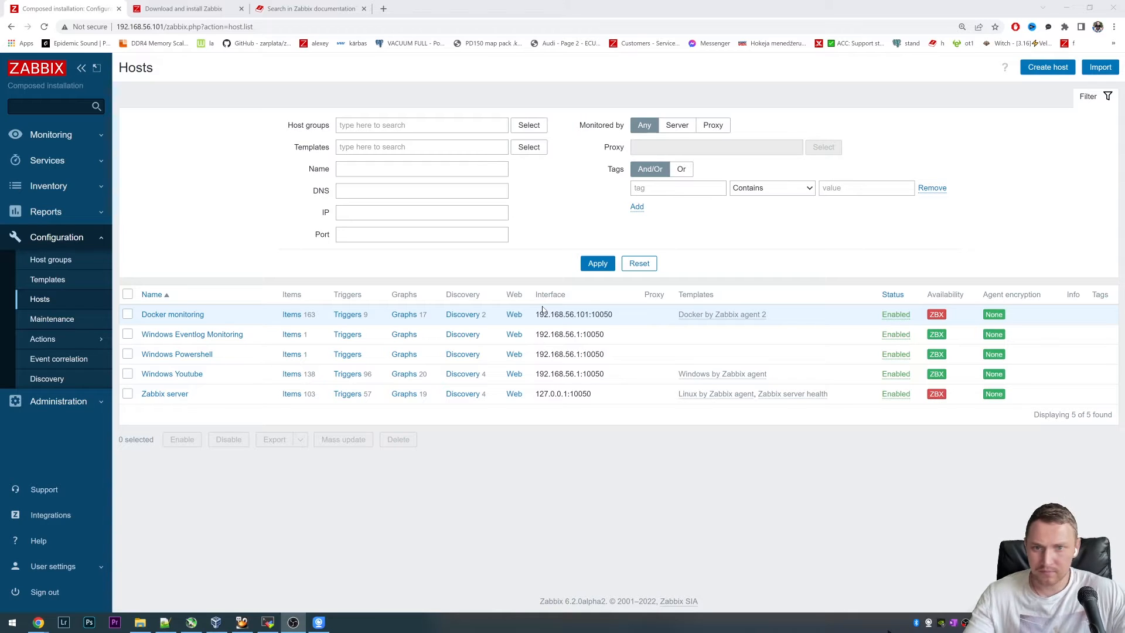
mouse_move(391, 289)
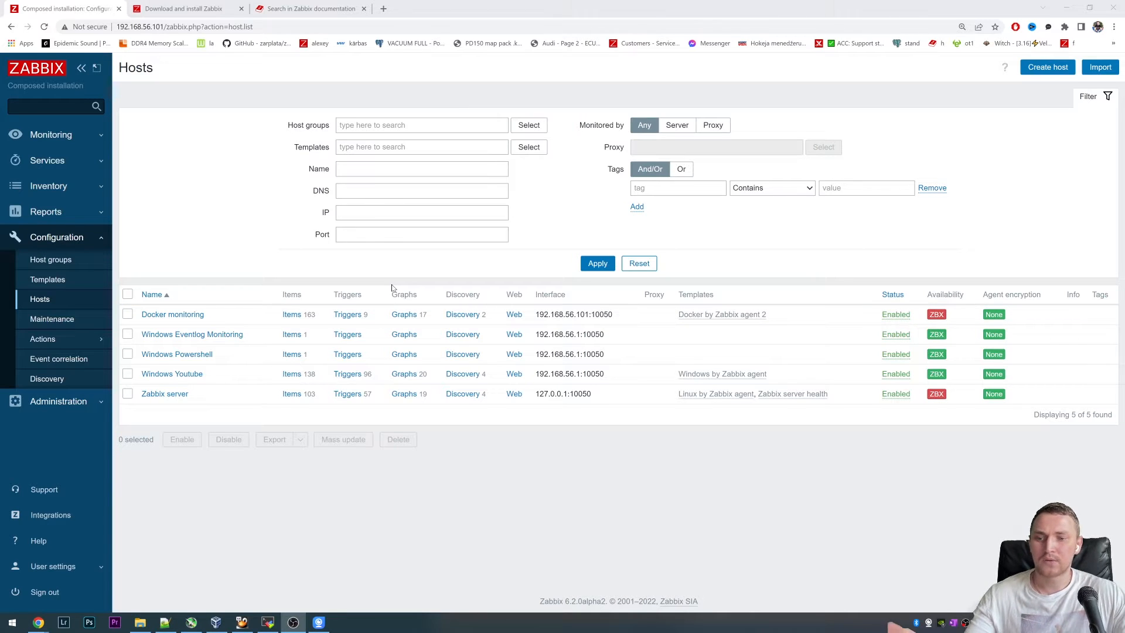
mouse_move(286, 236)
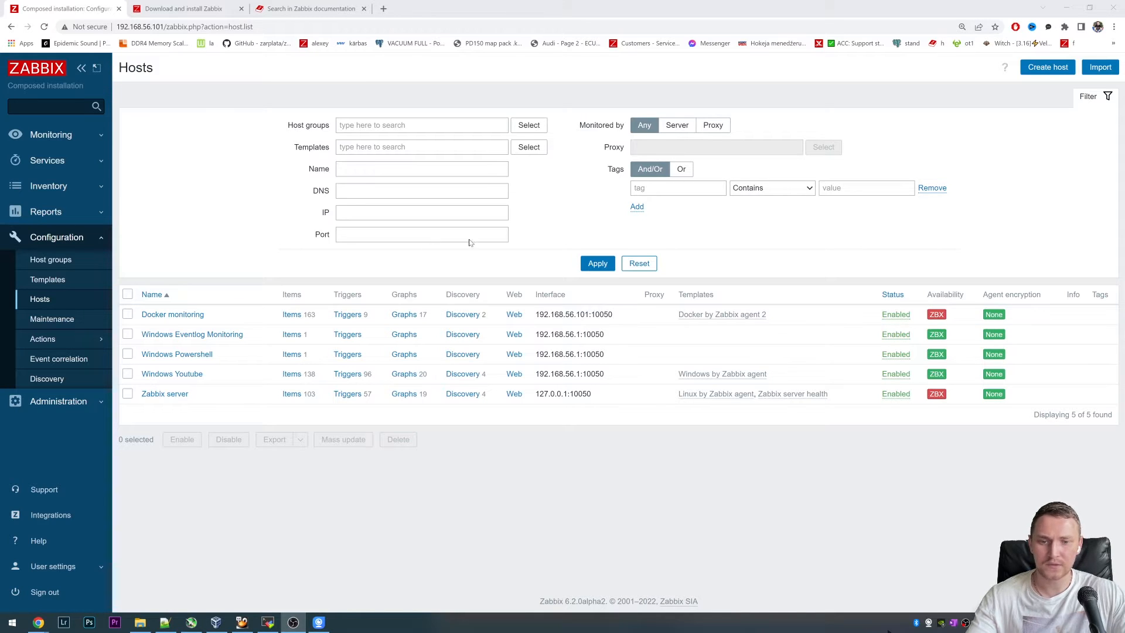
mouse_move(604, 513)
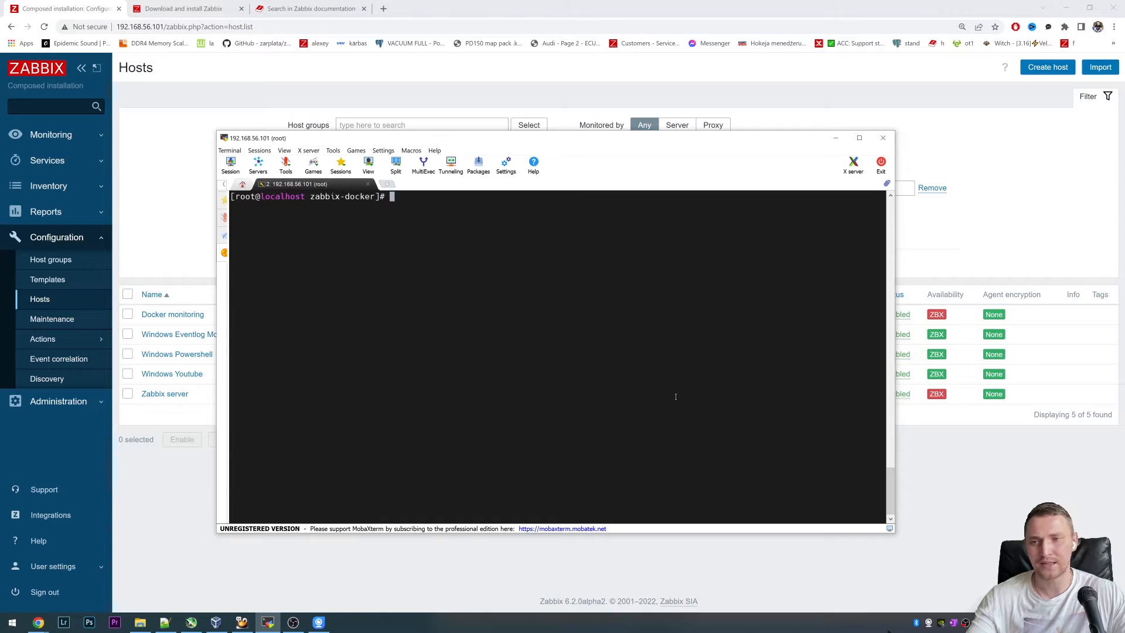
mouse_move(656, 367)
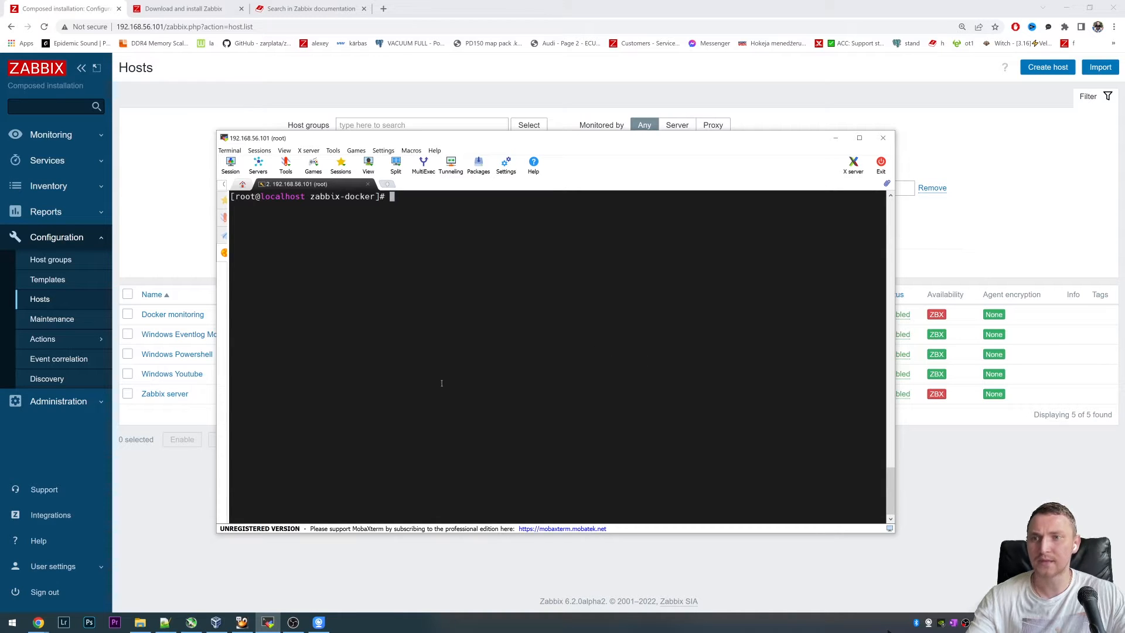
mouse_move(288, 365)
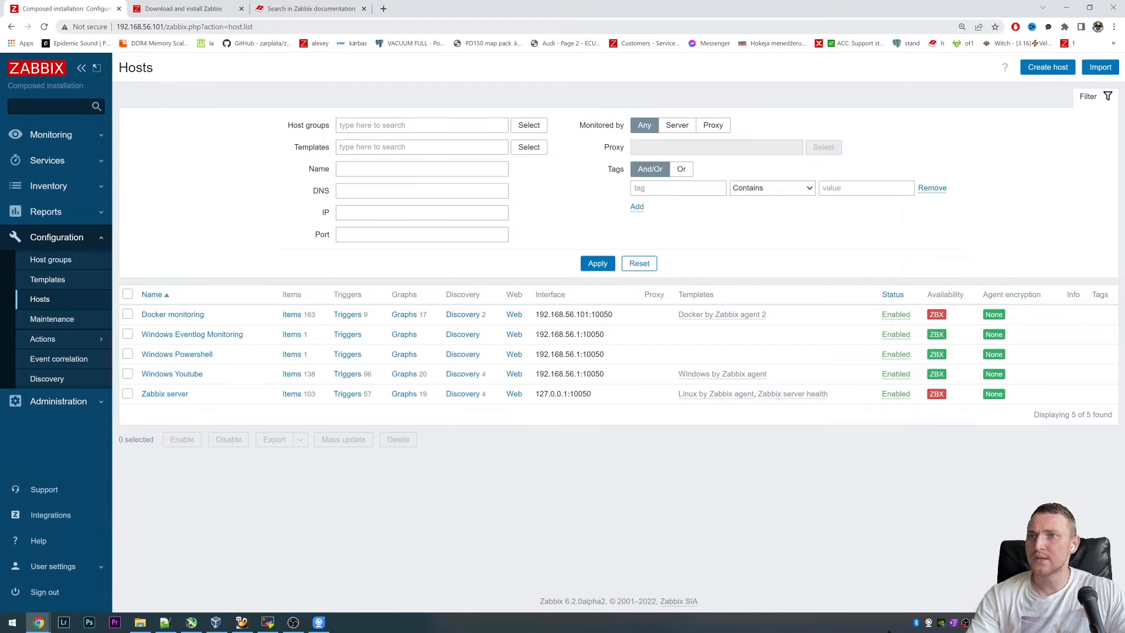
Step: Bring up the Zabbix download page, briefly checking the hosts list in between
click(187, 9)
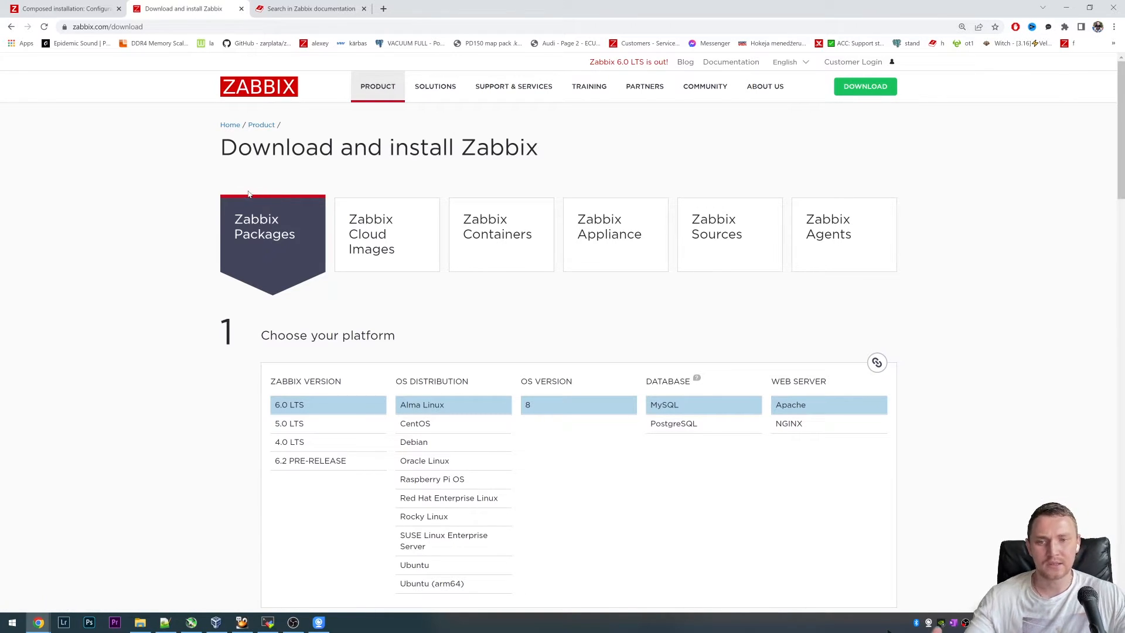
scroll(down, 3)
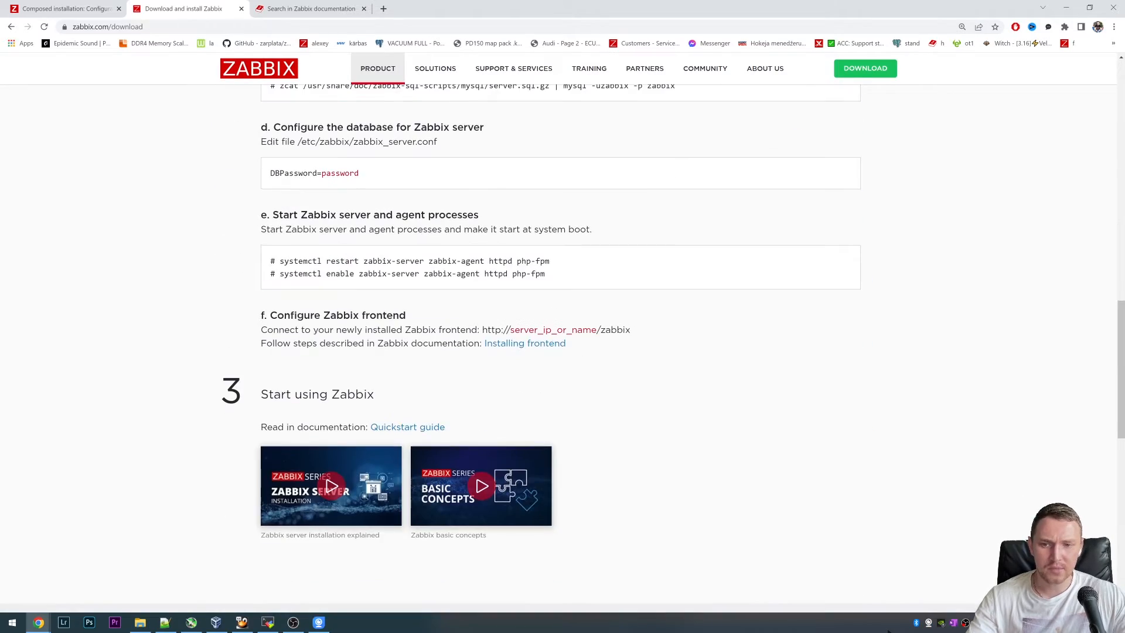
scroll(up, 3)
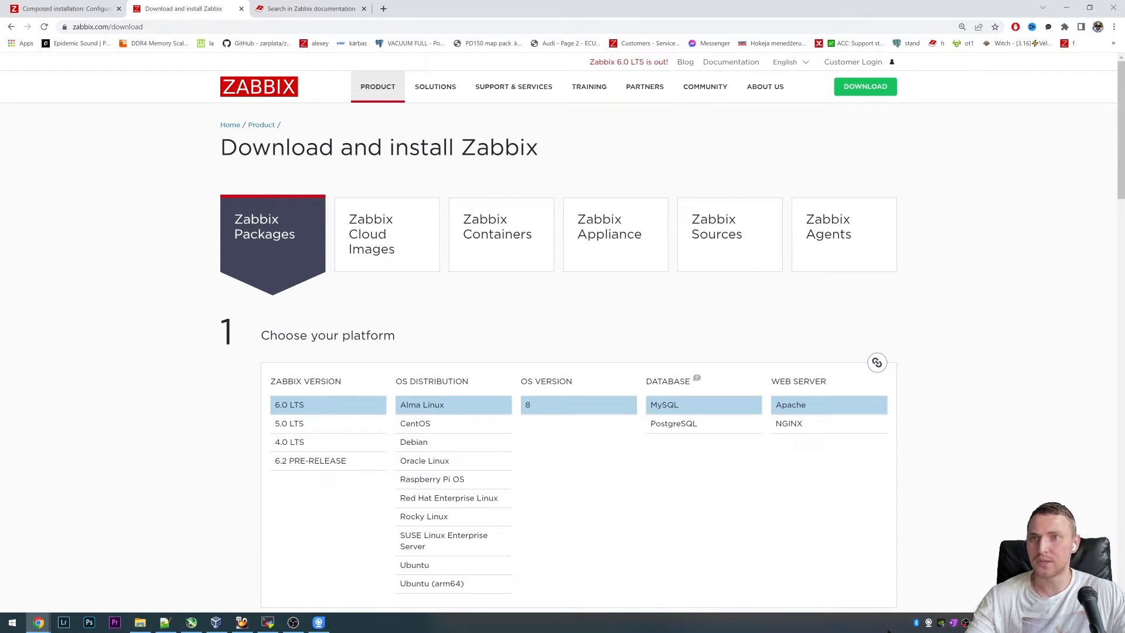
click(64, 8)
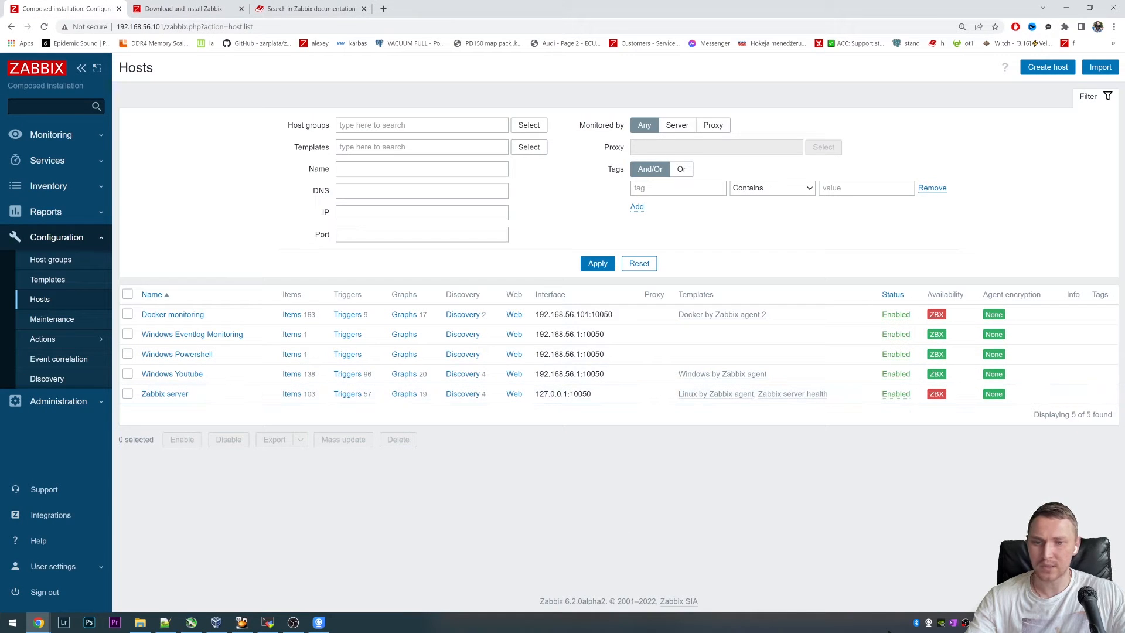
click(181, 9)
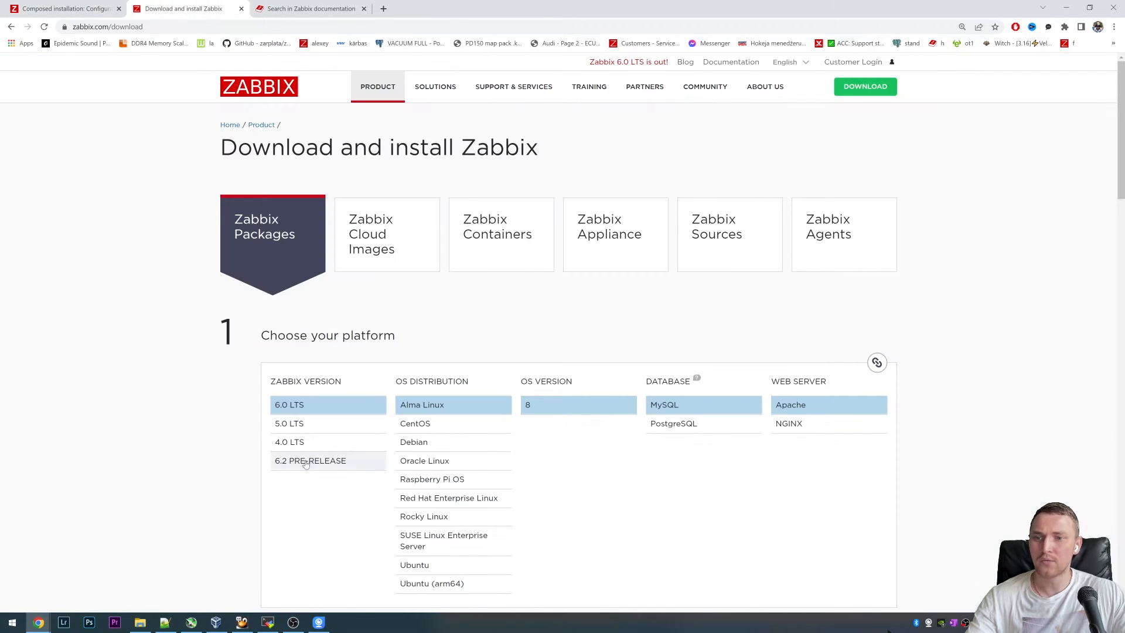
Step: Target Zabbix 6.2 pre-release on Oracle Linux 8 and scroll to the repository install commands
click(309, 460)
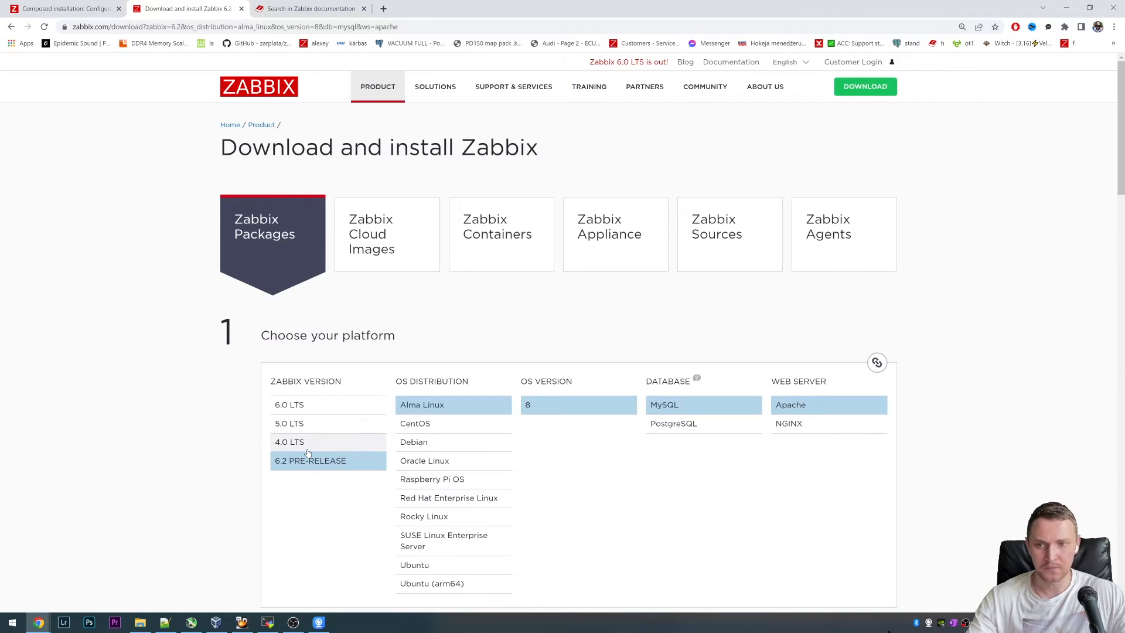
mouse_move(307, 426)
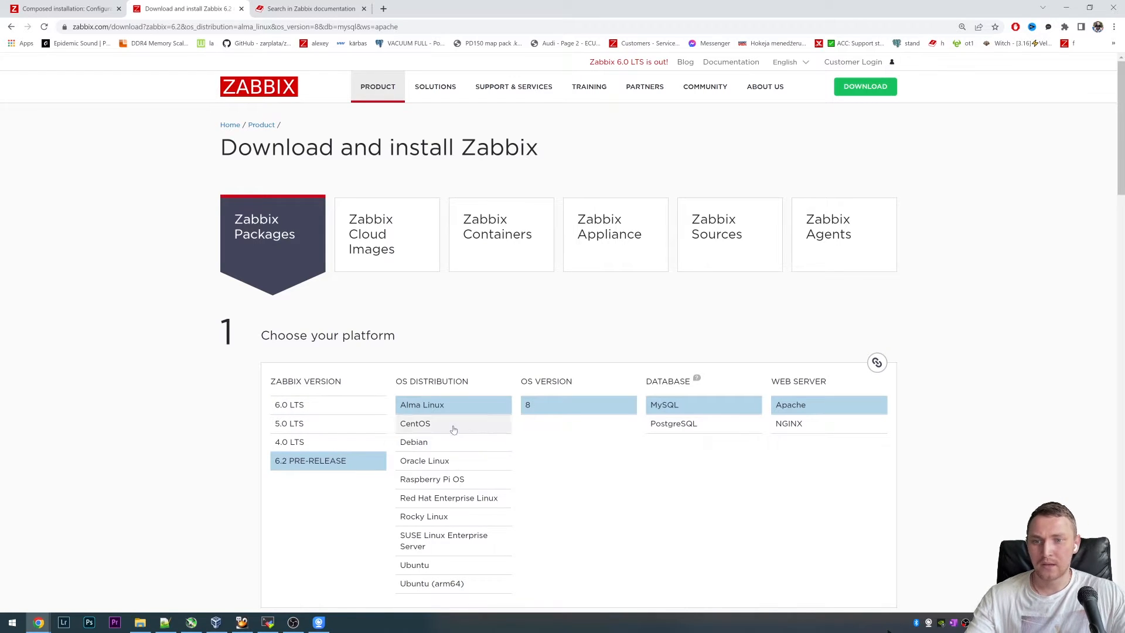
scroll(down, 3)
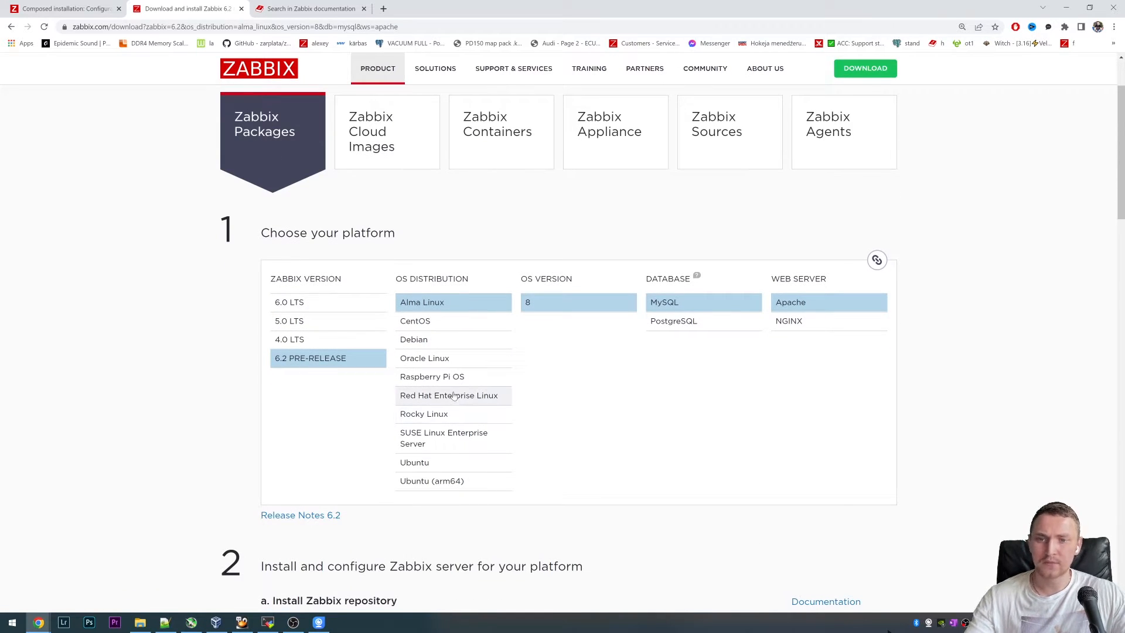
mouse_move(452, 396)
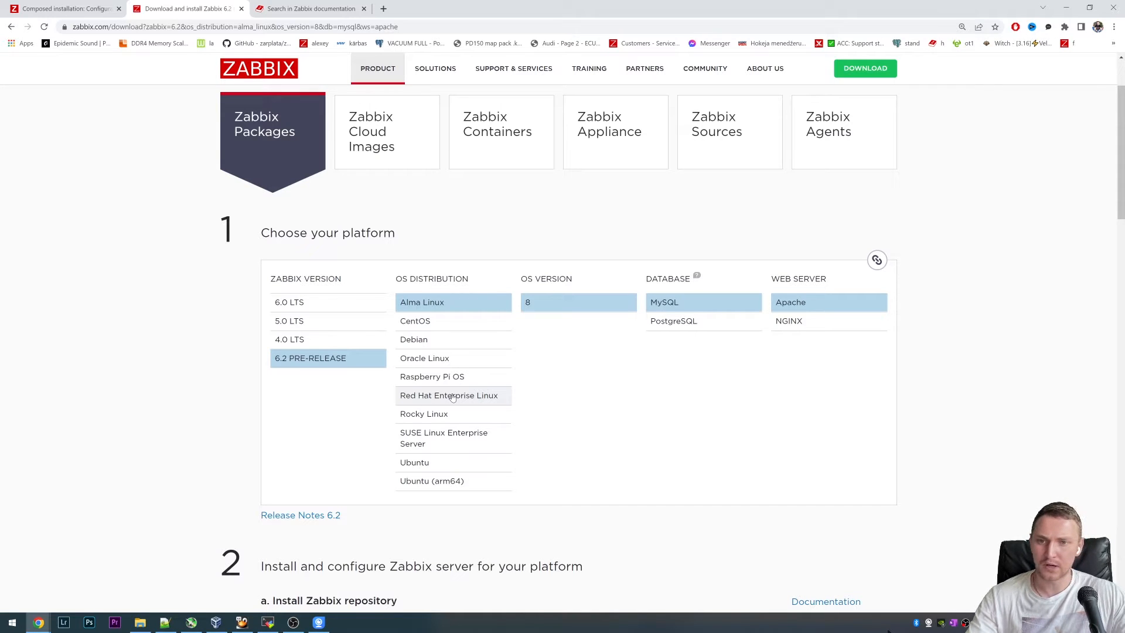
mouse_move(452, 278)
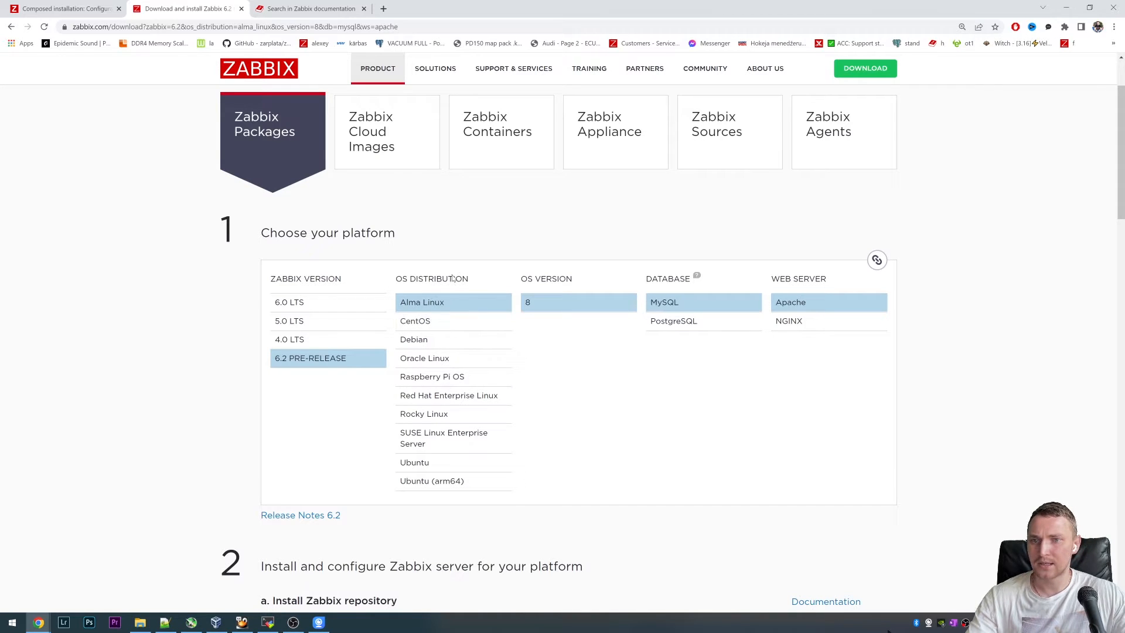
click(424, 358)
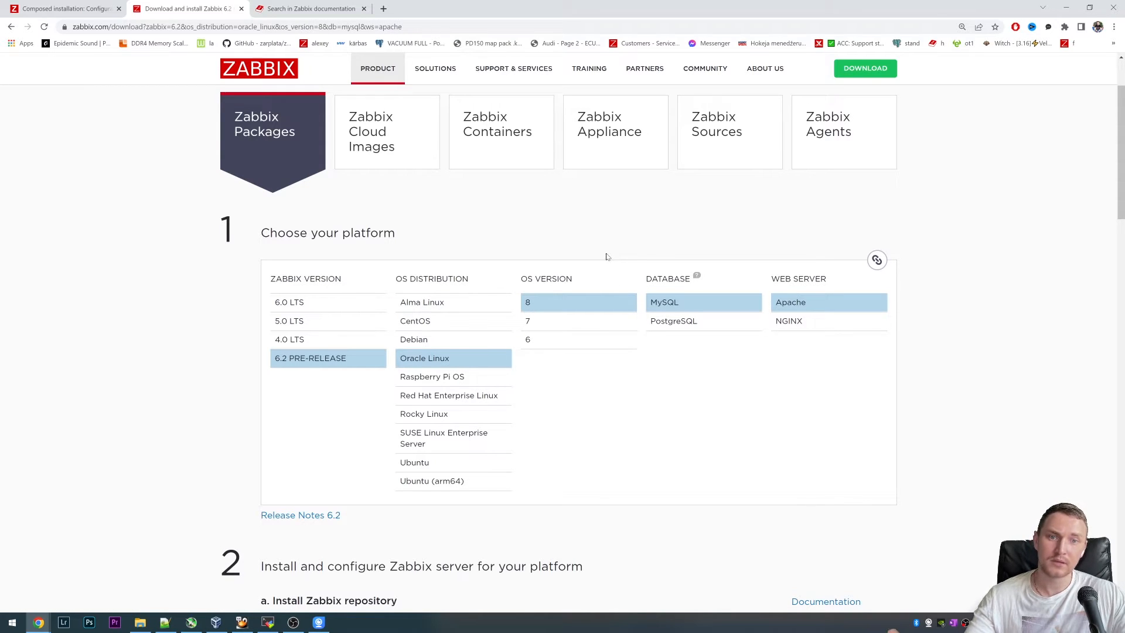
mouse_move(693, 365)
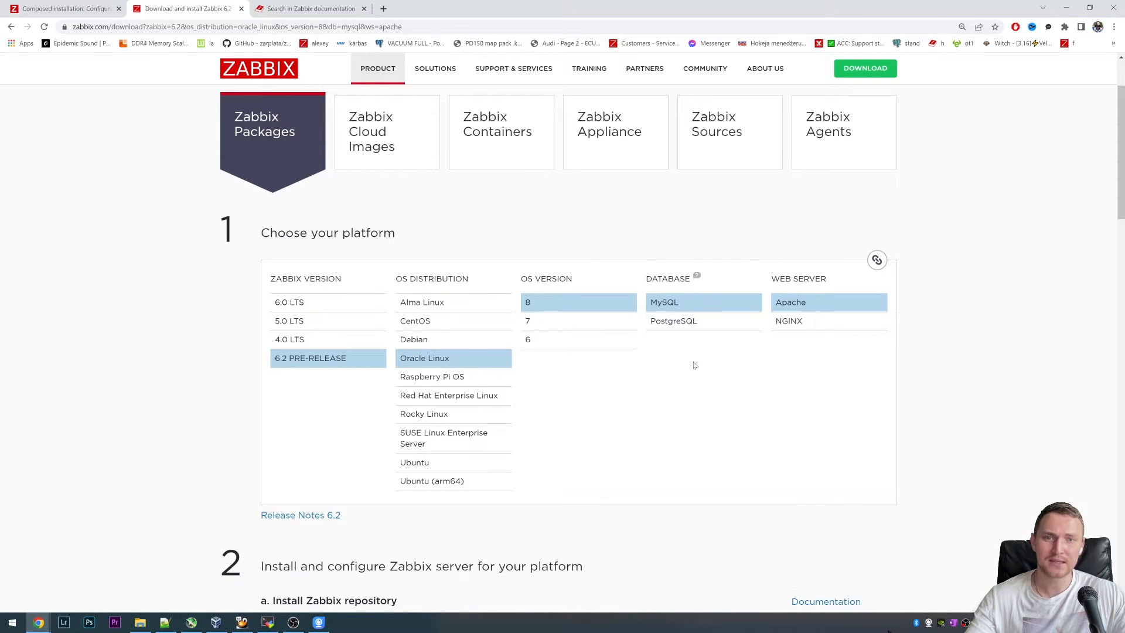
mouse_move(650, 275)
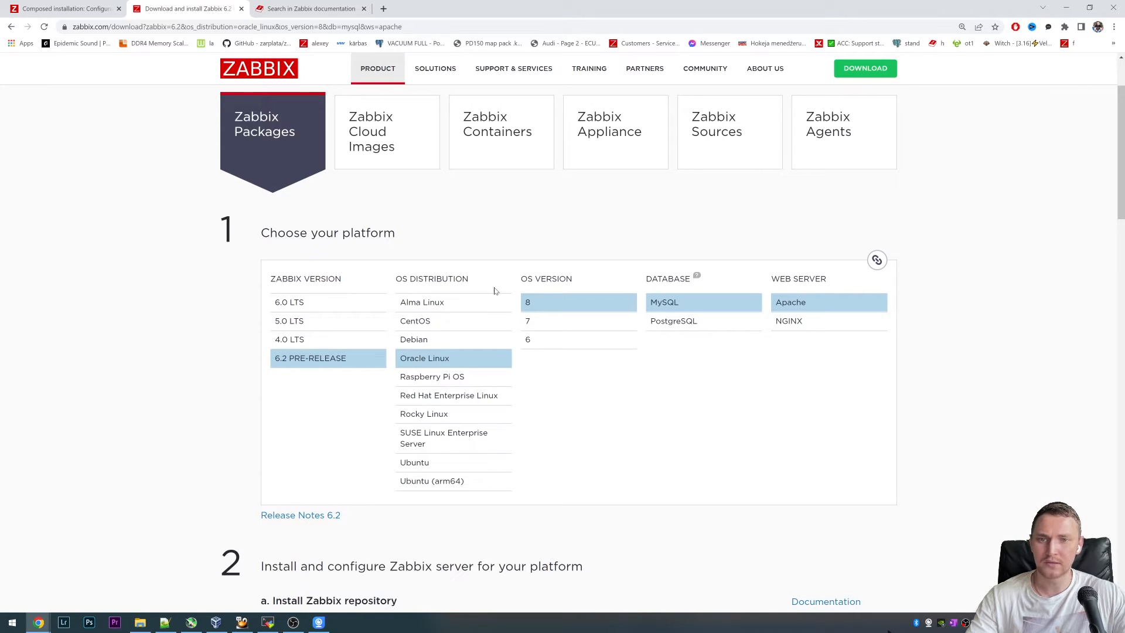
scroll(down, 3)
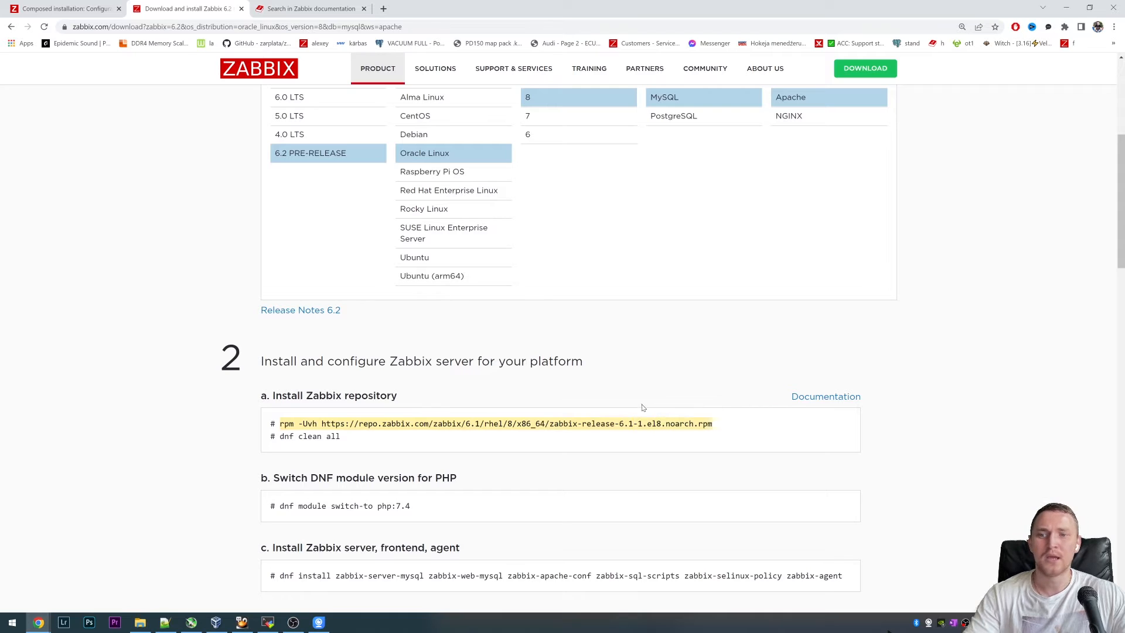
Step: On the server, install the zabbix-release repo, then run dnf clean all and yum makecache
click(994, 27)
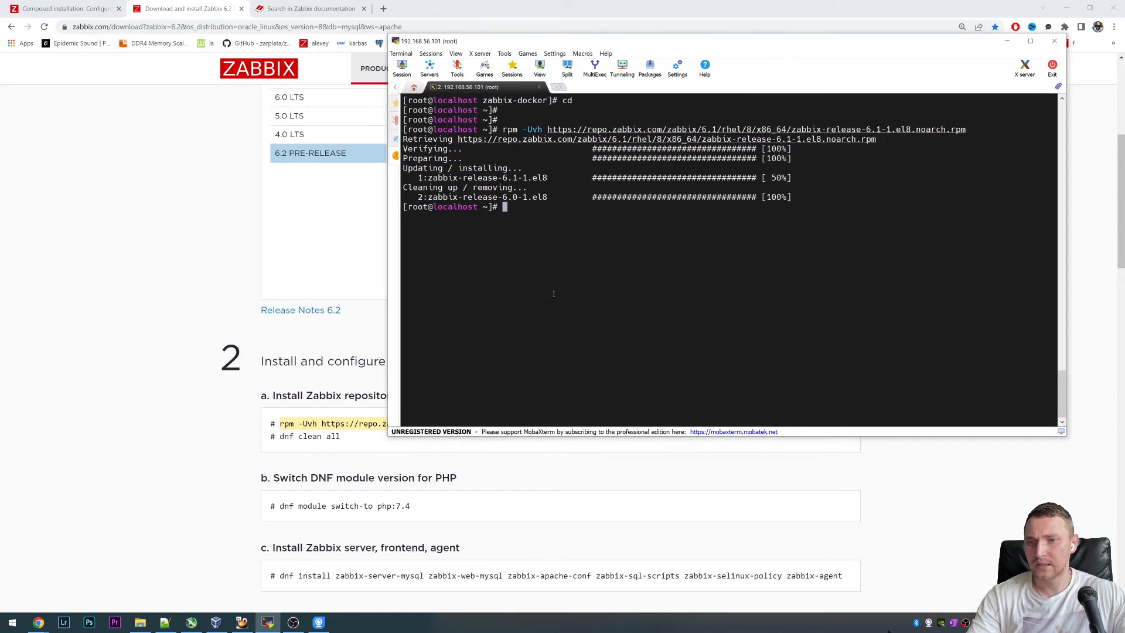
text(dng clean all)
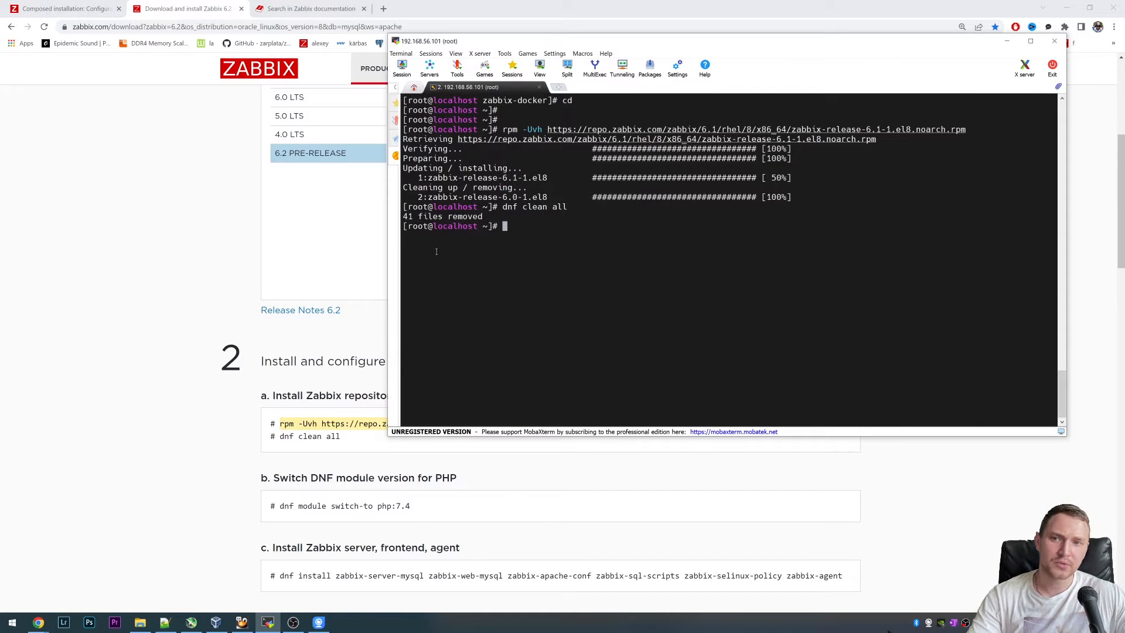
text(yum makecache)
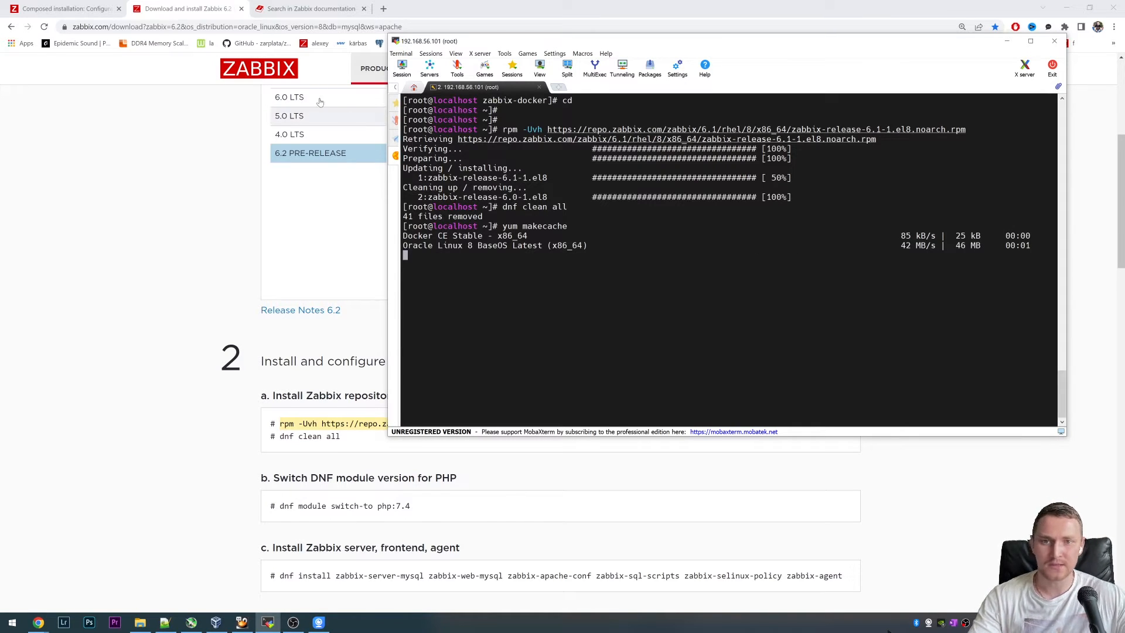
mouse_move(21, 42)
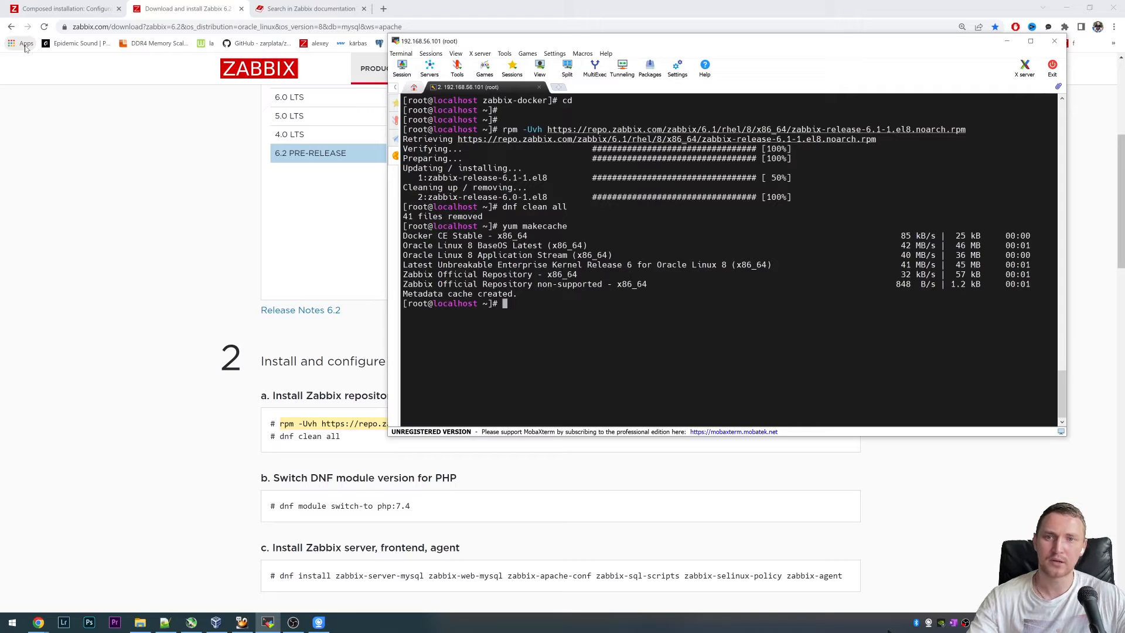
Step: Clear the terminal and run yum search zabbix-proxy to list MySQL, PostgreSQL and SQLite3 packages
text(clear)
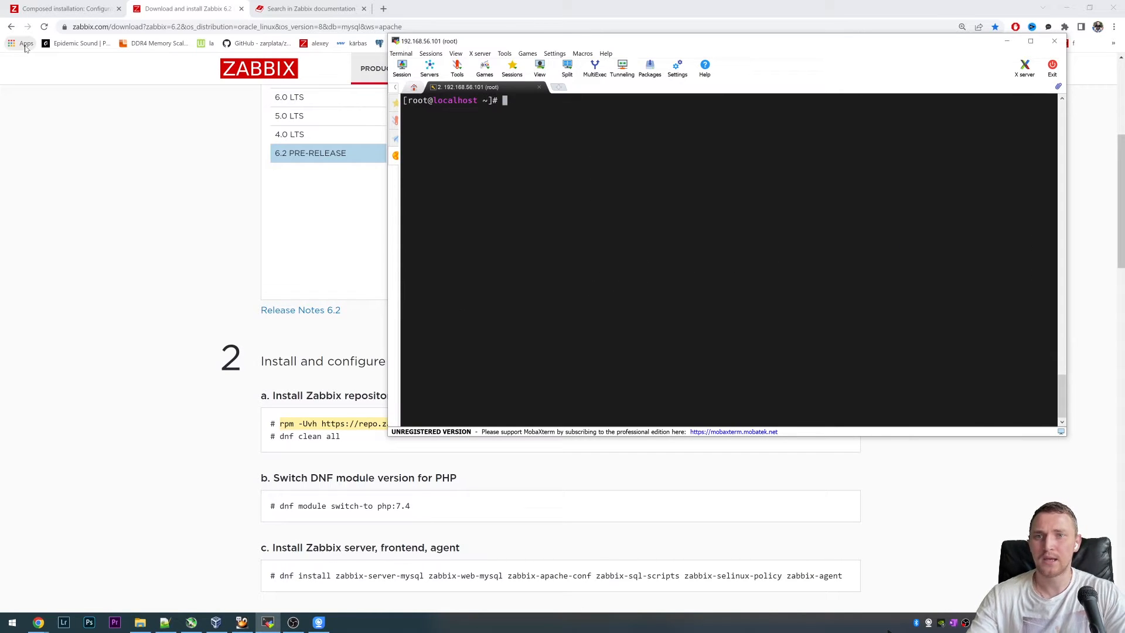
text(yum search zabbix-proxy)
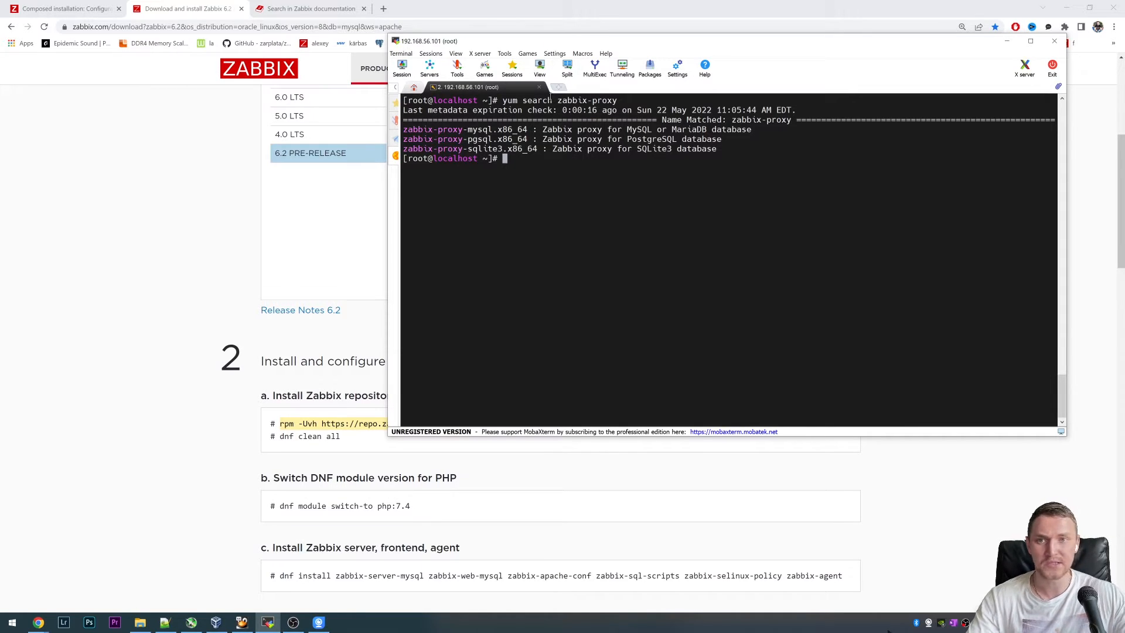
scroll(down, 3)
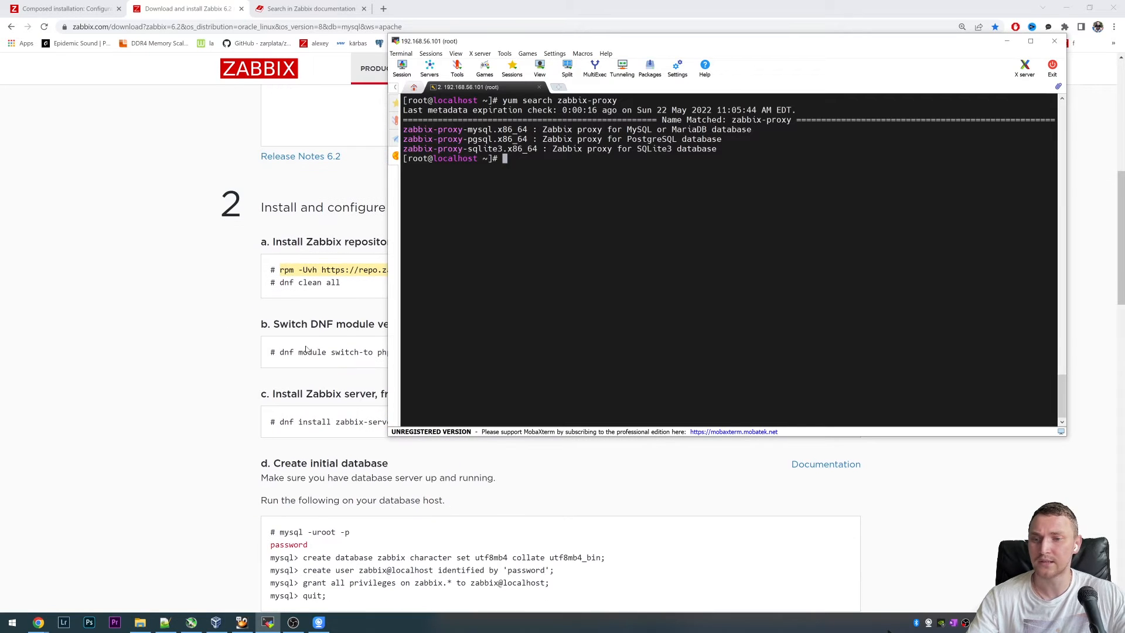
scroll(down, 3)
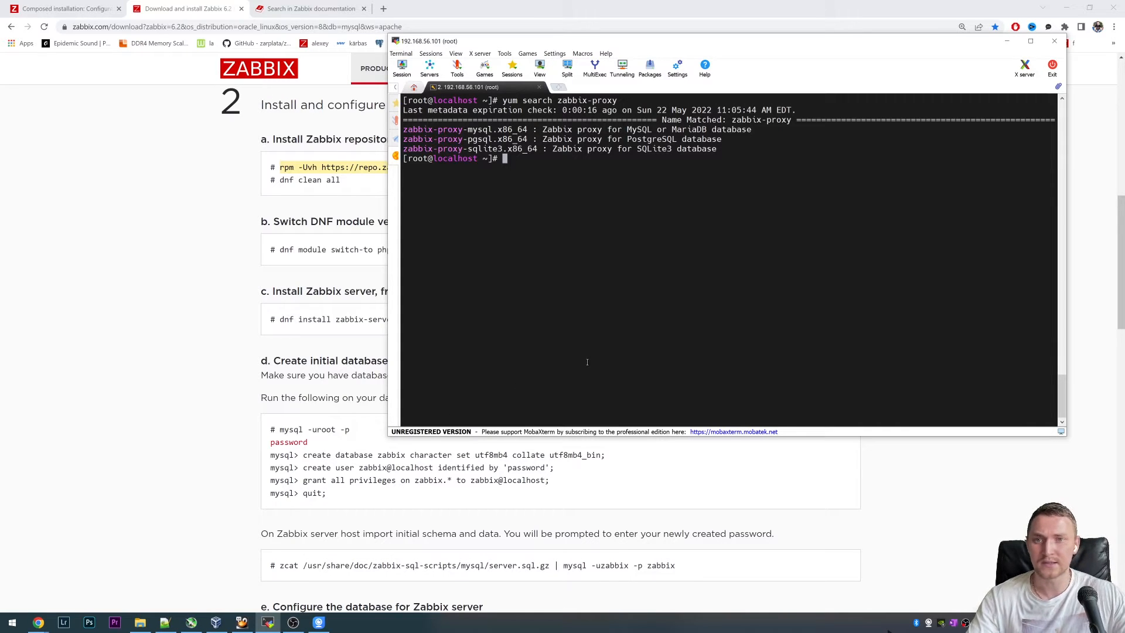
mouse_move(582, 366)
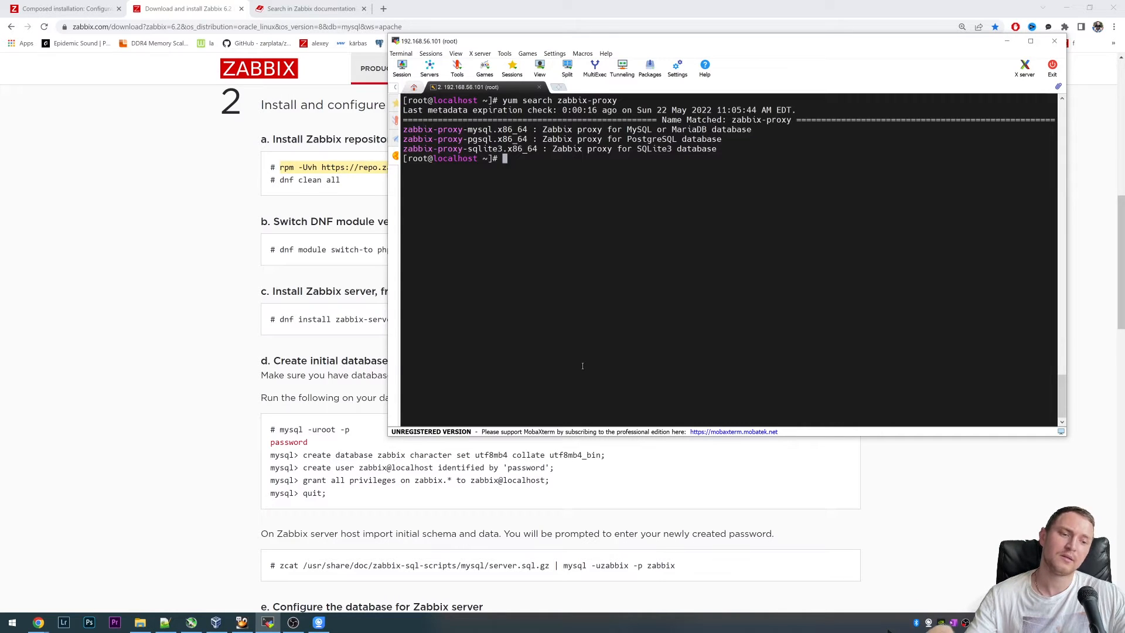
mouse_move(578, 365)
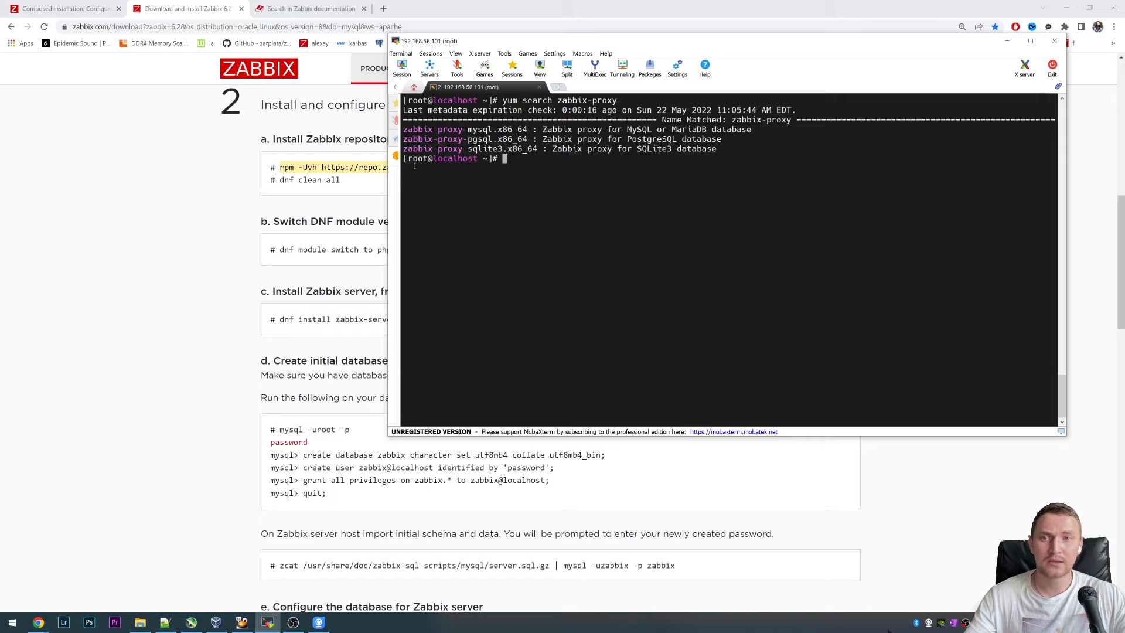
mouse_move(395, 138)
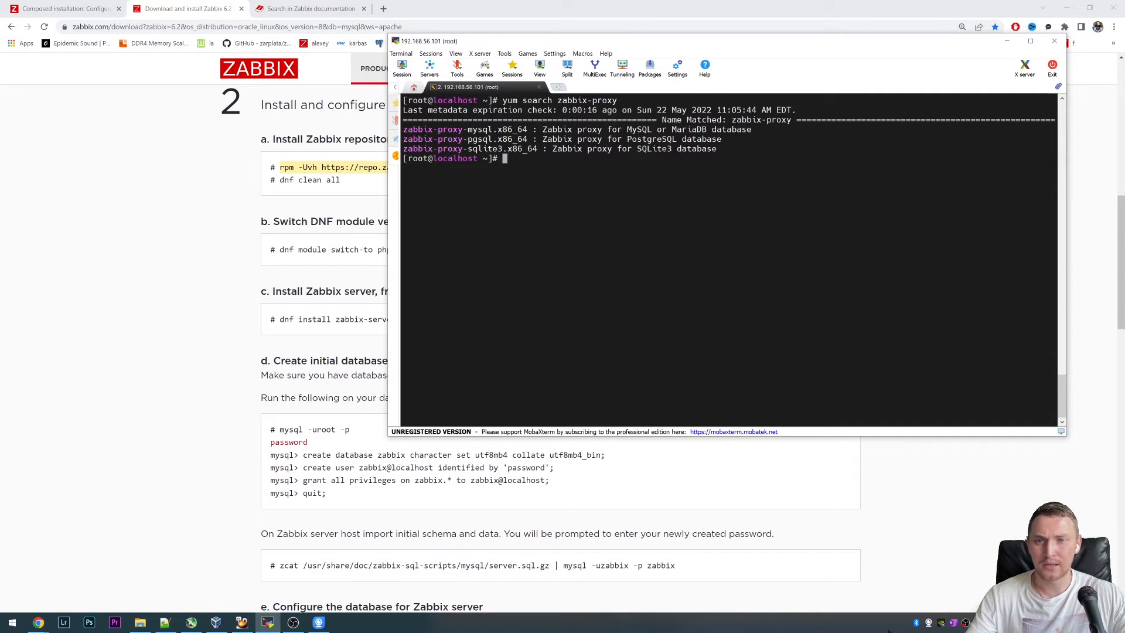
text(yum)
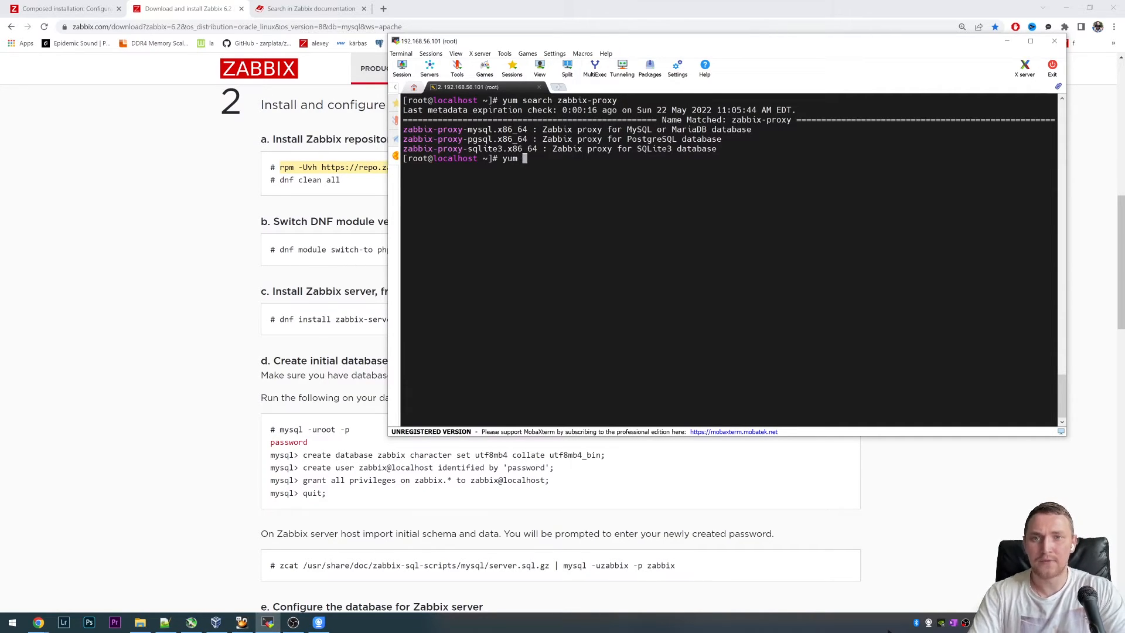
Step: Run yum install zabbix-proxy-sqlite3 and confirm to install the proxy
text(zabb)
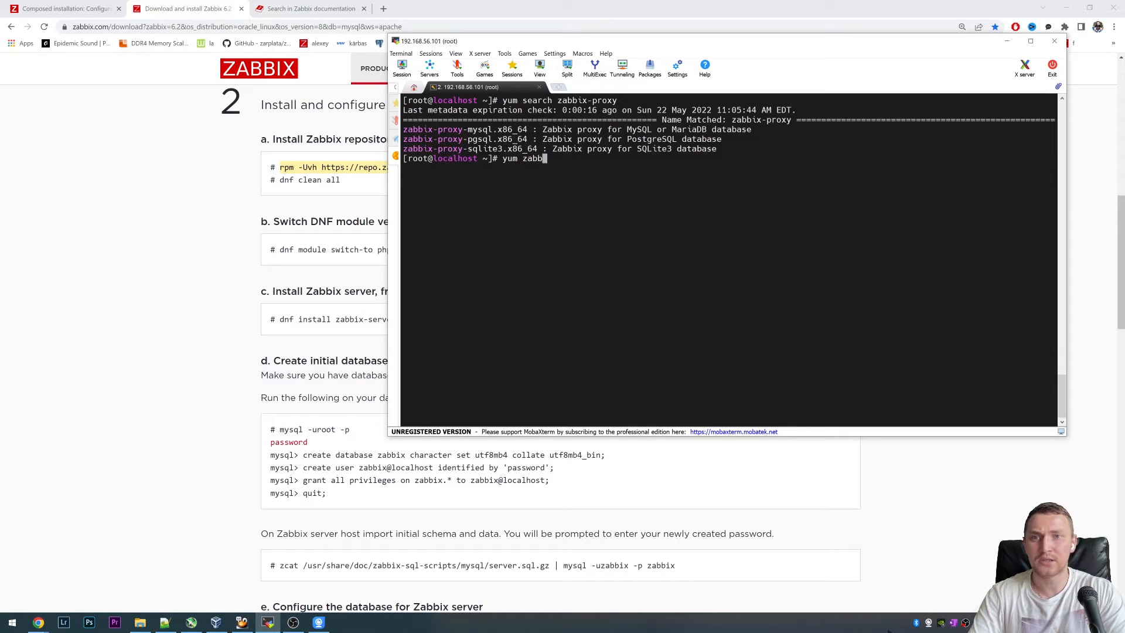
text(install)
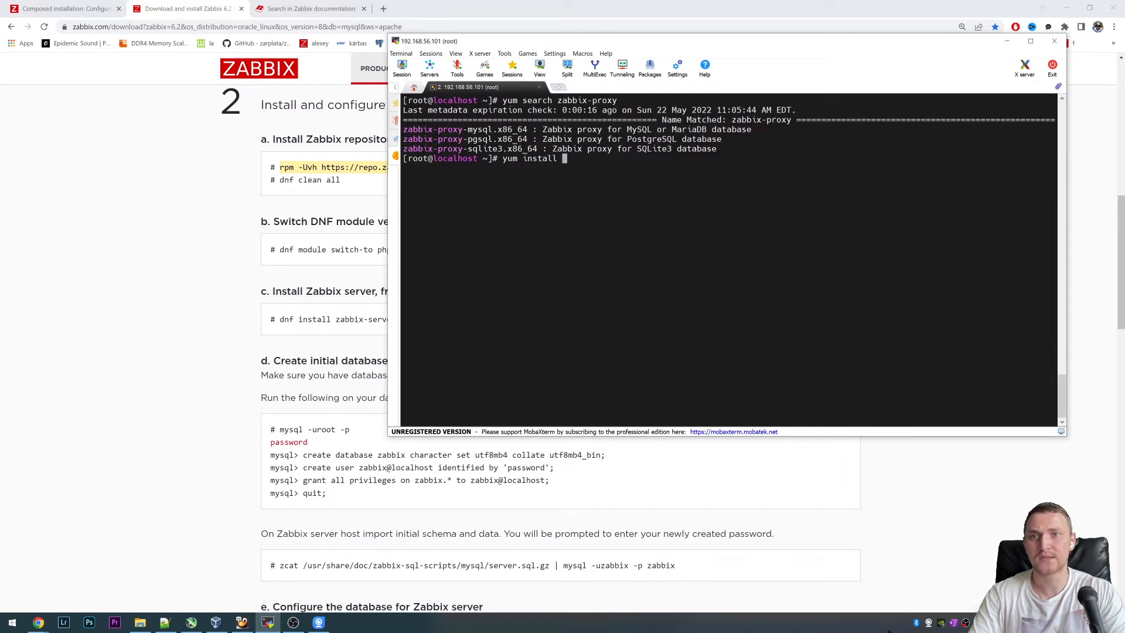
text(zabbix-proxy)
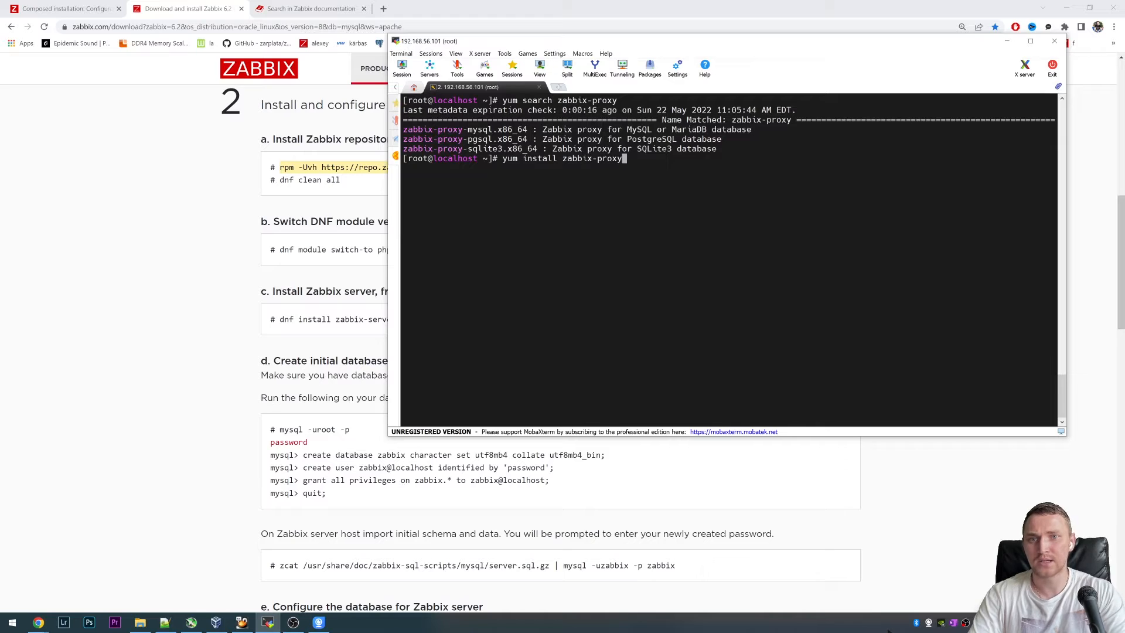
text(-sqlite3)
text(y)
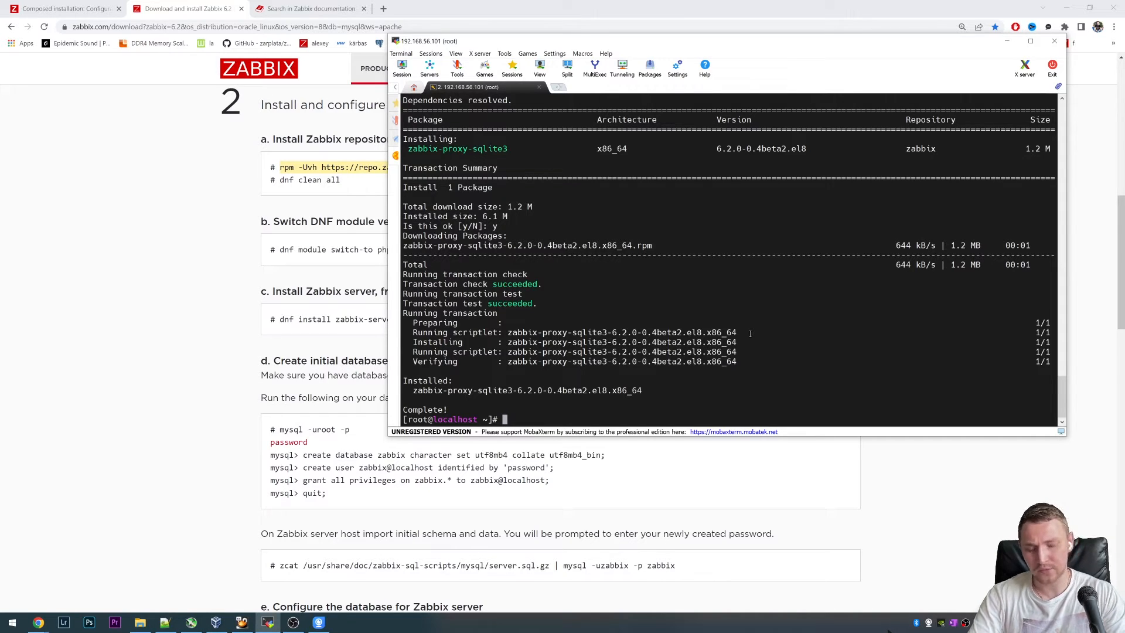
Step: Edit /etc/zabbix/zabbix_proxy.conf in vi
text(v)
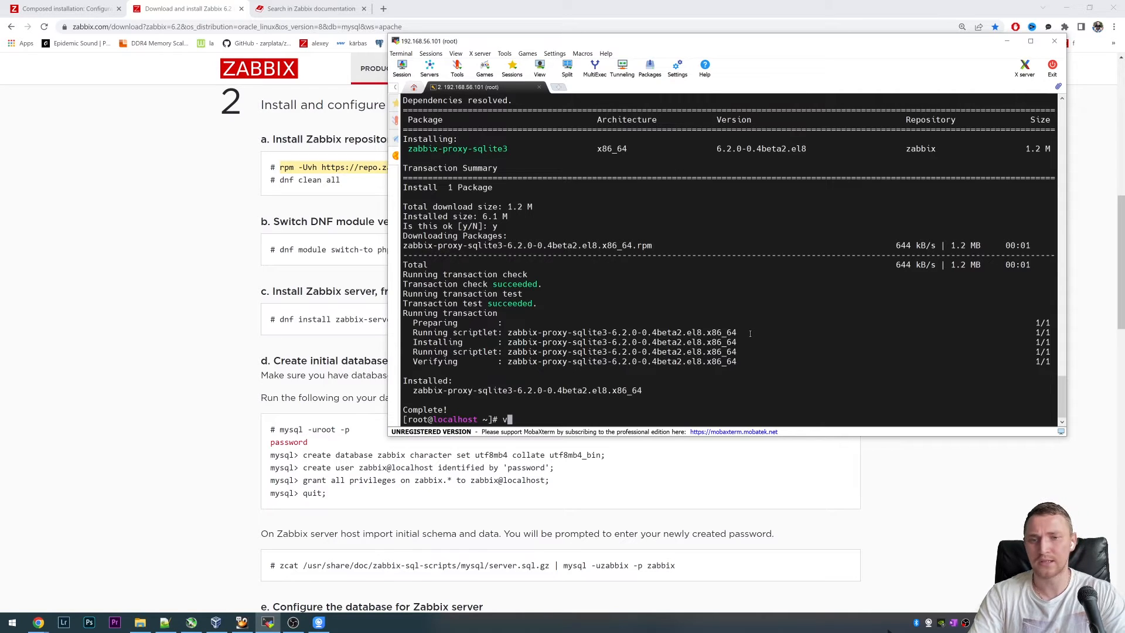
text(i /etc/zabbix/zabbix_server.conf)
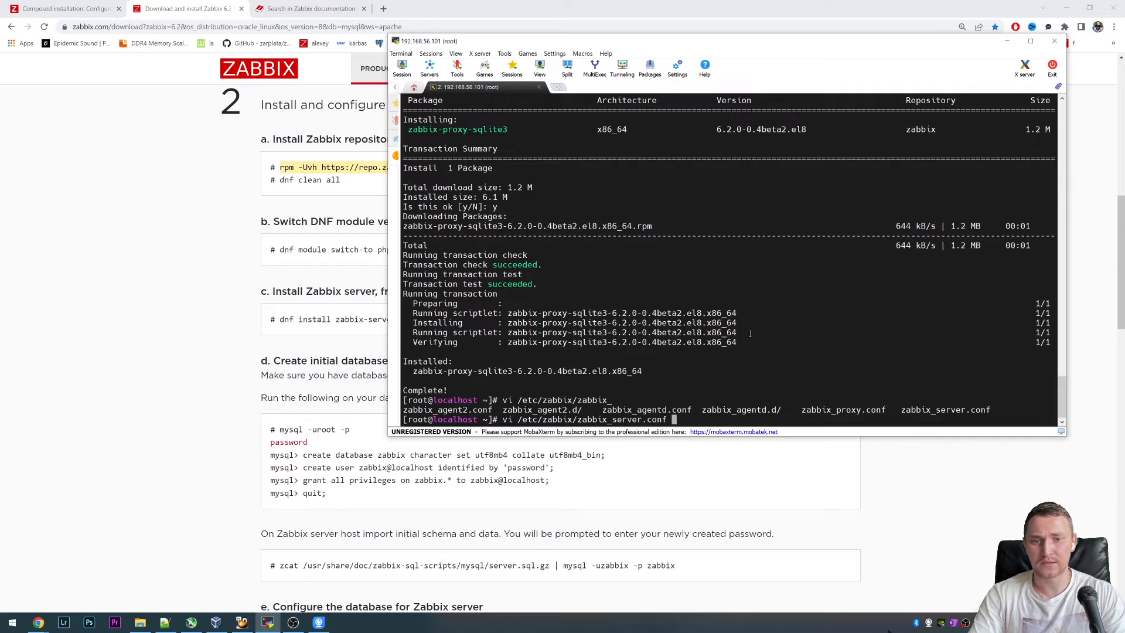
text(zabbix_proxy.conf)
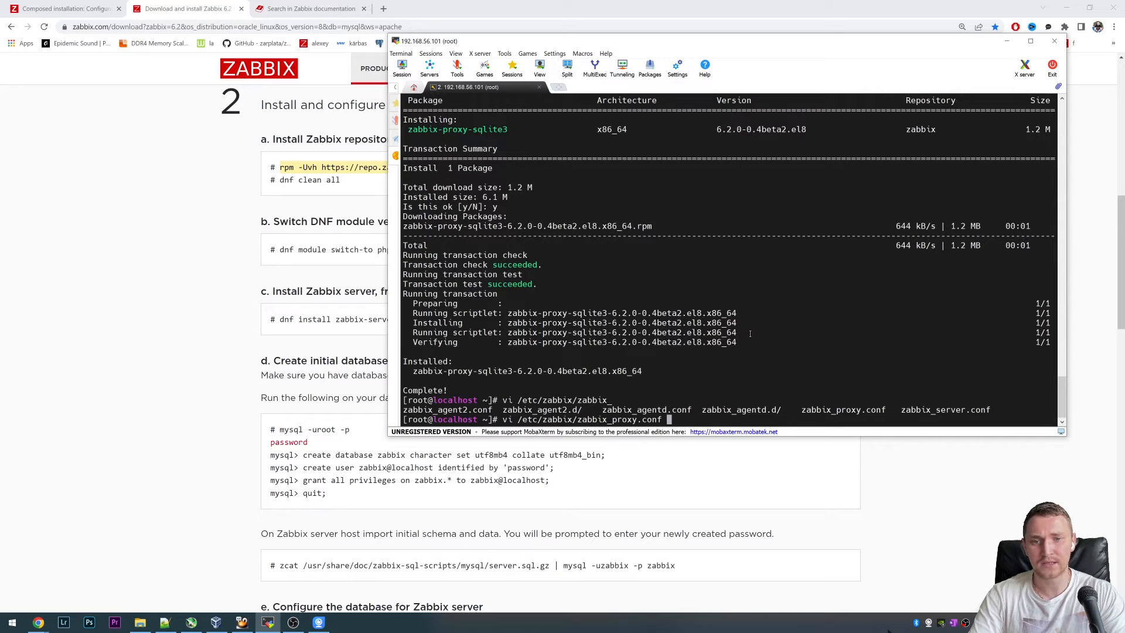
key(Enter)
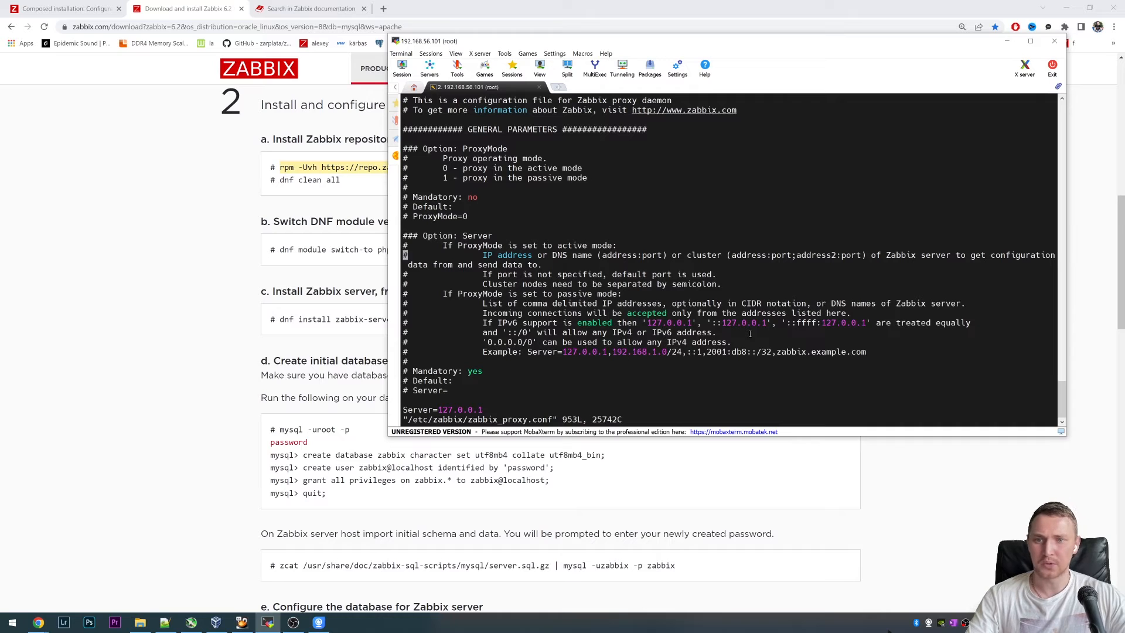
Step: Scroll to ListenPort and add ListenPort=10061 followed by a blank line
scroll(down, 3)
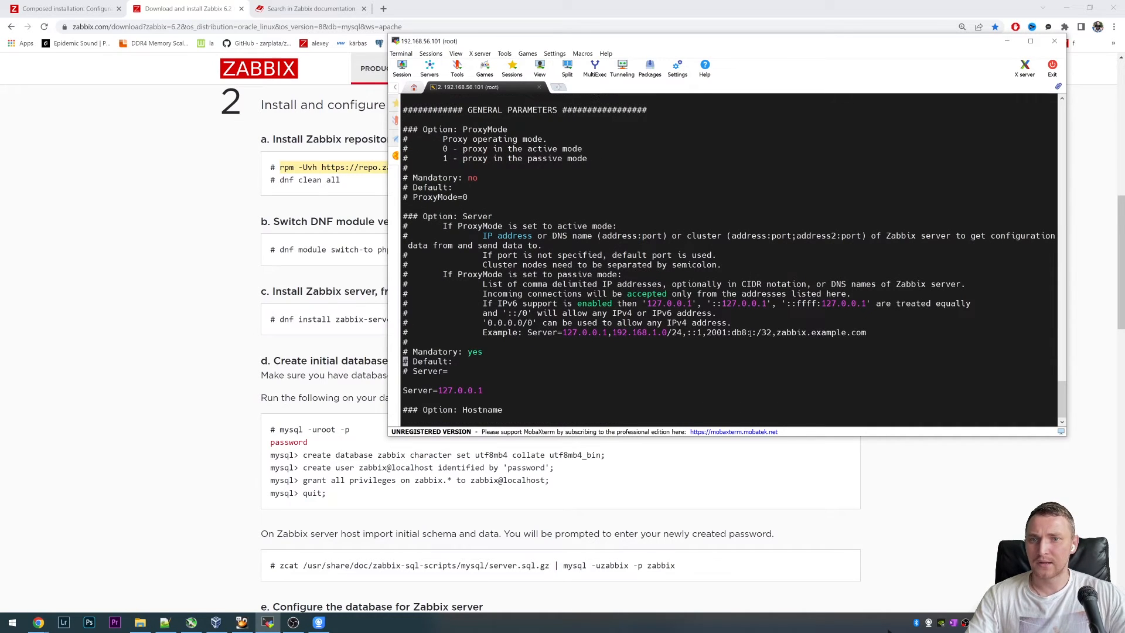
scroll(down, 3)
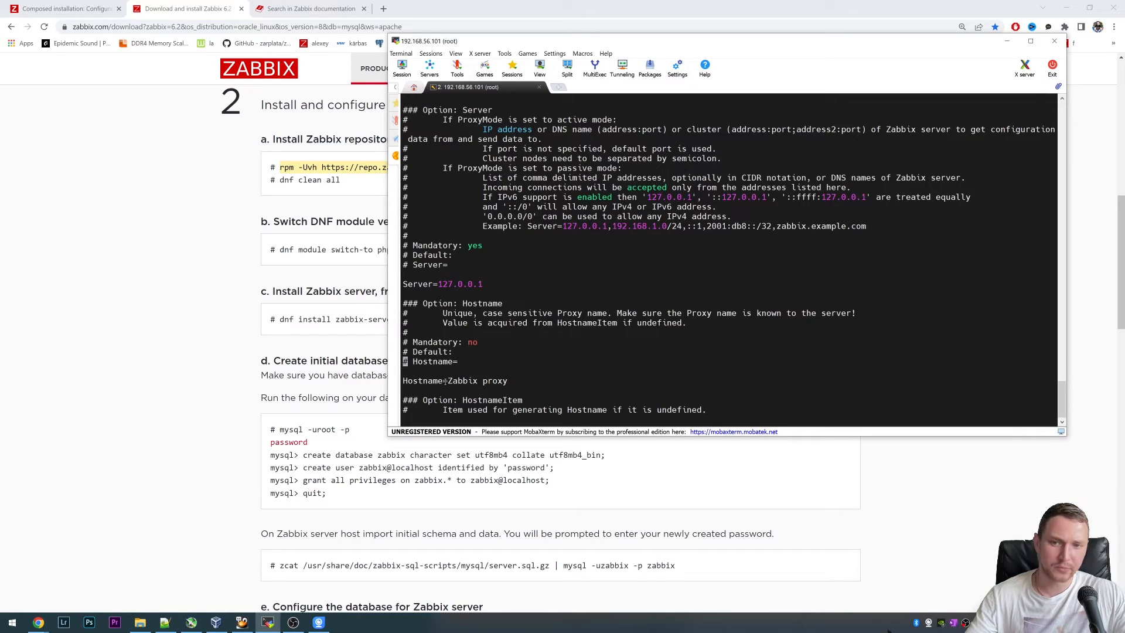
mouse_move(551, 375)
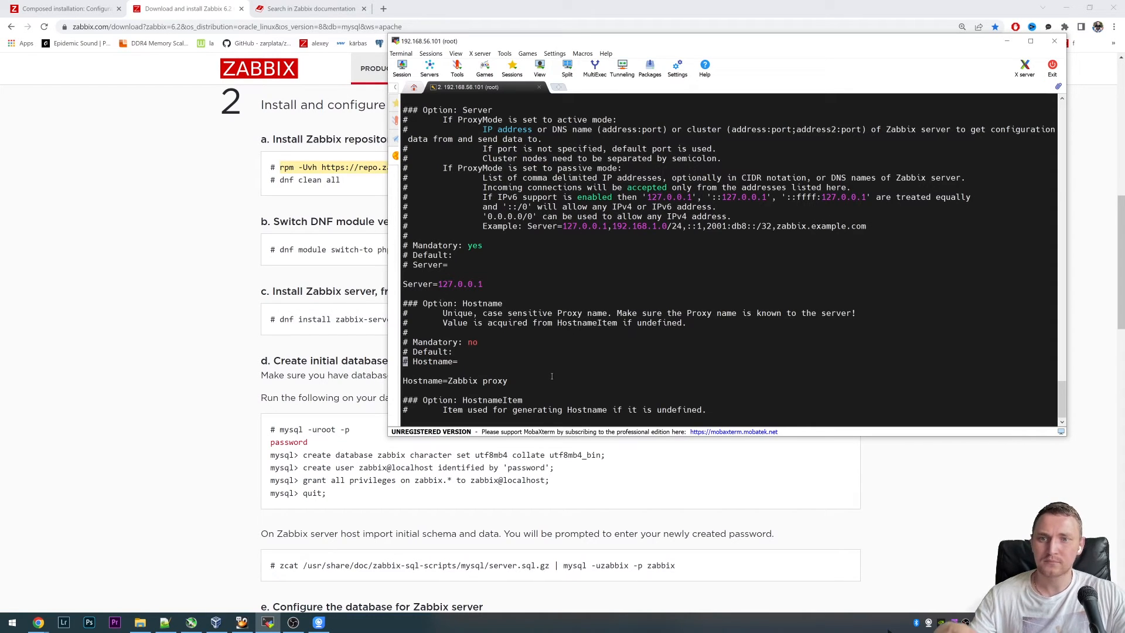
scroll(down, 3)
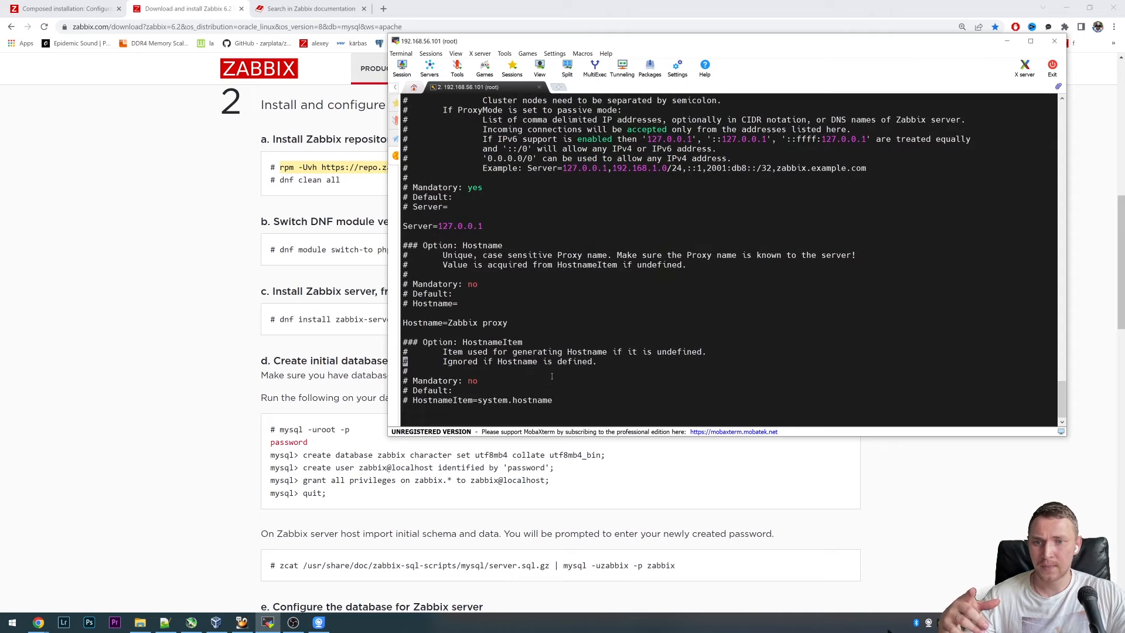
scroll(down, 3)
text(ListenPort=10051)
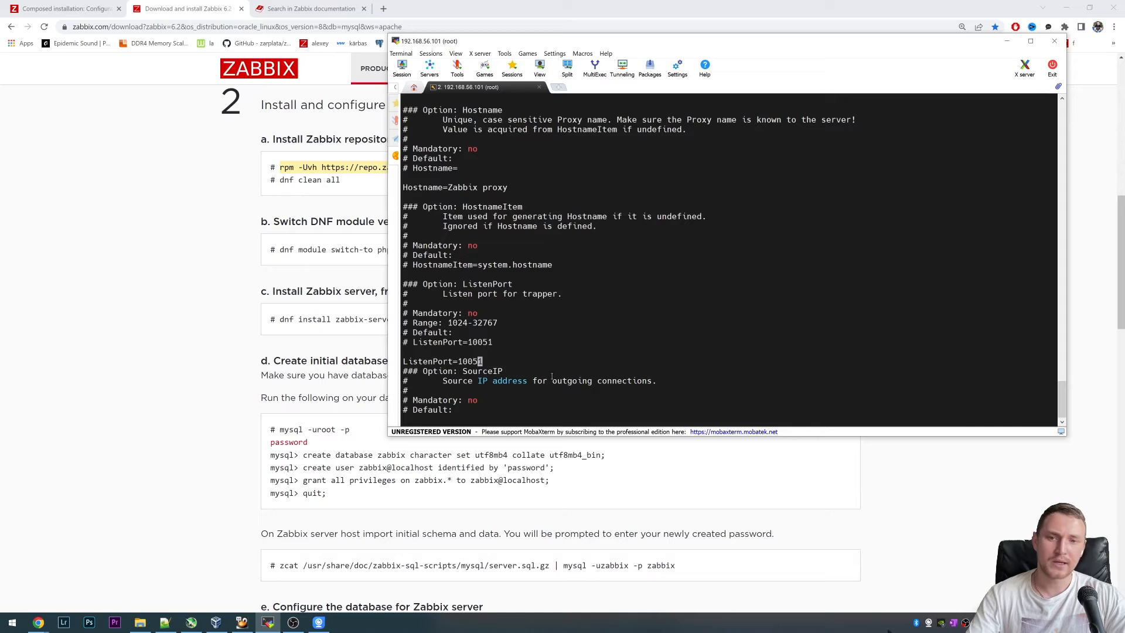
key(i)
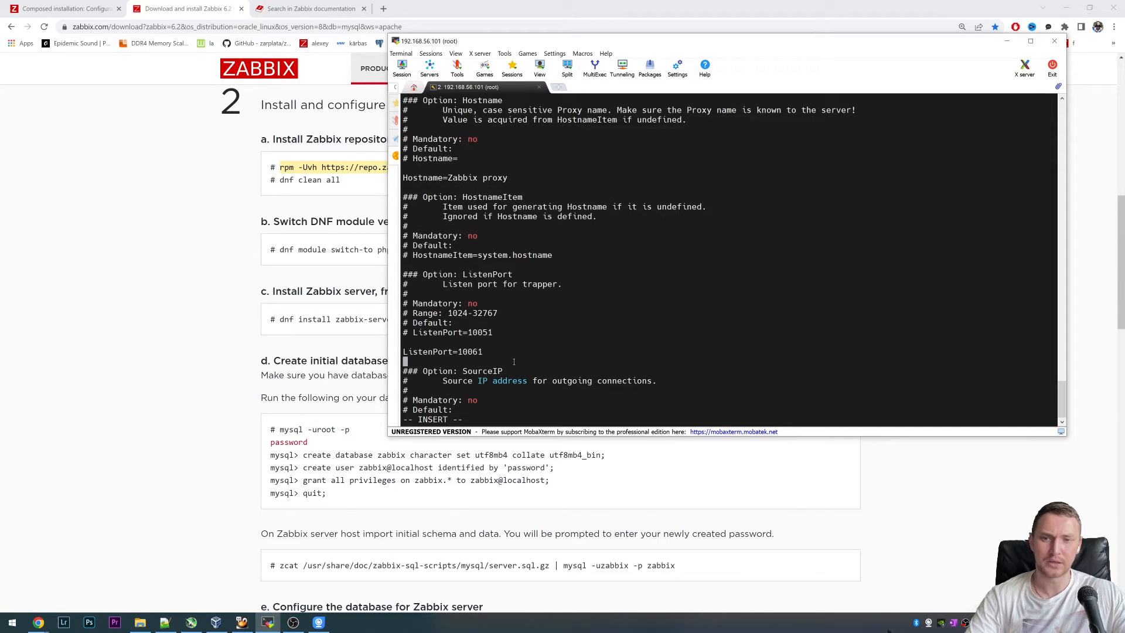
mouse_move(485, 355)
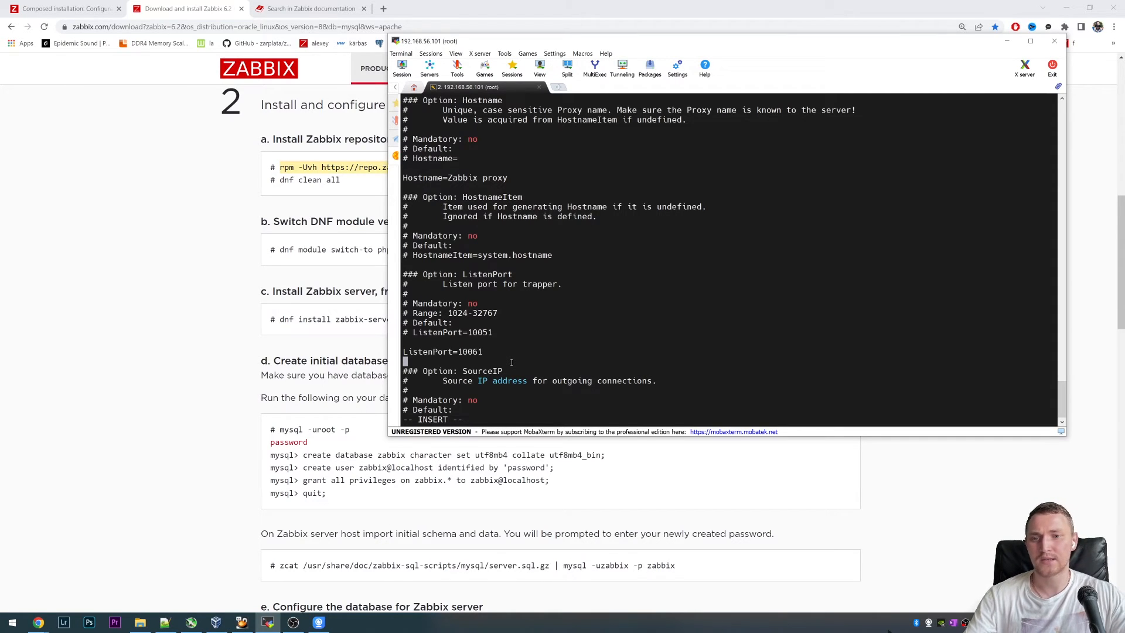
Step: Review the remaining settings, set DBName to /tmp/zabbix_proxy and save with :wq
scroll(down, 3)
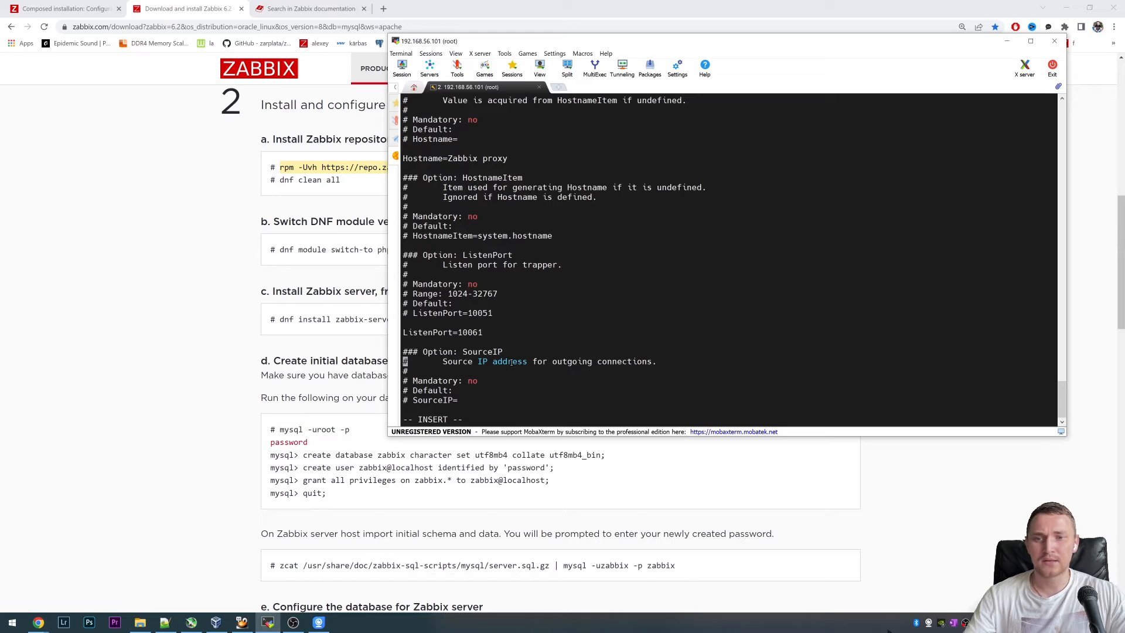
scroll(down, 3)
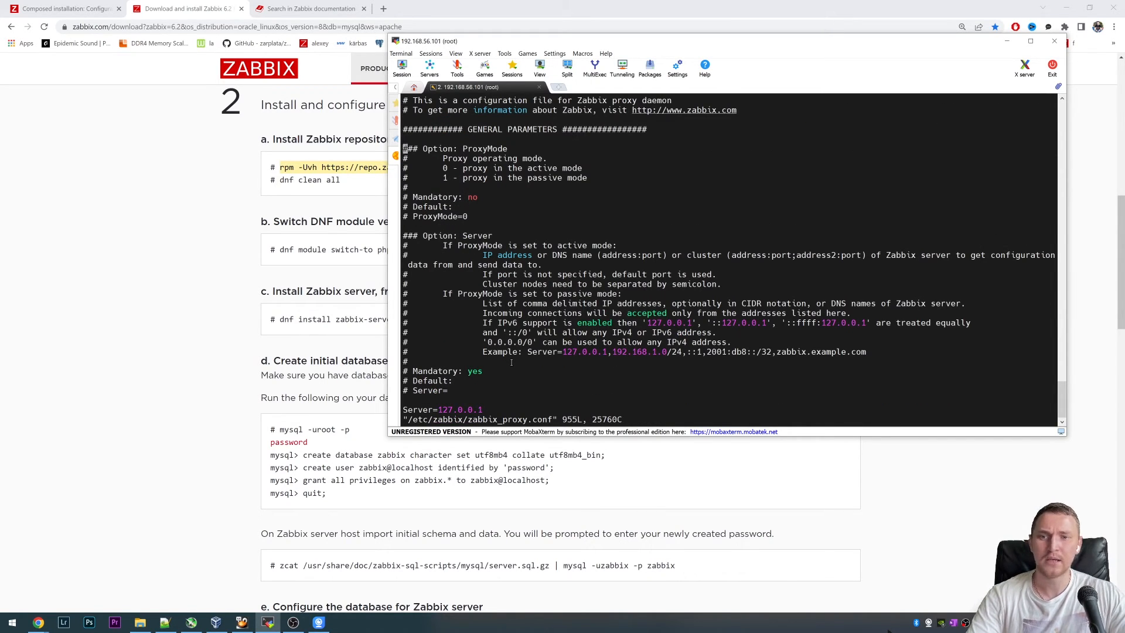
scroll(down, 3)
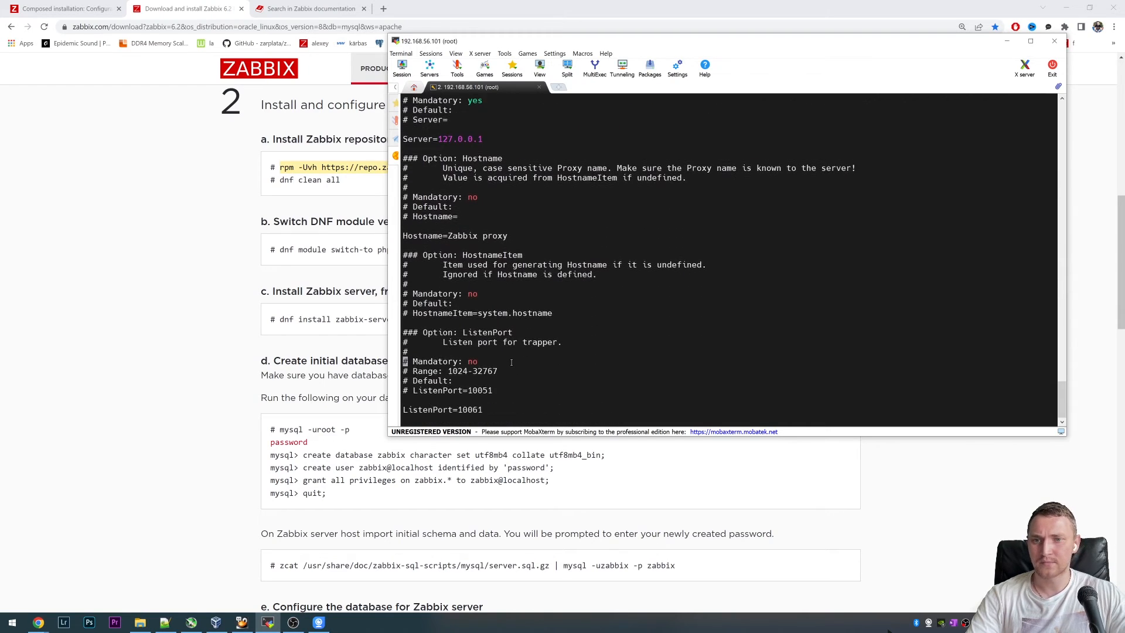
scroll(down, 3)
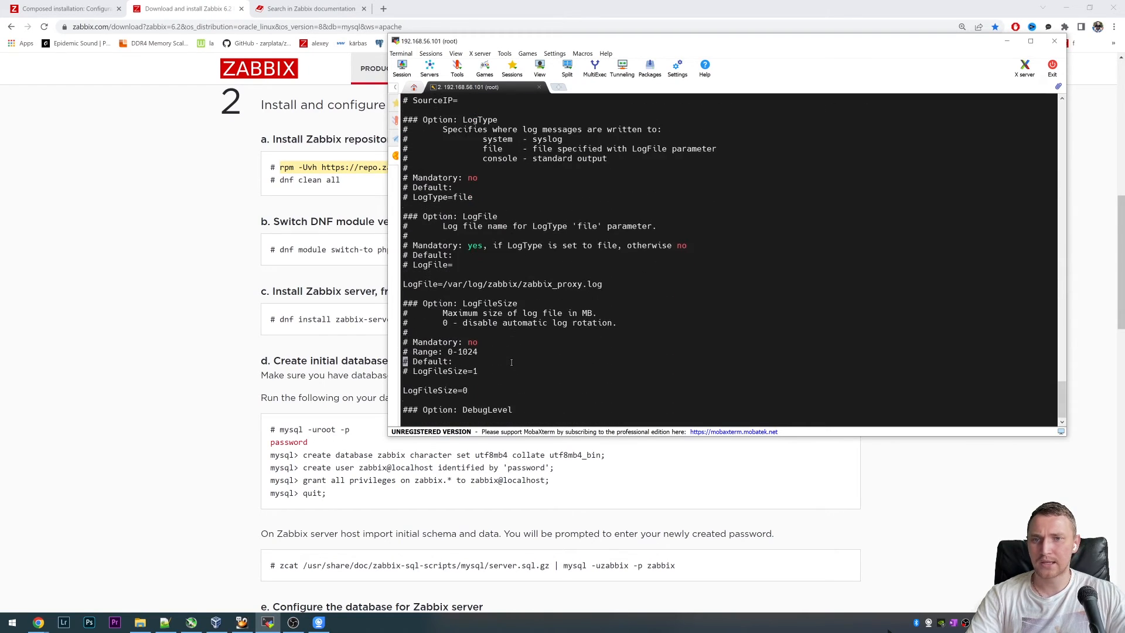
scroll(down, 3)
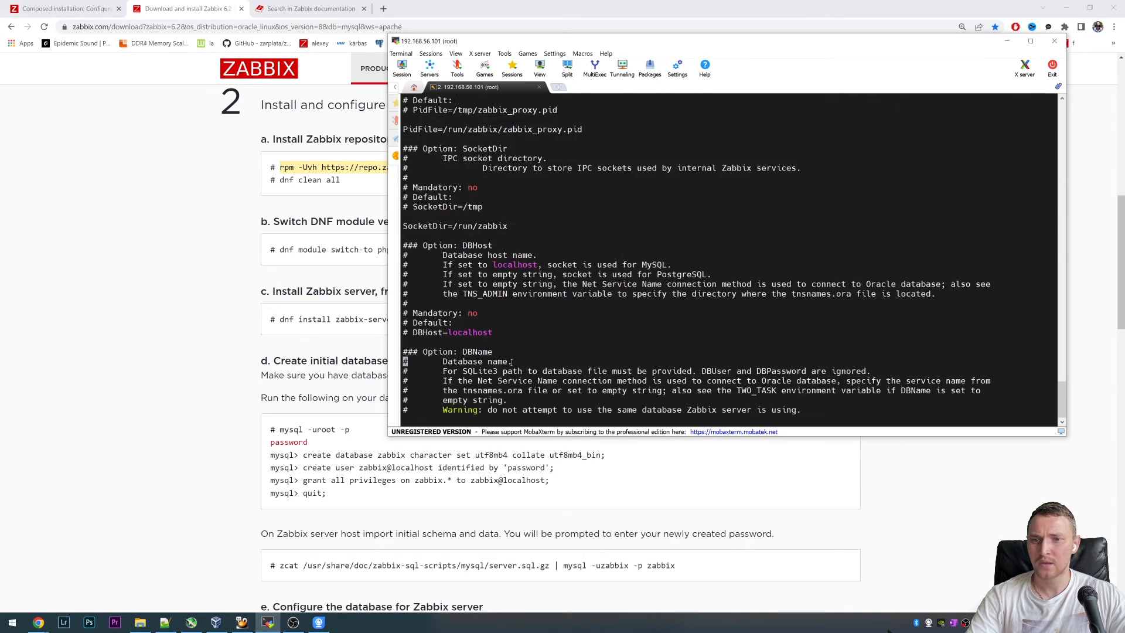
scroll(down, 3)
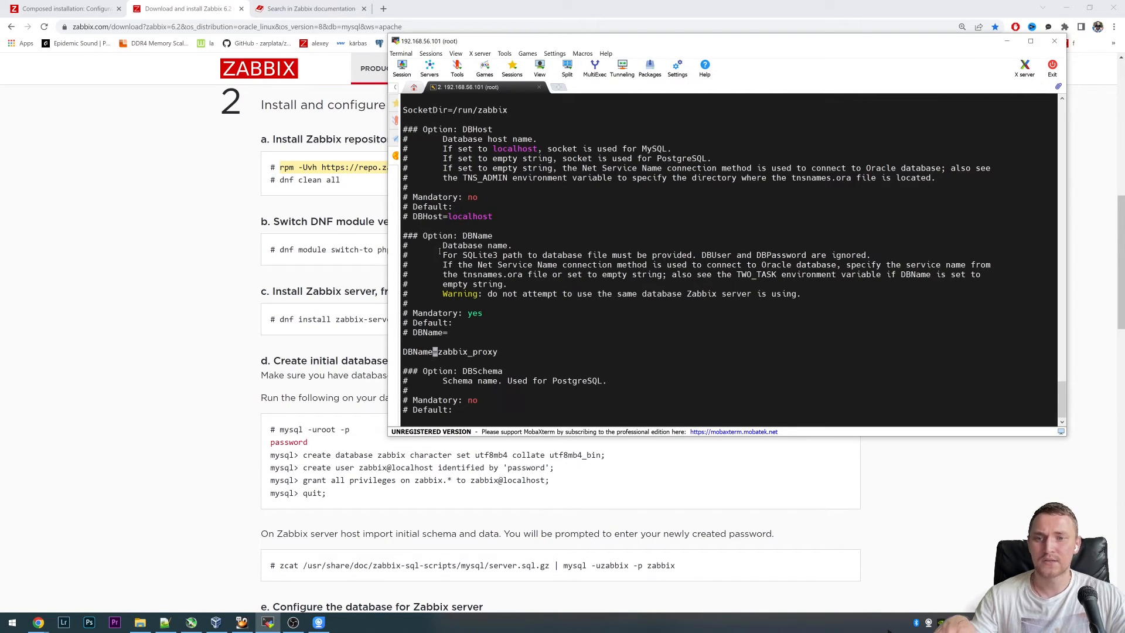
text(/tmp)
text(st)
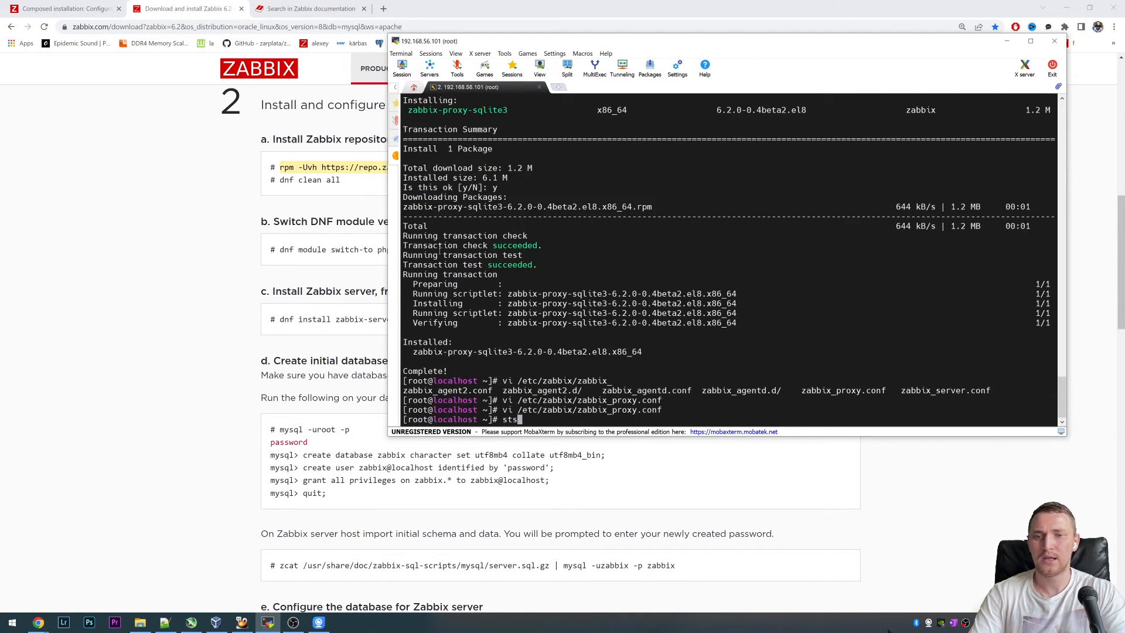
Step: Start zabbix-proxy with systemctl, view /var/log/zabbix/zabbix_proxy.log and list /tmp for the database file
text(systemctl start)
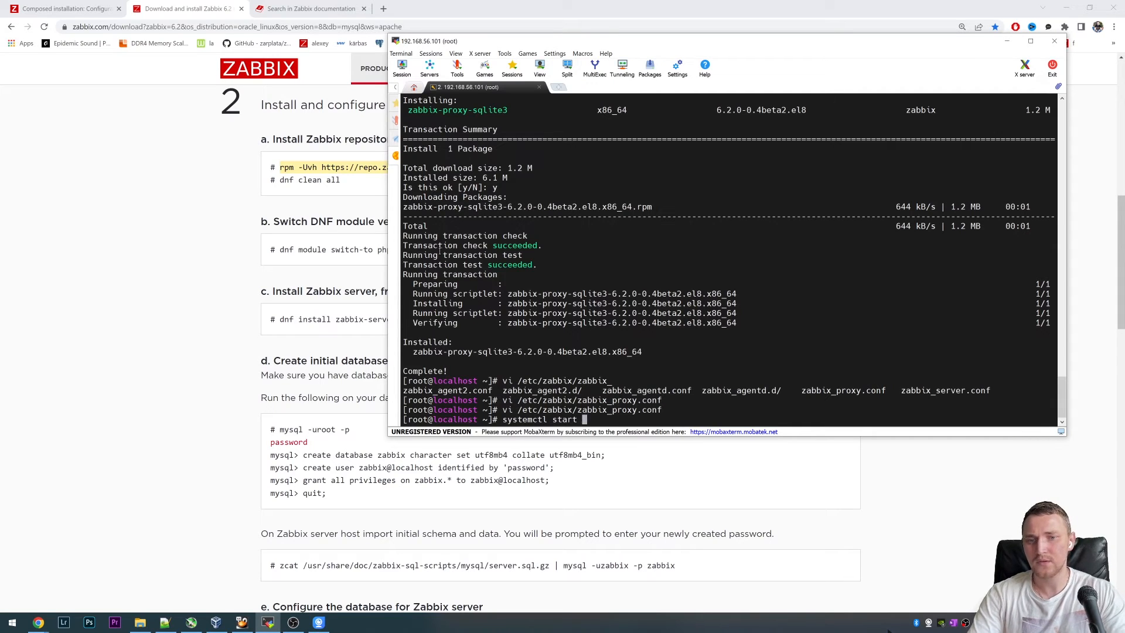
text(zabbix-pr)
text(t)
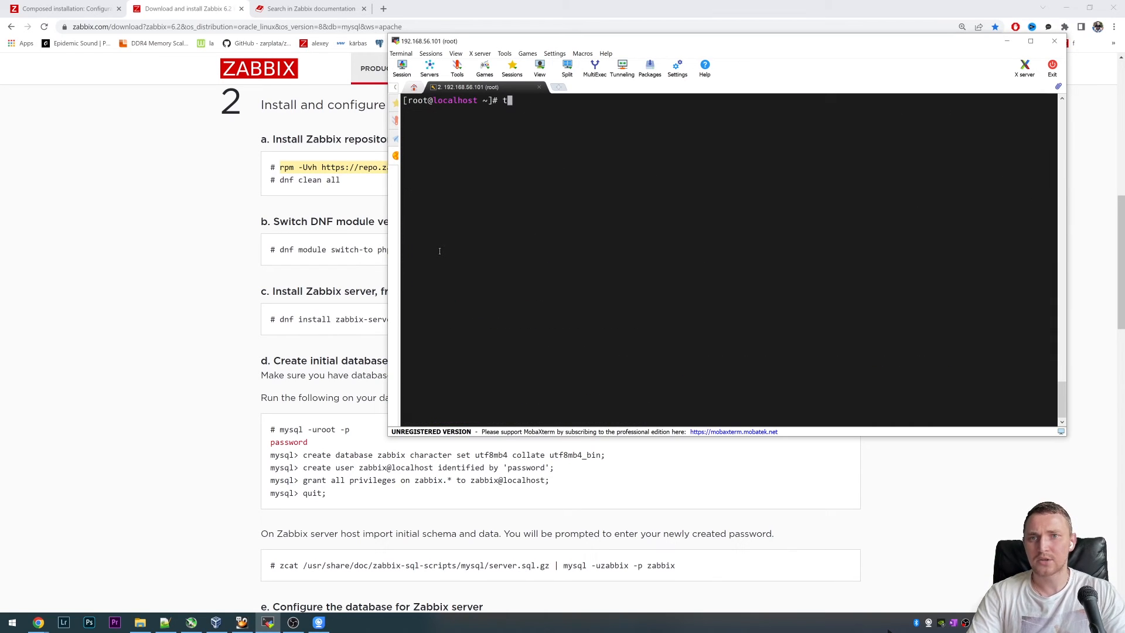
text(less /var/log/zabbix/zabbix_proxy.log)
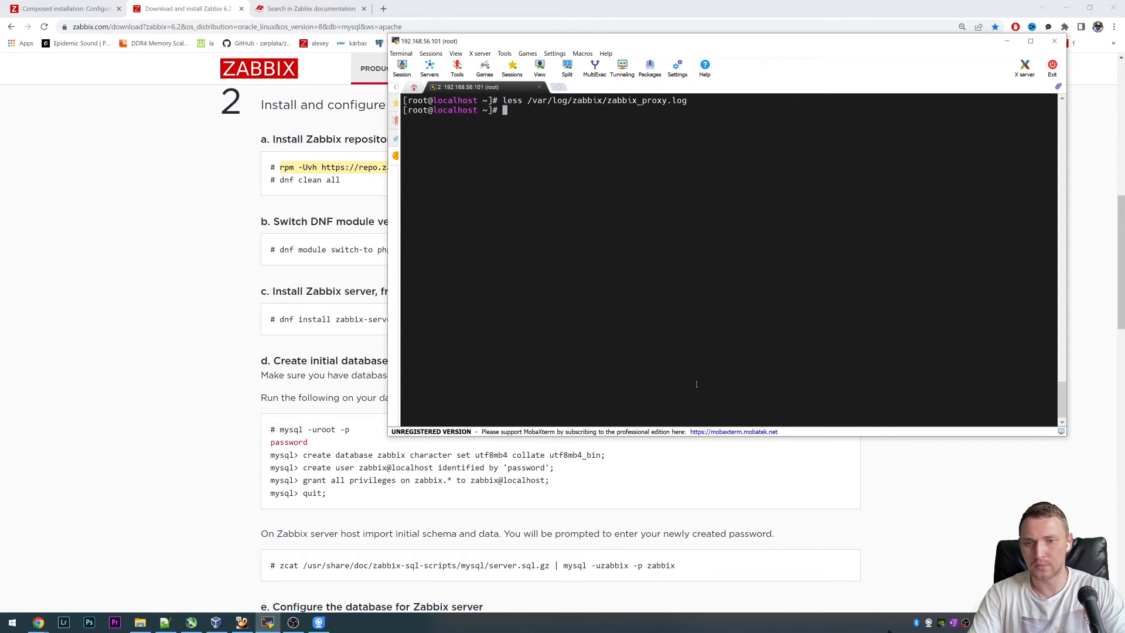
text(ls /tmp/)
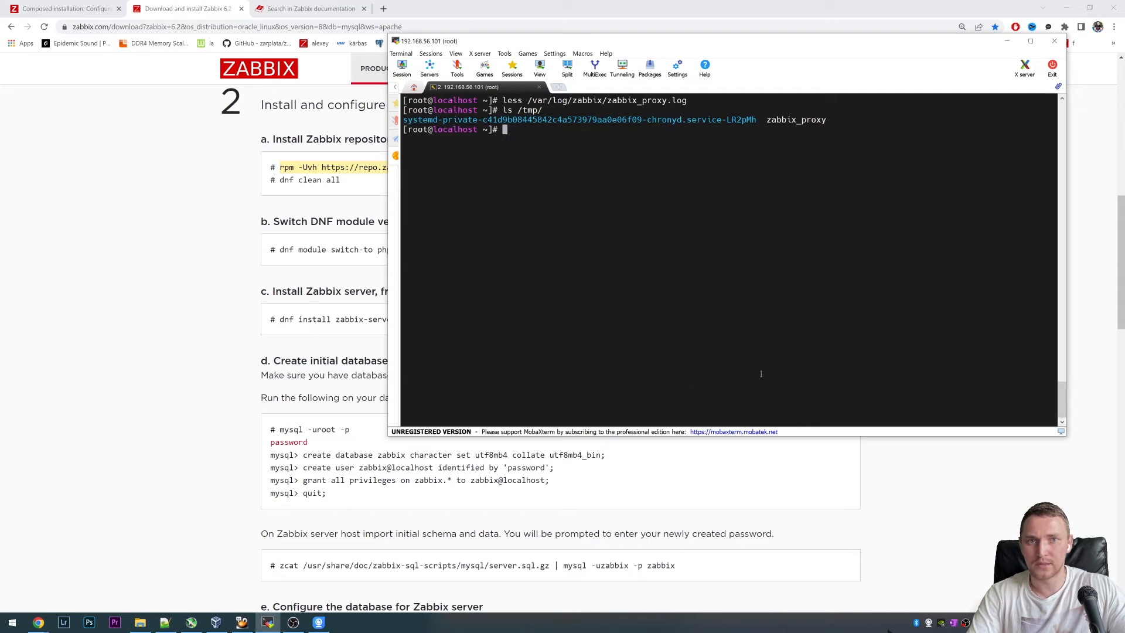
double_click(795, 119)
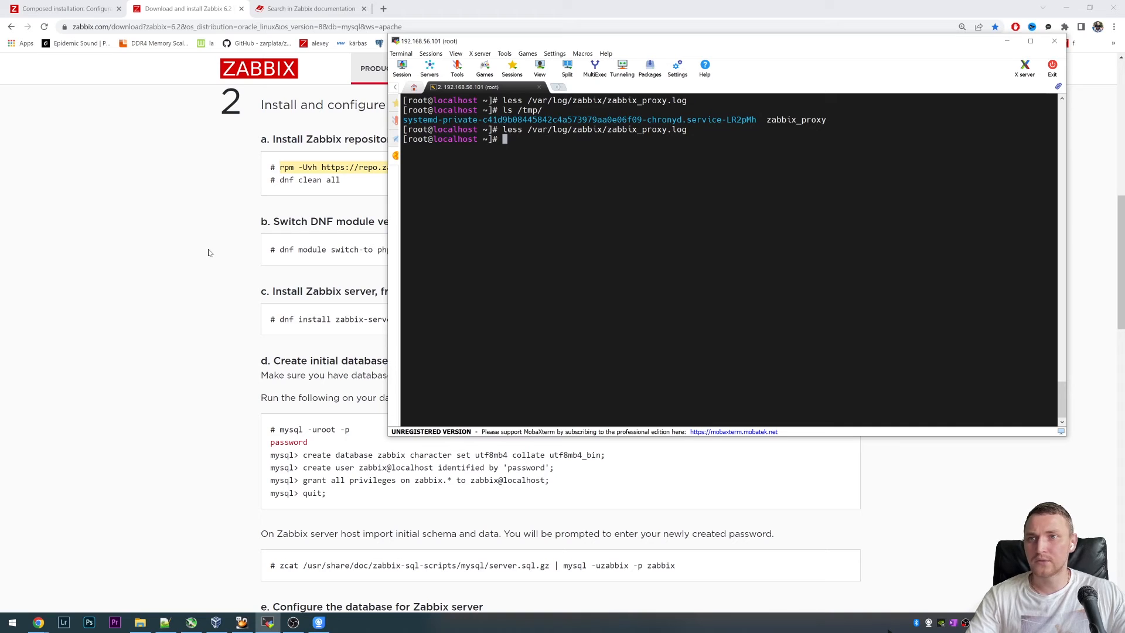
mouse_move(189, 246)
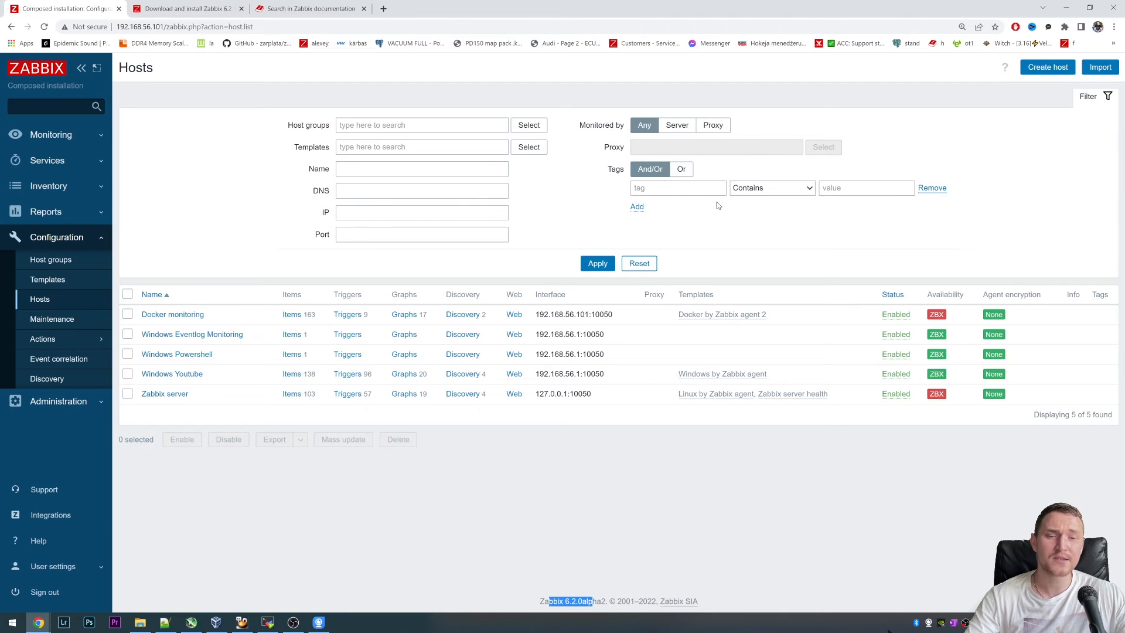
mouse_move(712, 206)
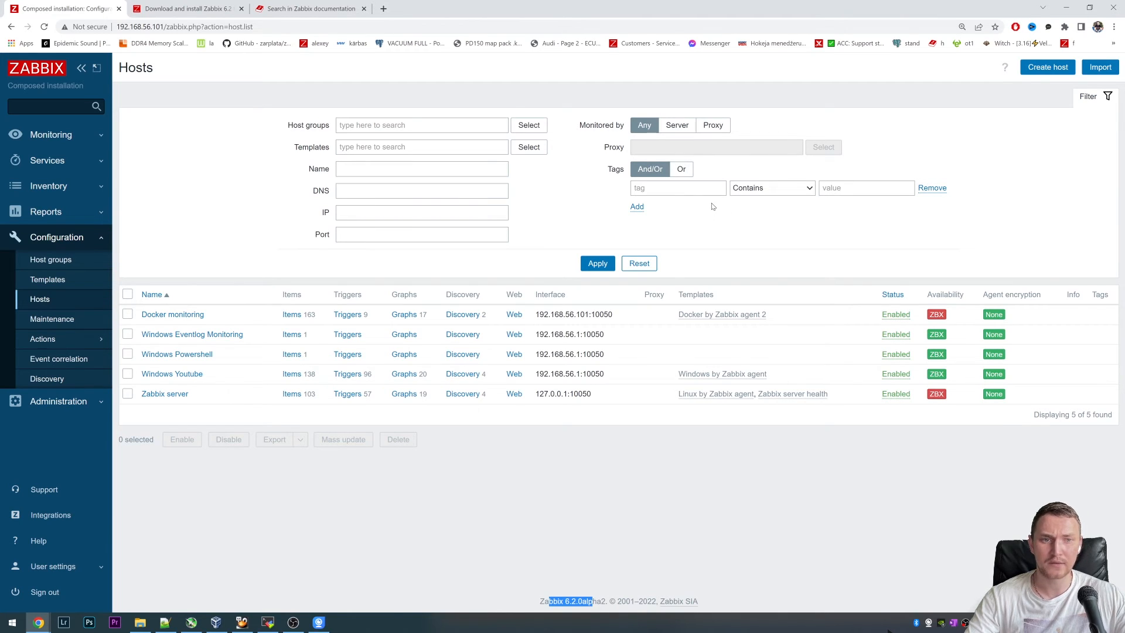
mouse_move(588, 192)
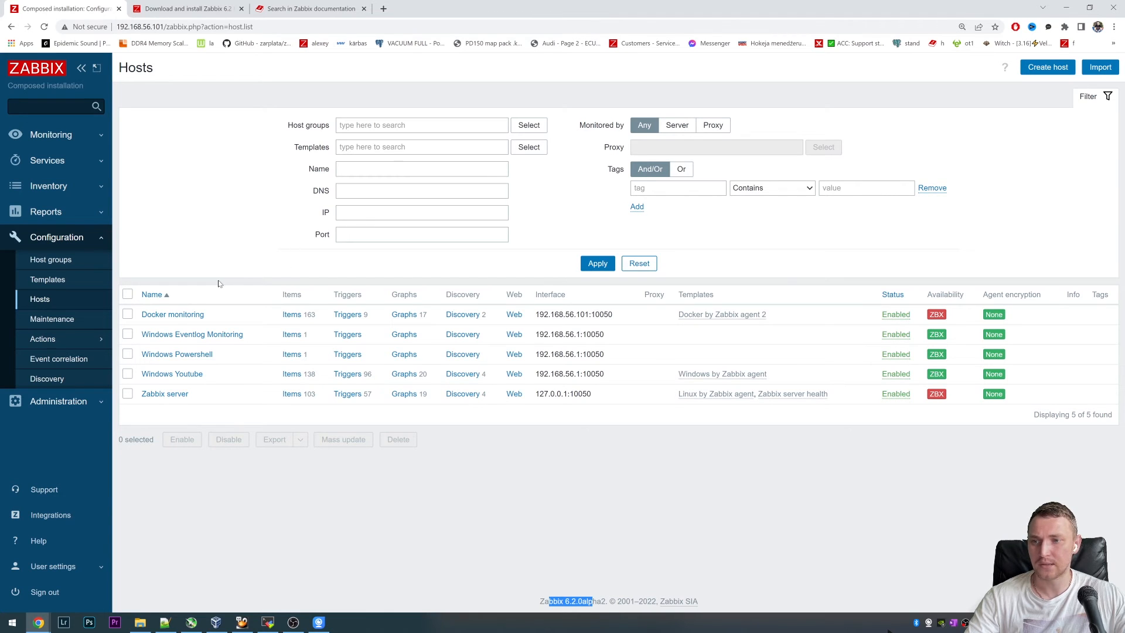
Step: Go to Administration > Proxies and start creating a new proxy
click(57, 262)
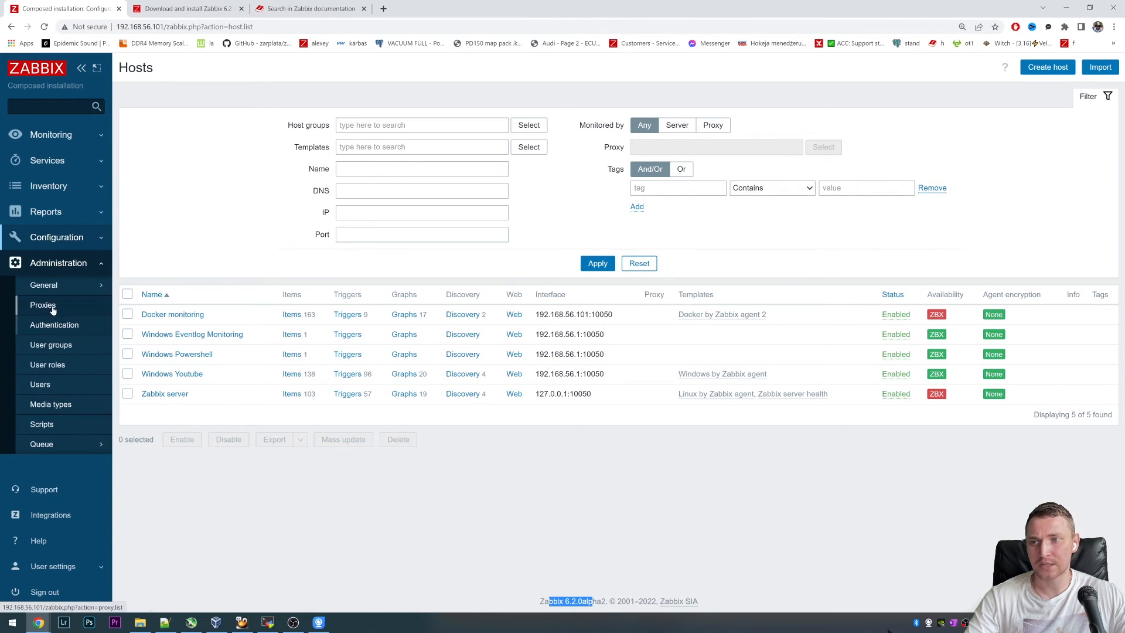
click(42, 304)
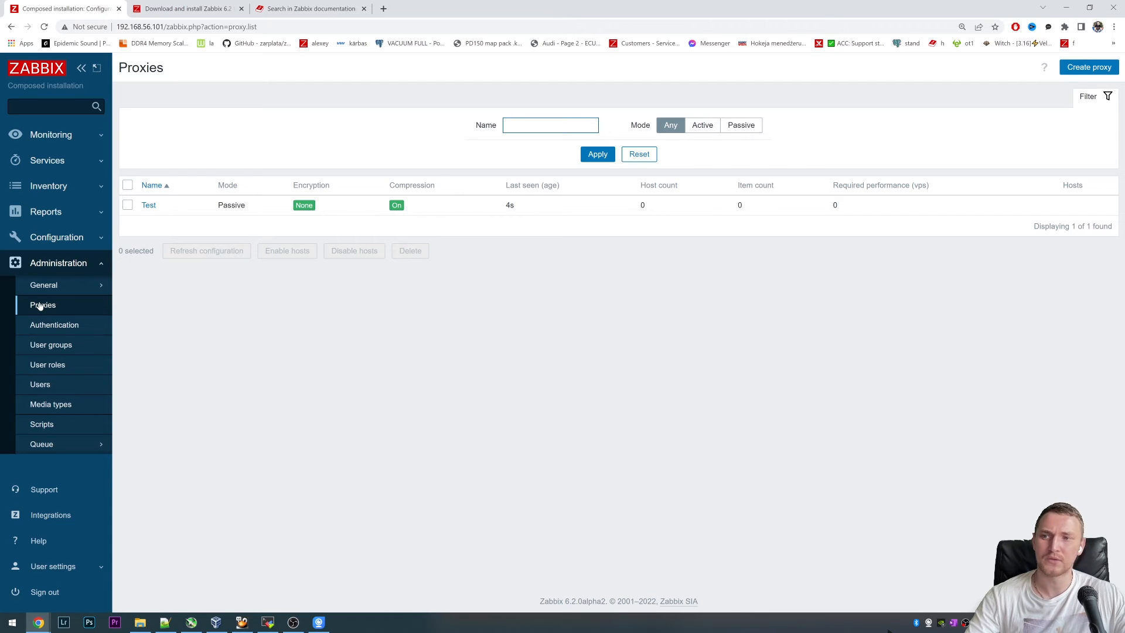
mouse_move(5, 289)
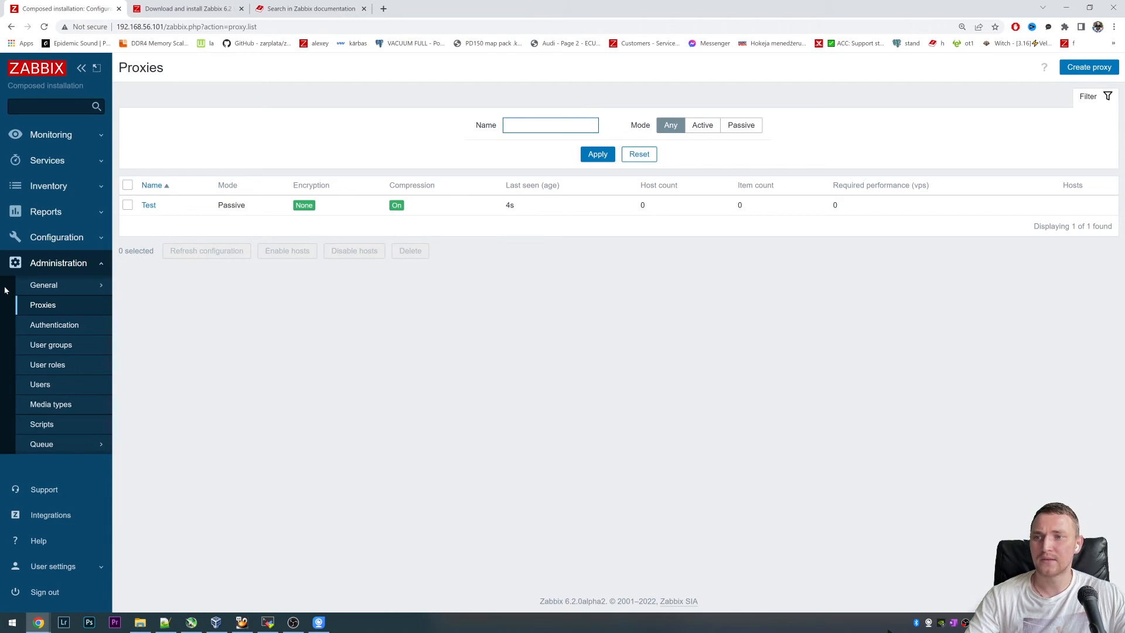
click(1089, 67)
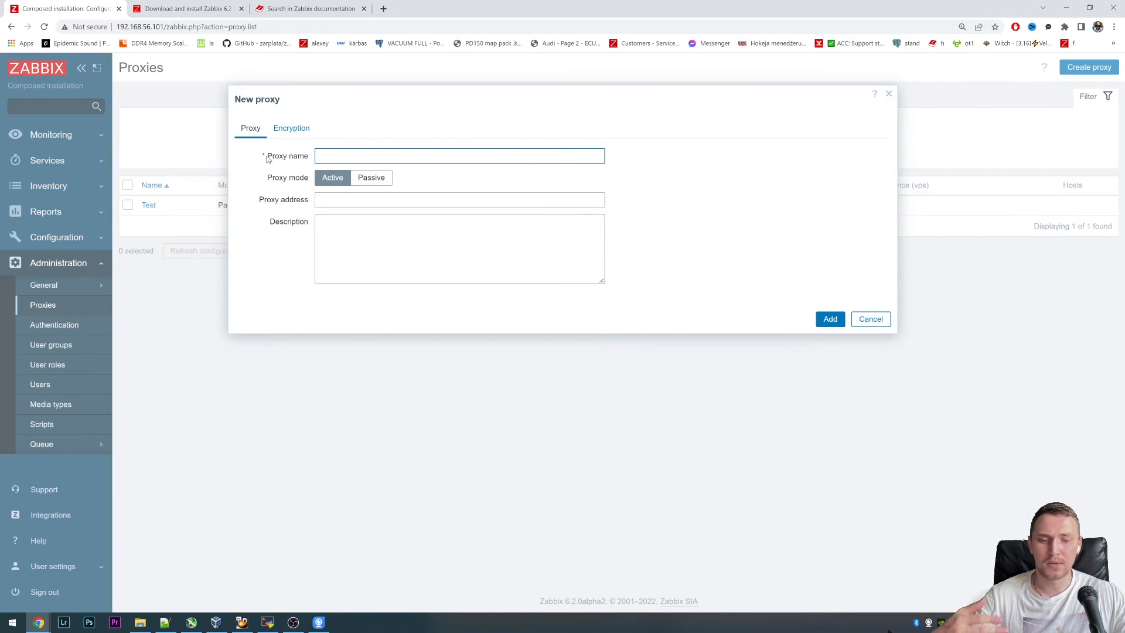
Step: Focus the Proxy name field of the new proxy form
click(459, 156)
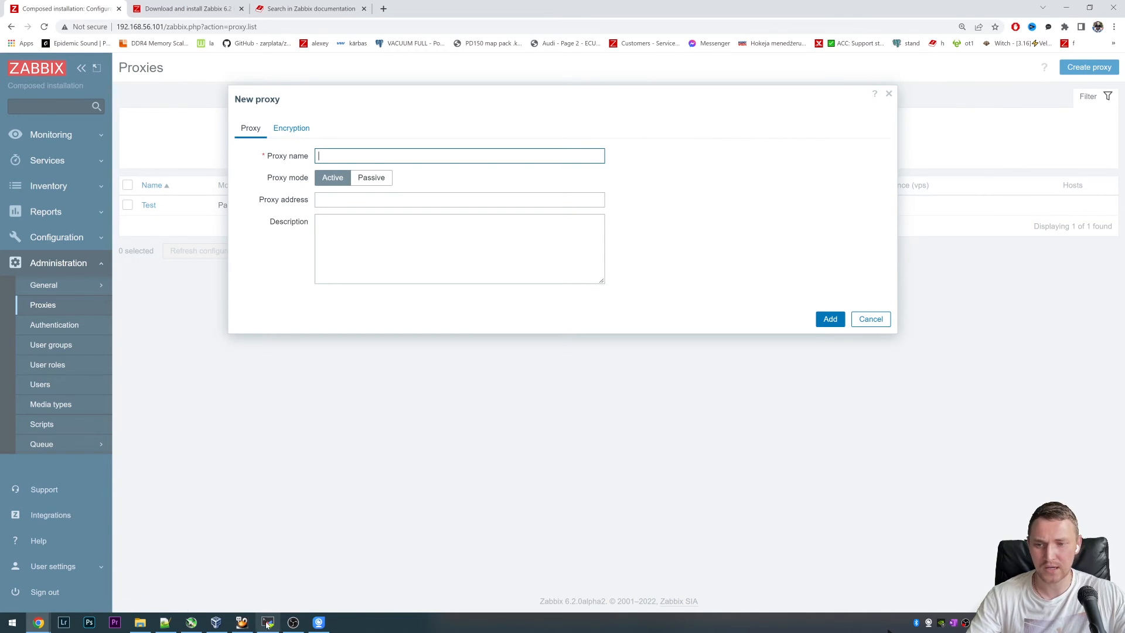
Step: View /etc/zabbix/zabbix_proxy.conf in vi and copy the Hostname value Zabbix proxy
click(267, 622)
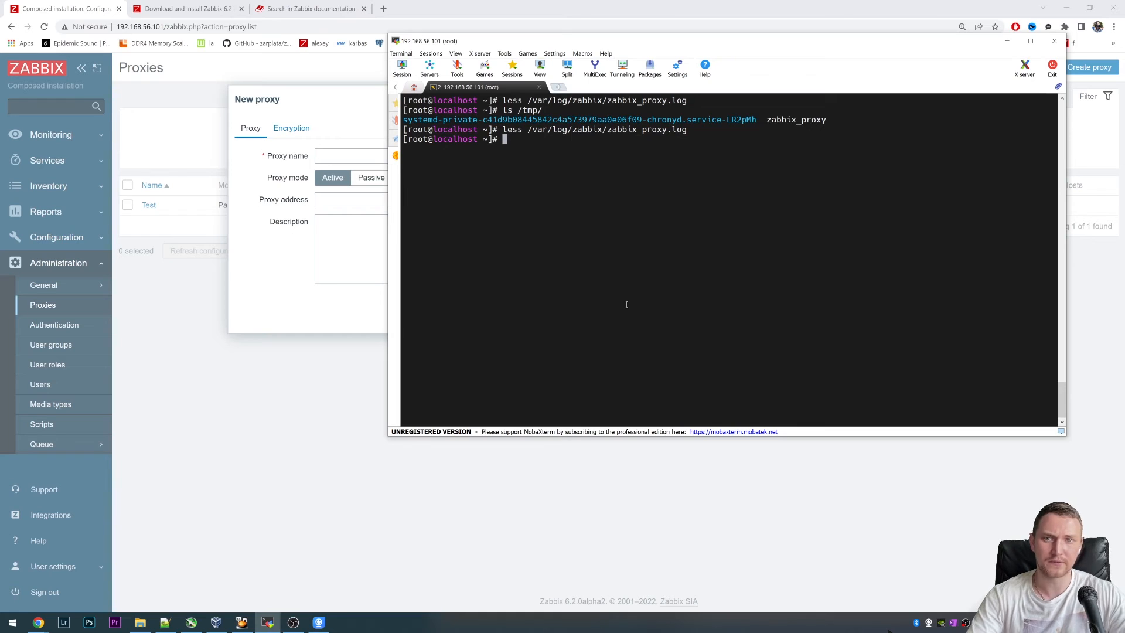
text(vi /etc/zabbix/zabbix_proxy.conf)
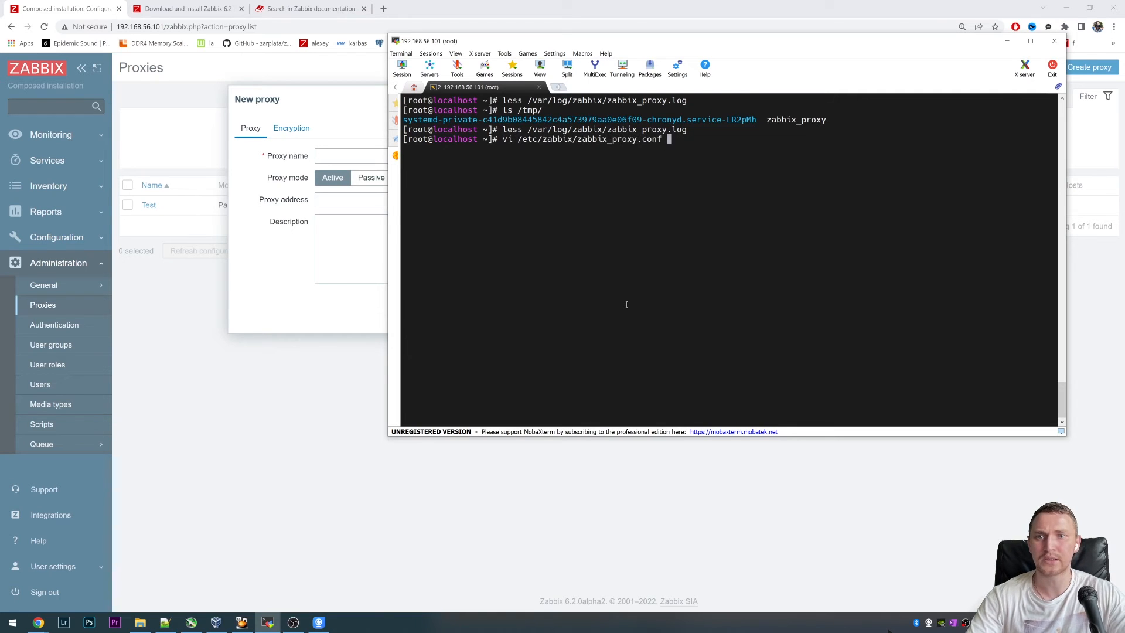
key(Enter)
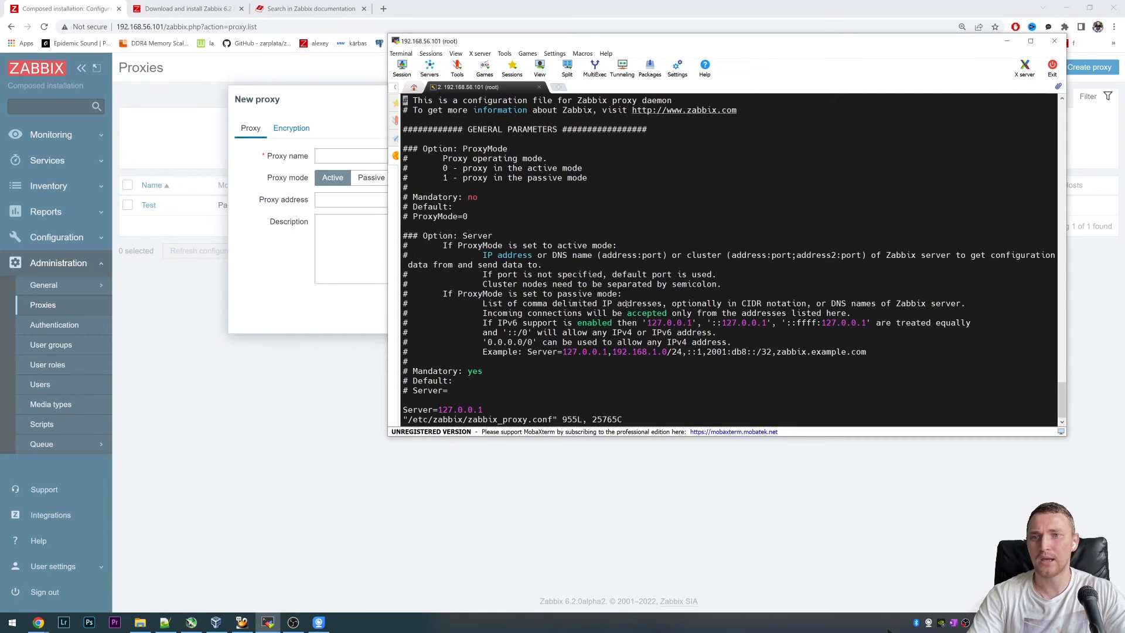
scroll(down, 3)
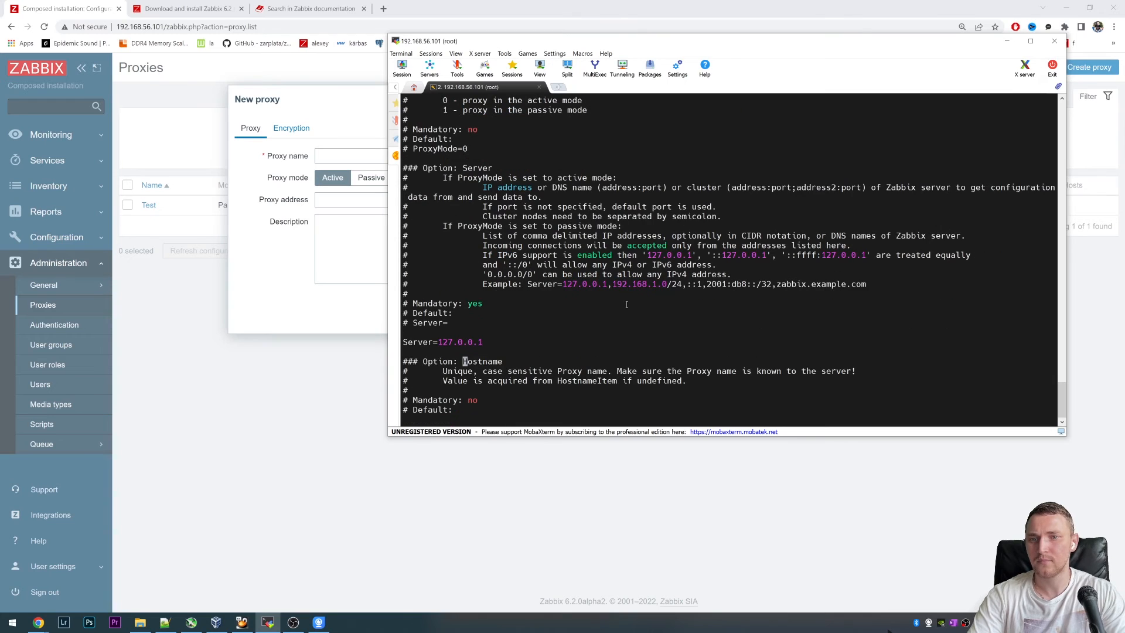
scroll(down, 3)
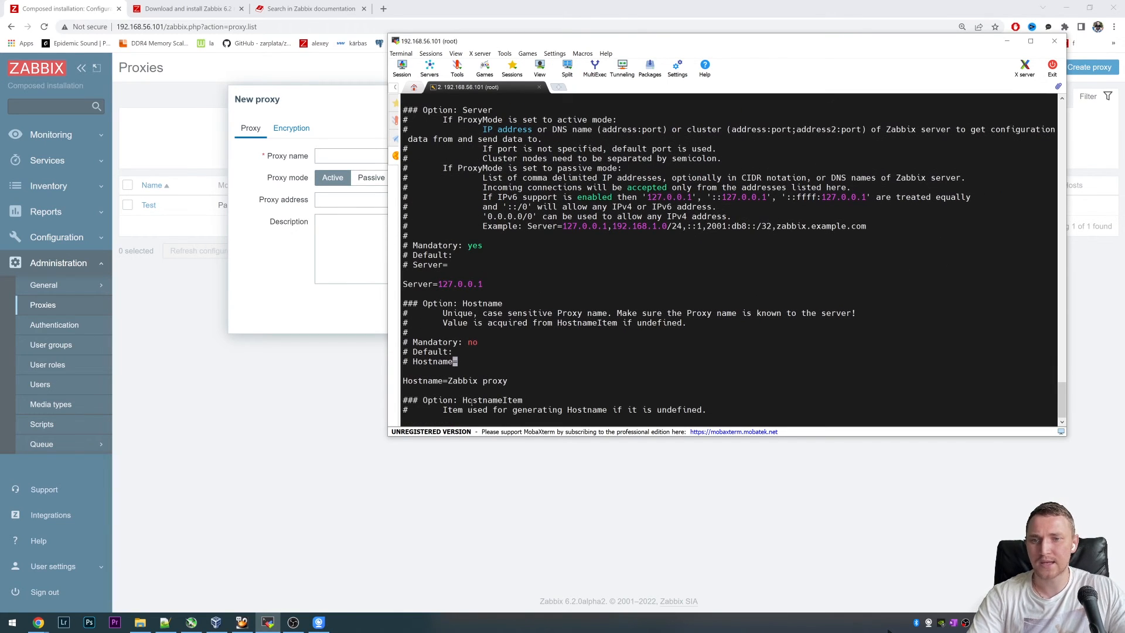
double_click(475, 380)
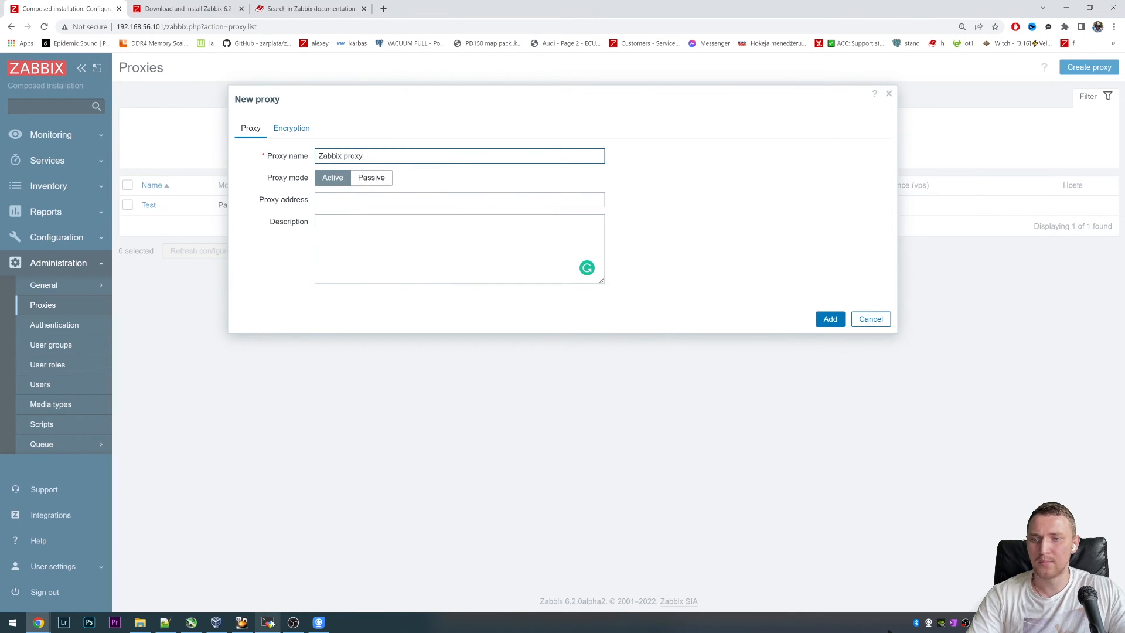
Step: Begin a new proxy named Zabbix proxy in Active mode under Administration > Proxies
click(267, 622)
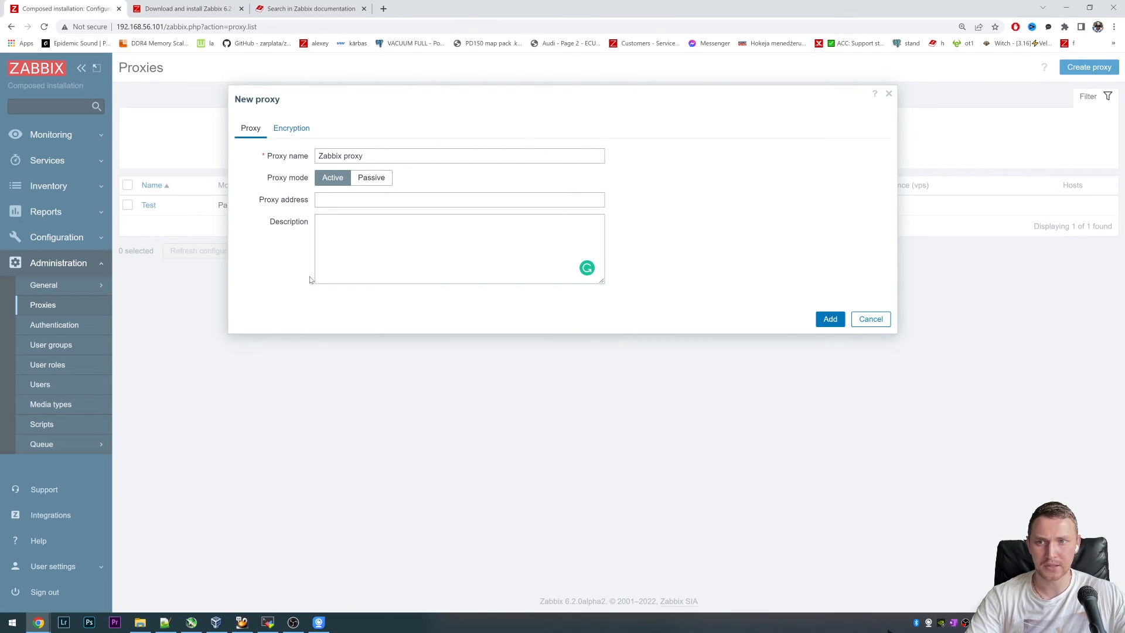
mouse_move(406, 175)
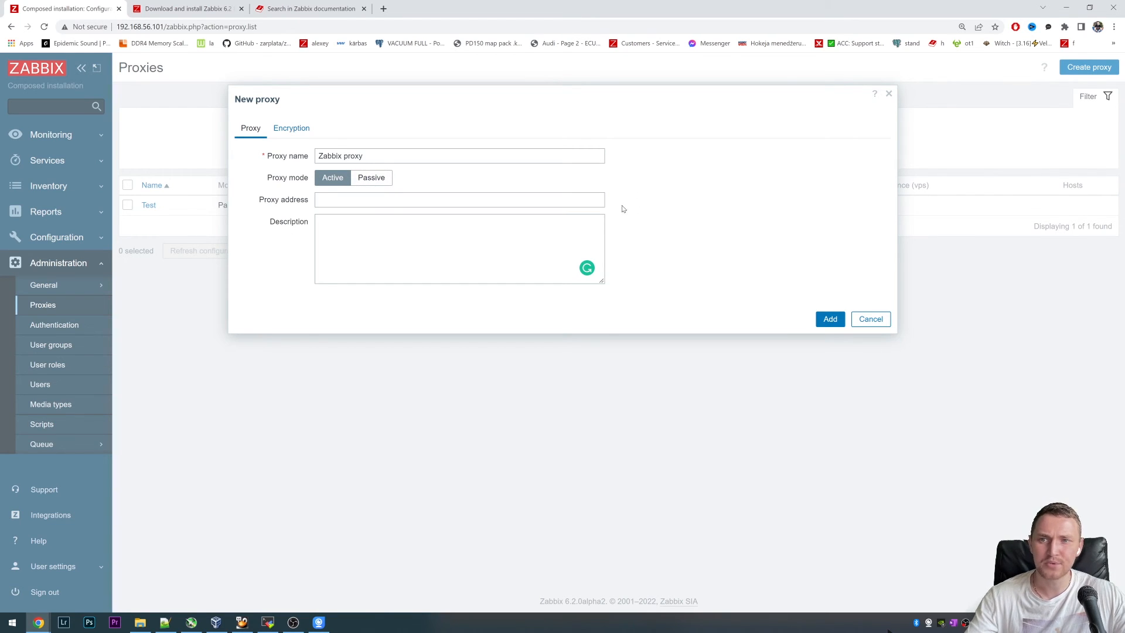
click(291, 128)
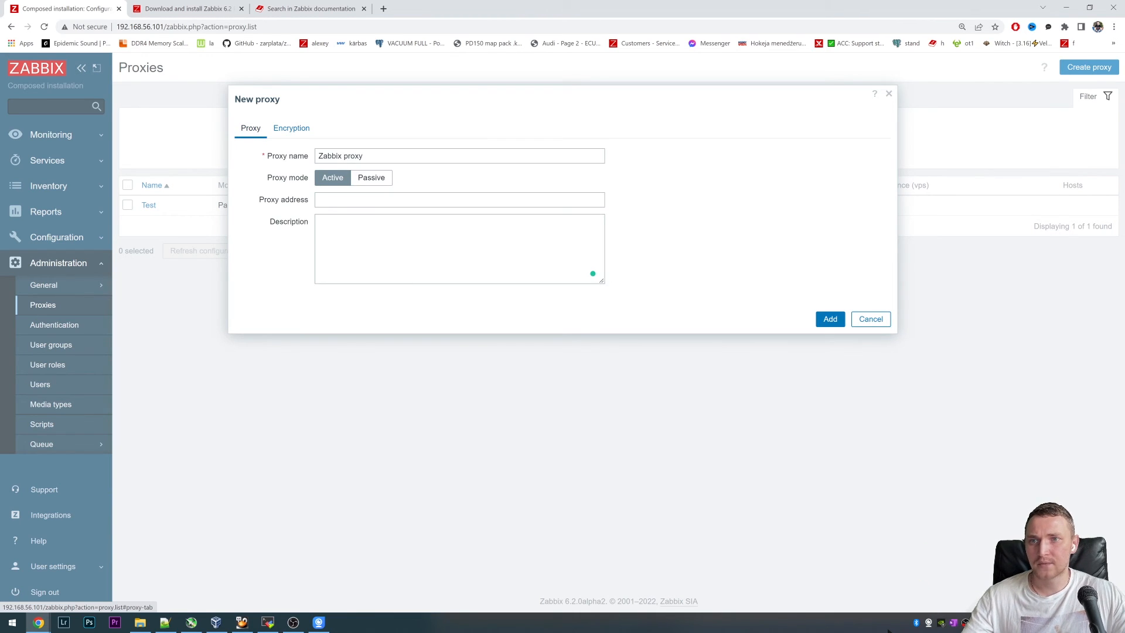
Step: Add the active proxy Zabbix proxy so it appears in the proxy list
click(830, 318)
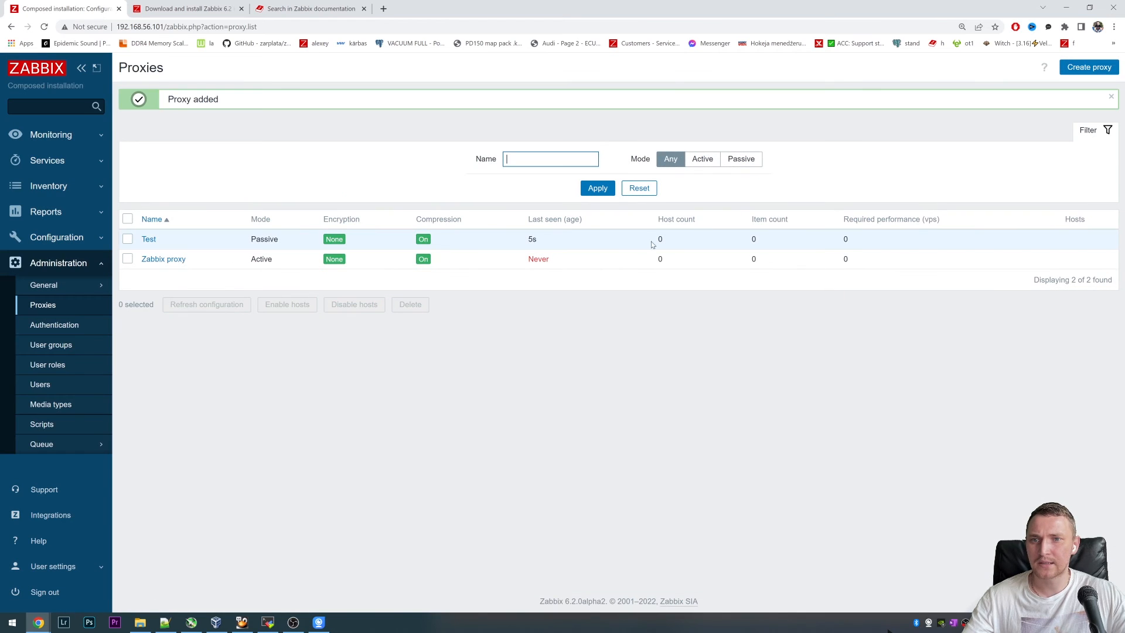
mouse_move(534, 267)
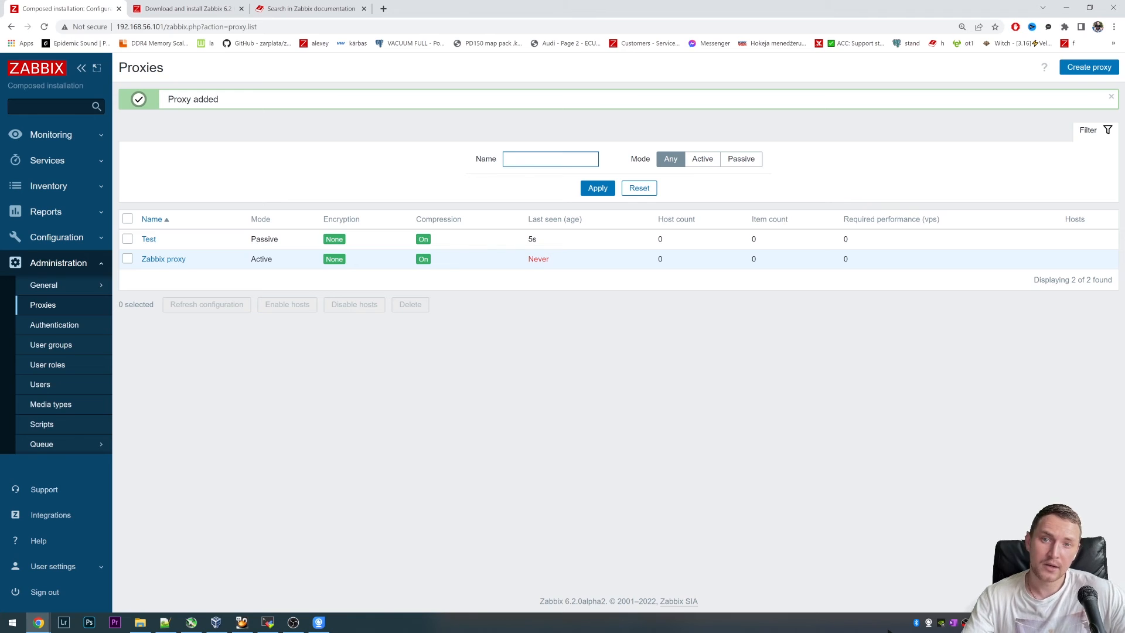
mouse_move(286, 571)
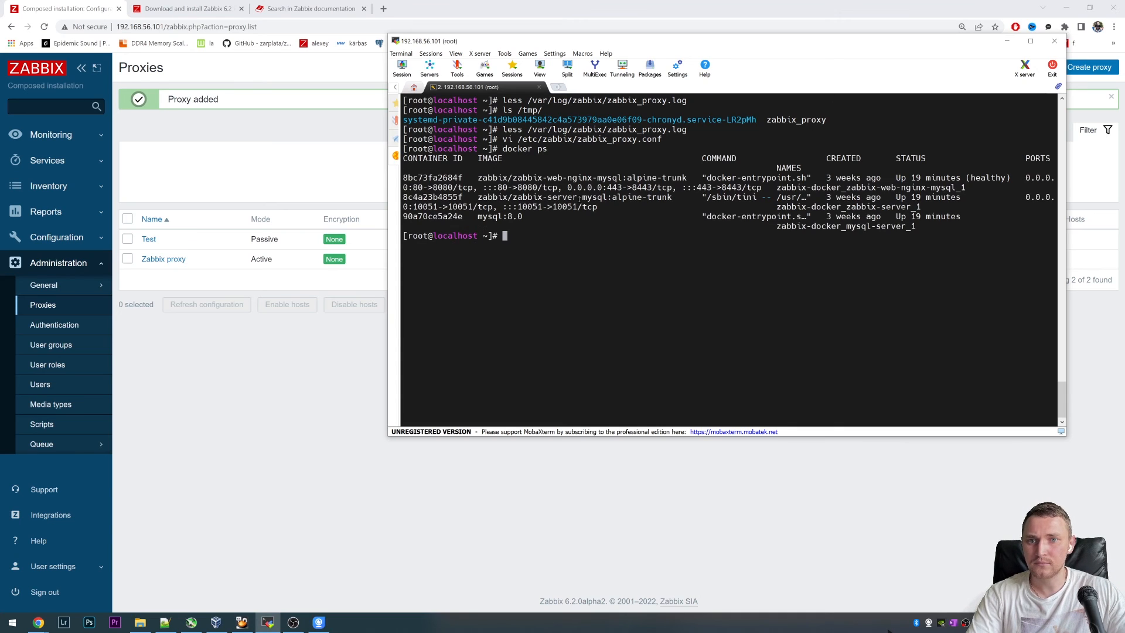
Step: Reload the server config cache via docker exec on container 8c4a23b4855f and restart zabbix-proxy with systemctl
double_click(433, 196)
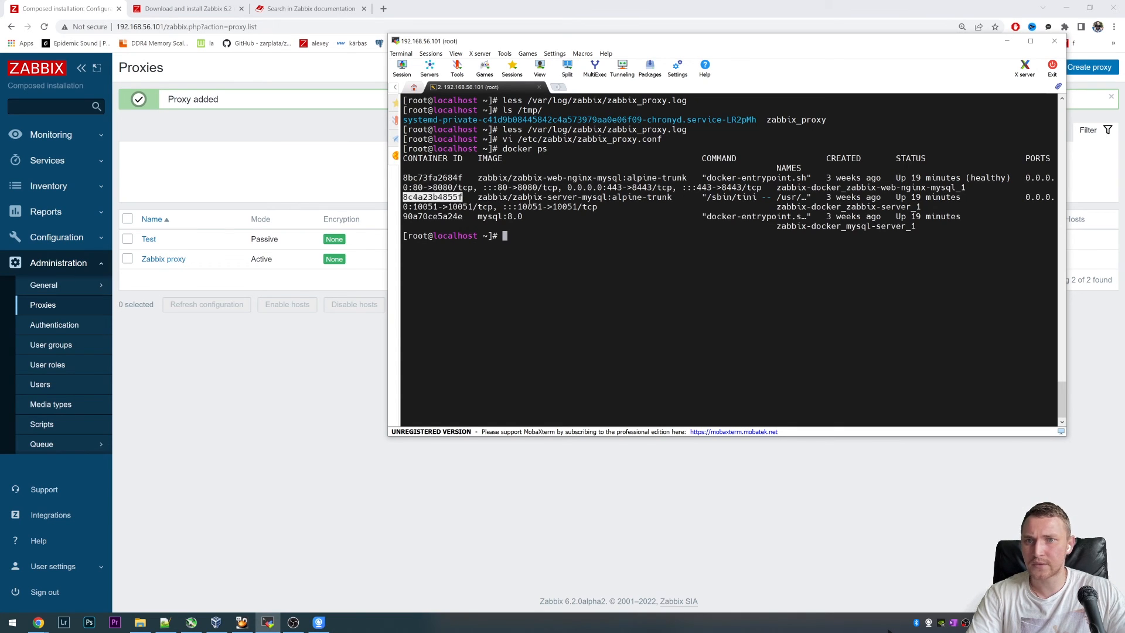
text(docker exec -it)
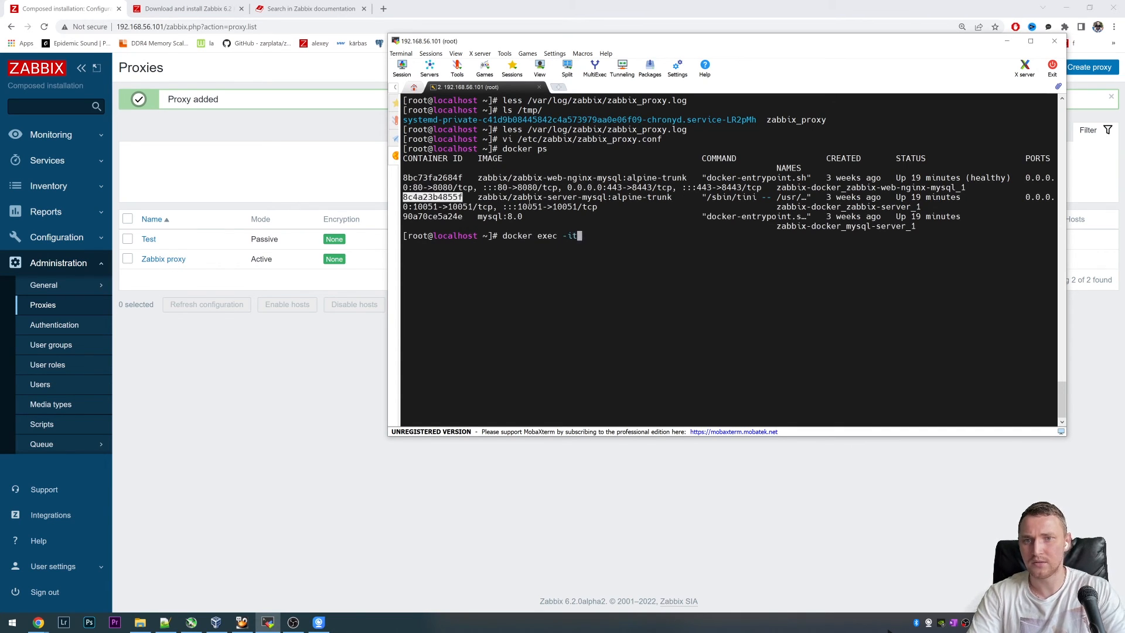
text(8c4a23b4855f zabbix_server -R config_cache_reload)
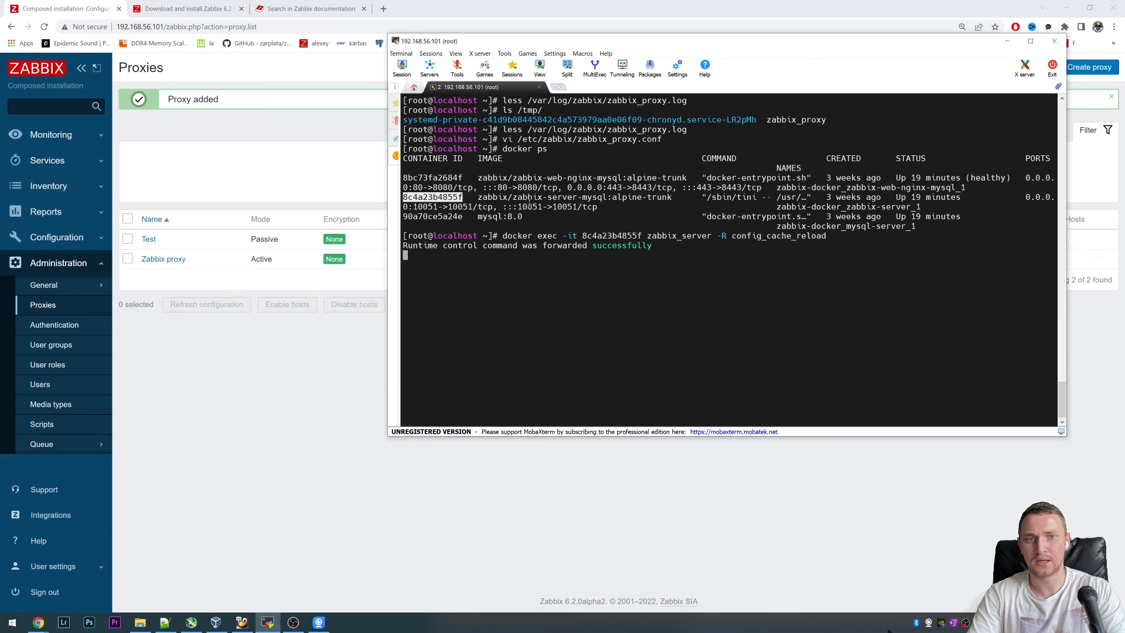
text(systemctl restart zabbix-op)
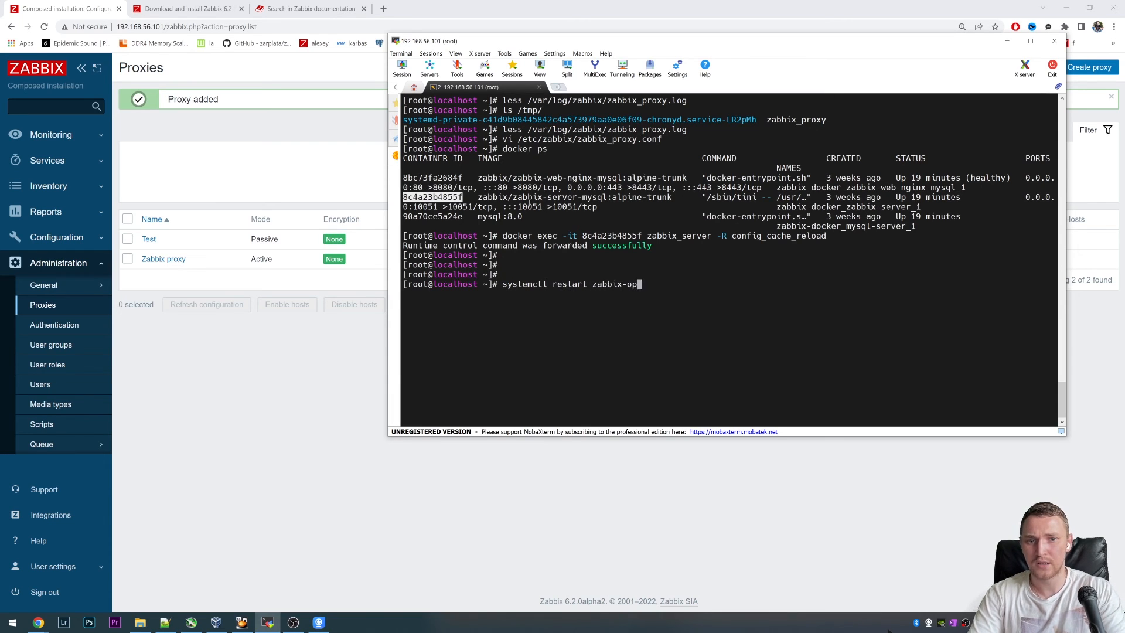
text(roxy)
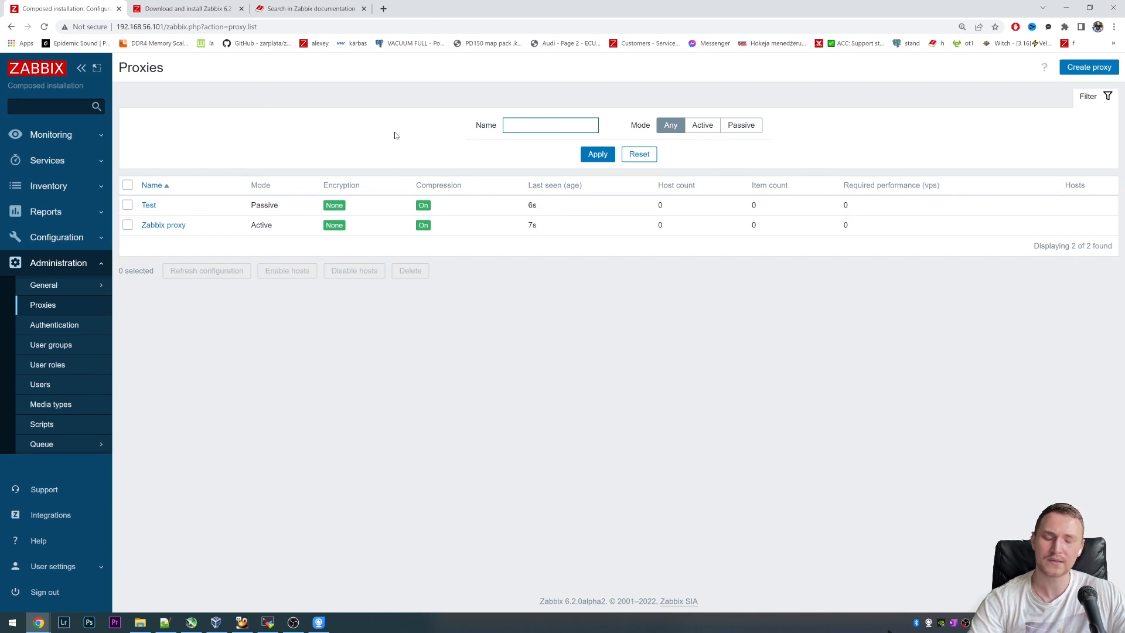
mouse_move(616, 328)
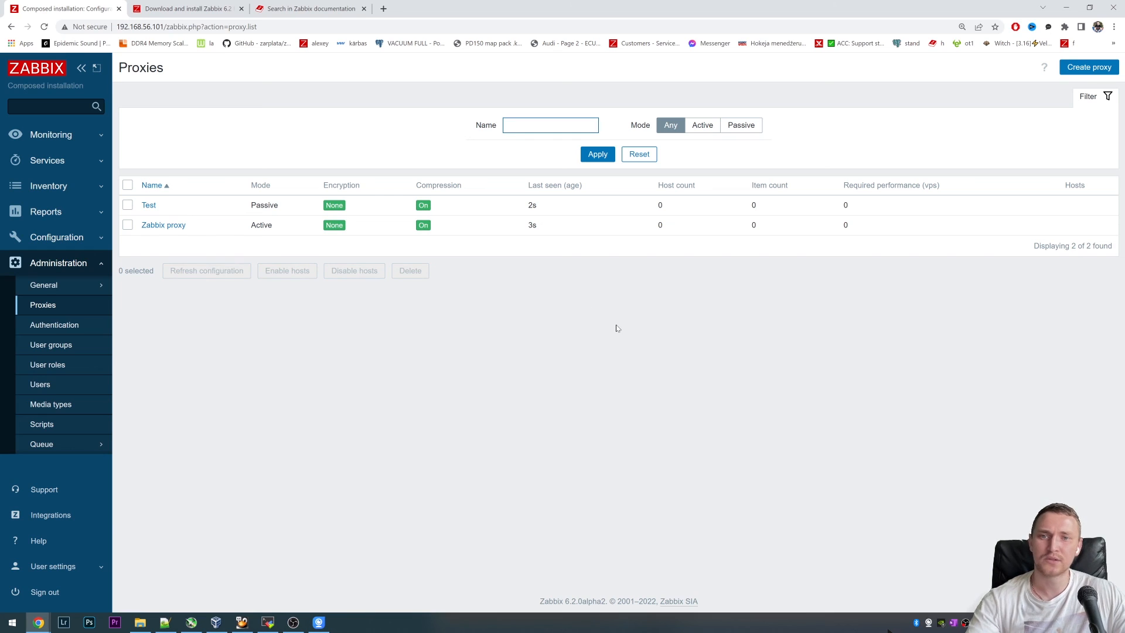
mouse_move(516, 272)
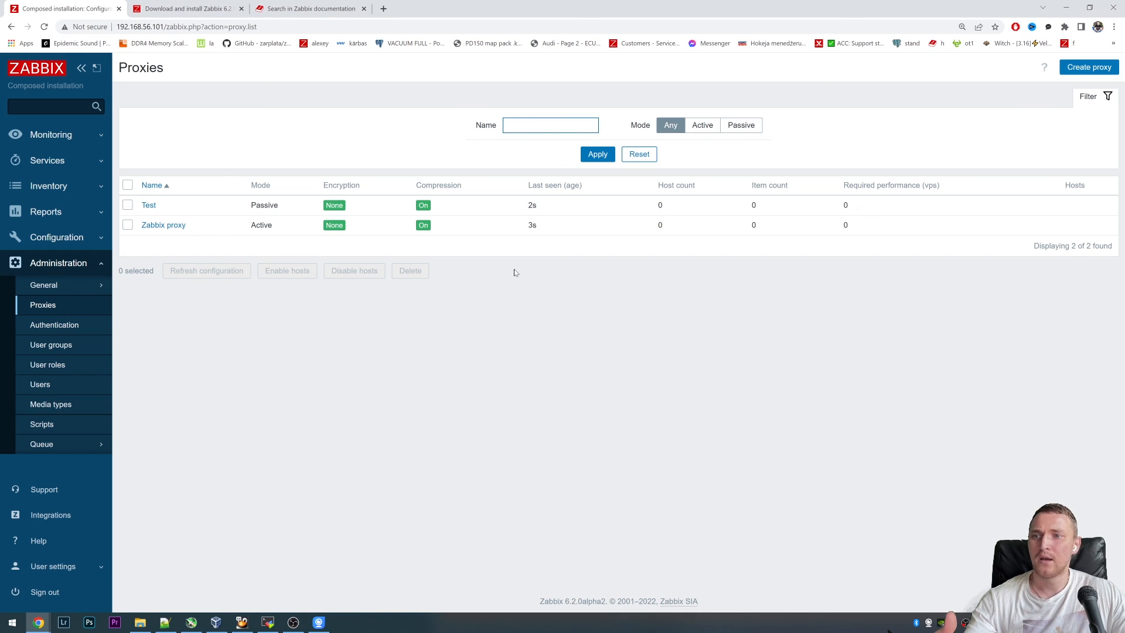
mouse_move(502, 267)
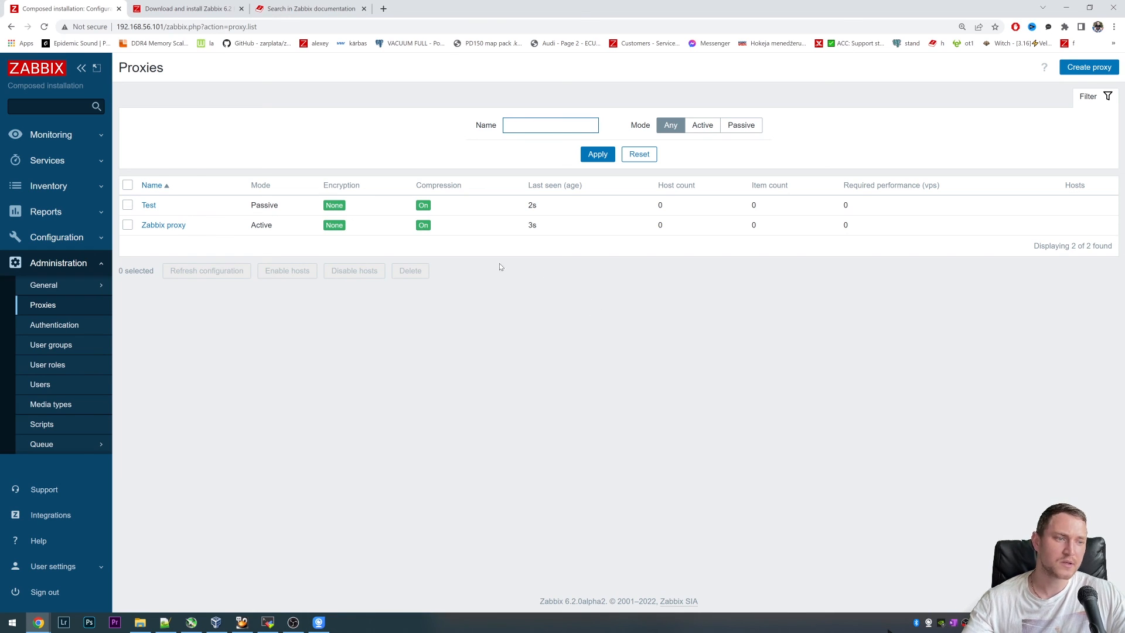
Step: Set host Windows Youtube to be monitored by Zabbix proxy and update it
click(56, 236)
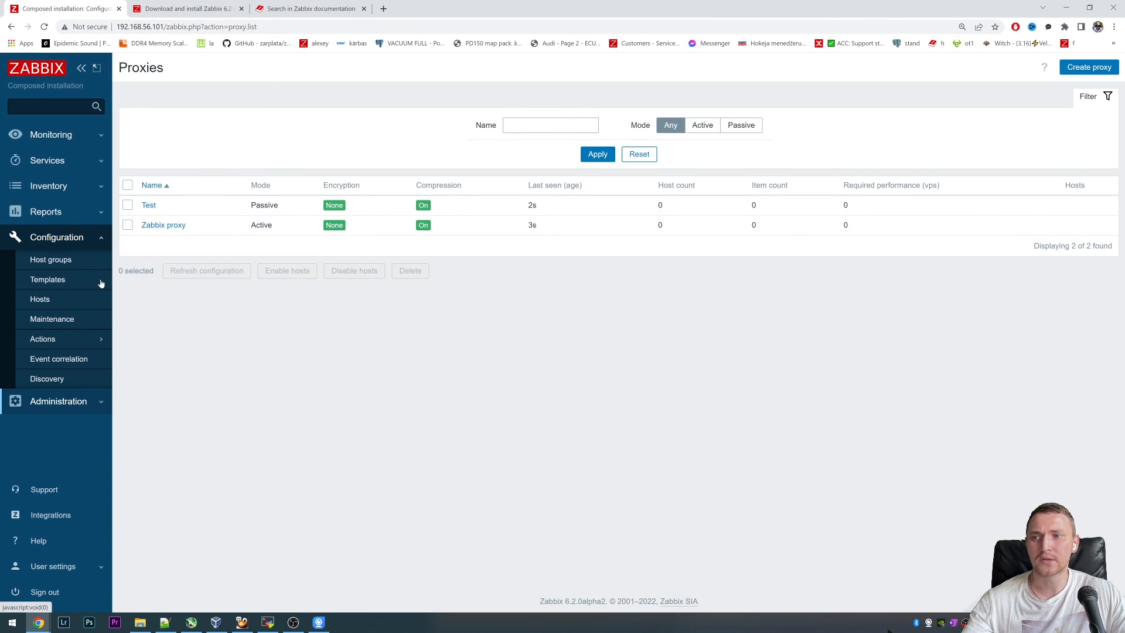
click(40, 299)
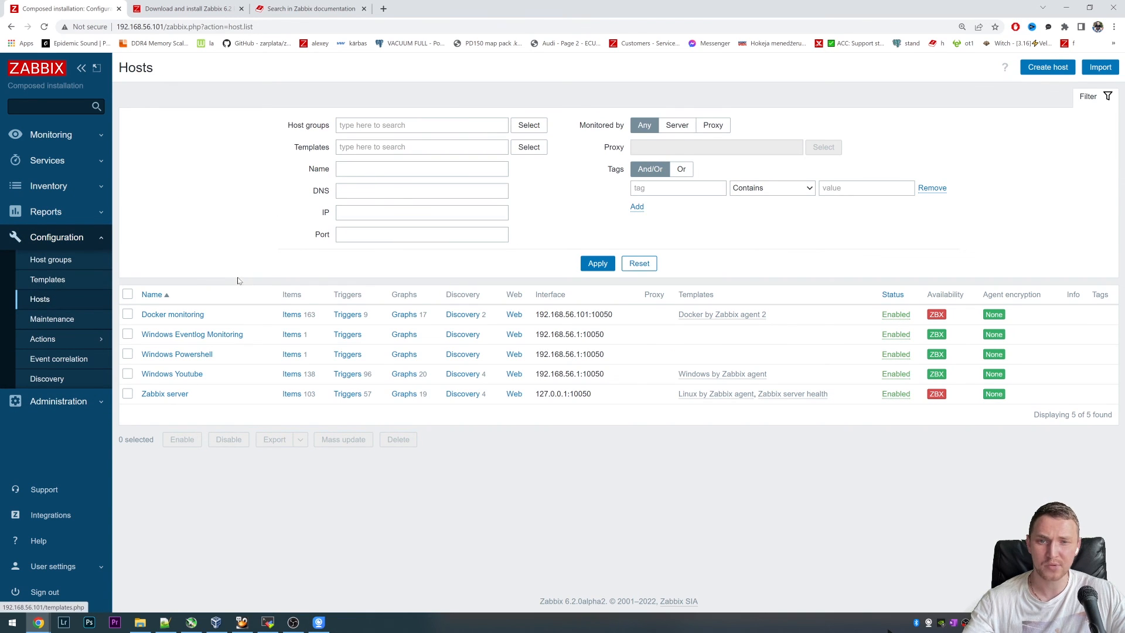
mouse_move(193, 356)
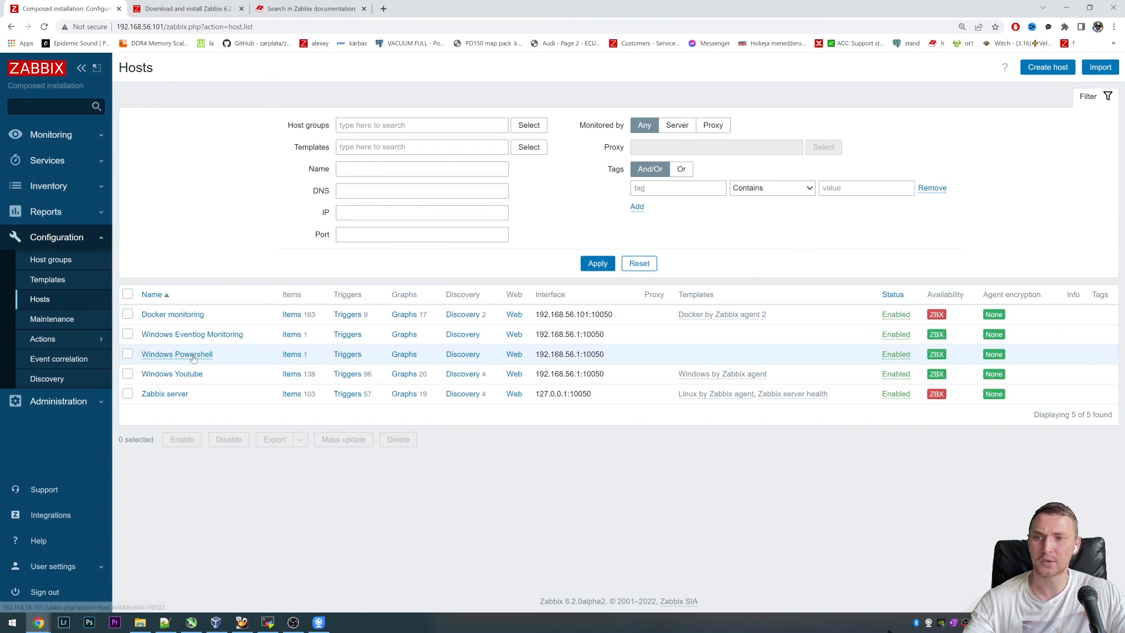
mouse_move(164, 377)
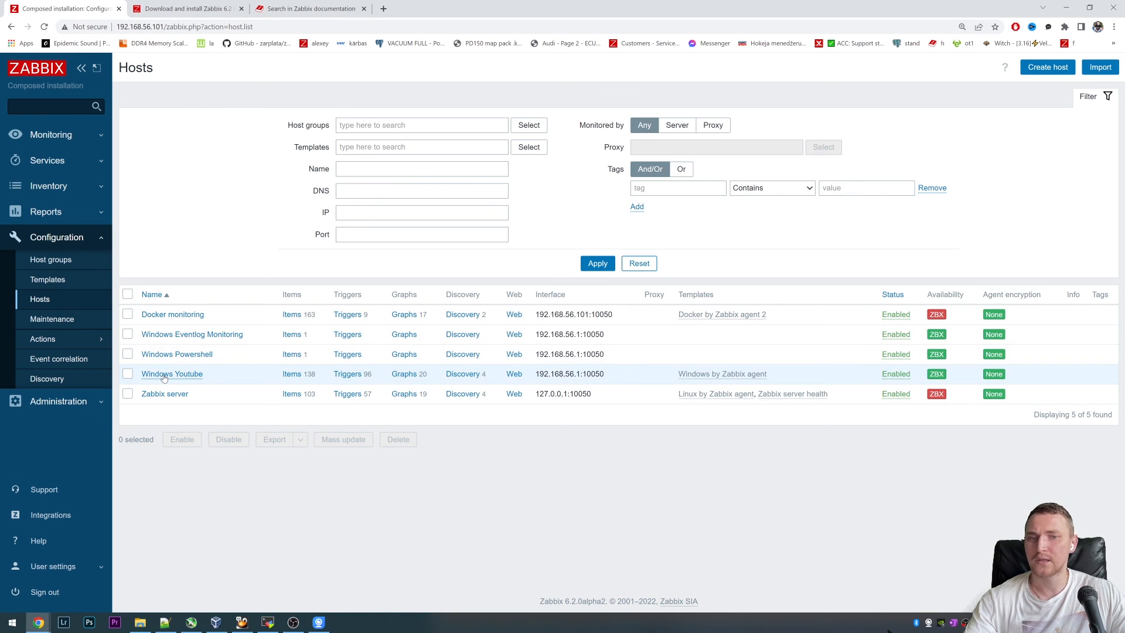
click(171, 374)
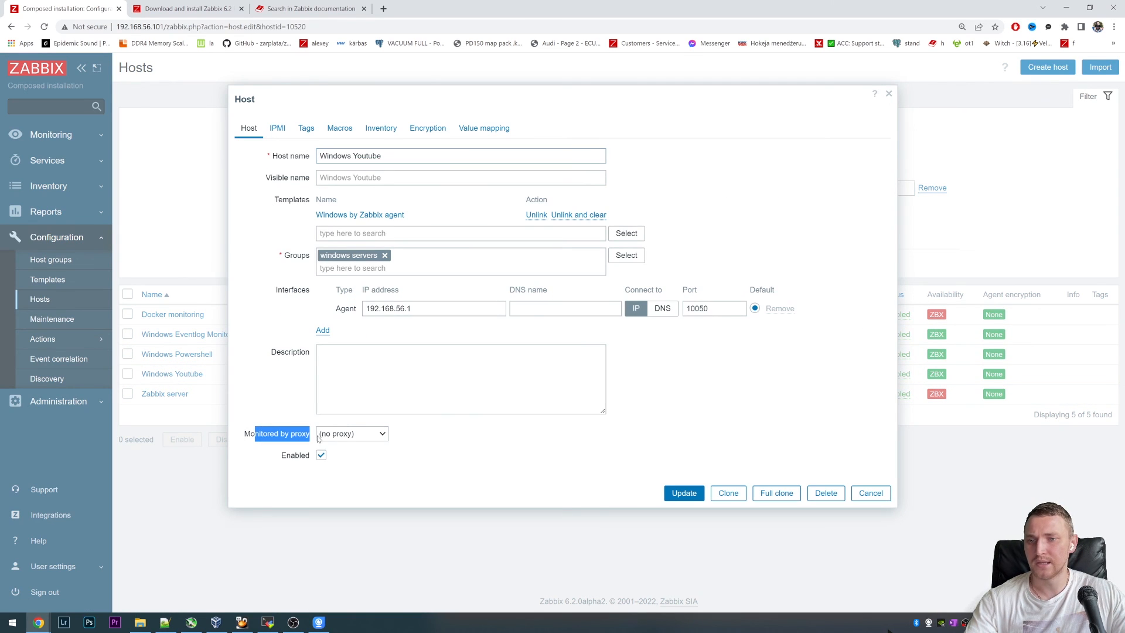
click(352, 433)
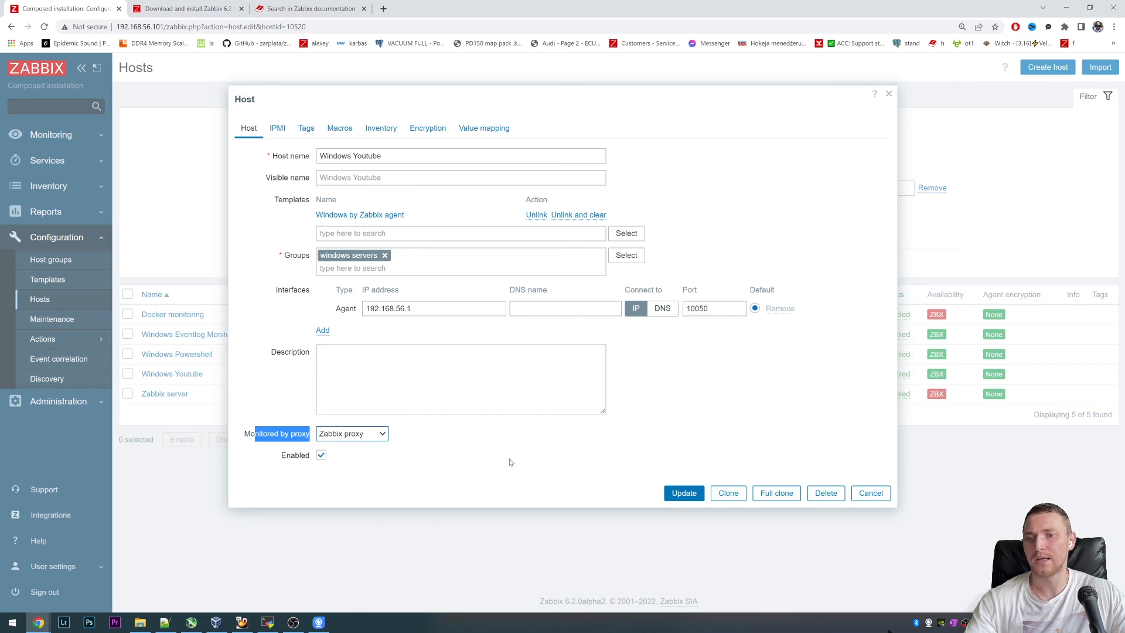
click(684, 492)
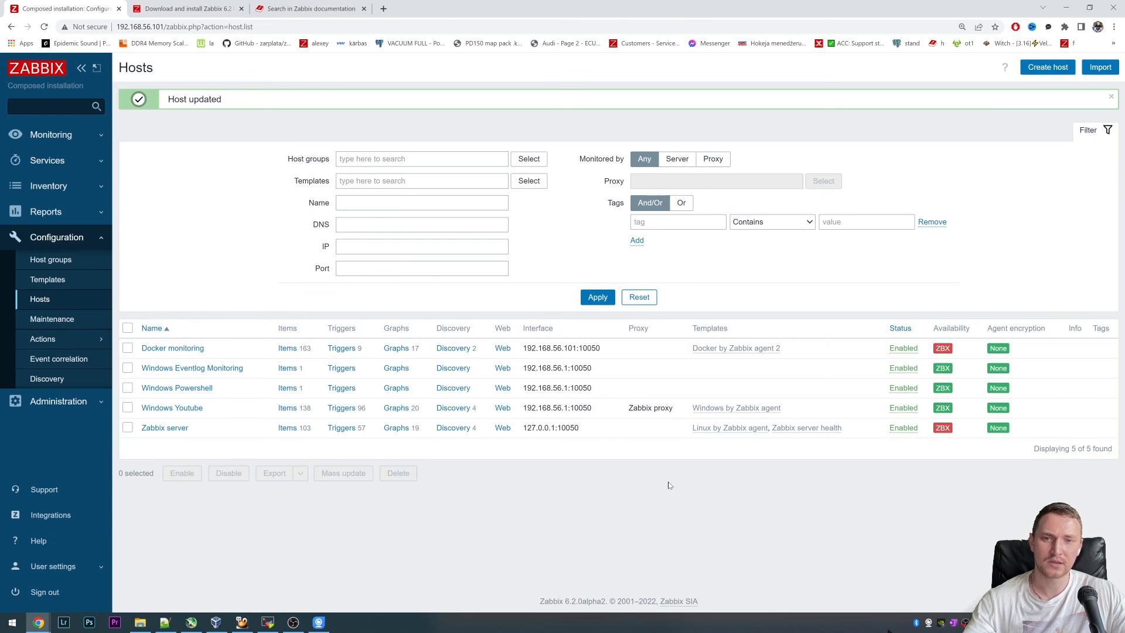
mouse_move(628, 412)
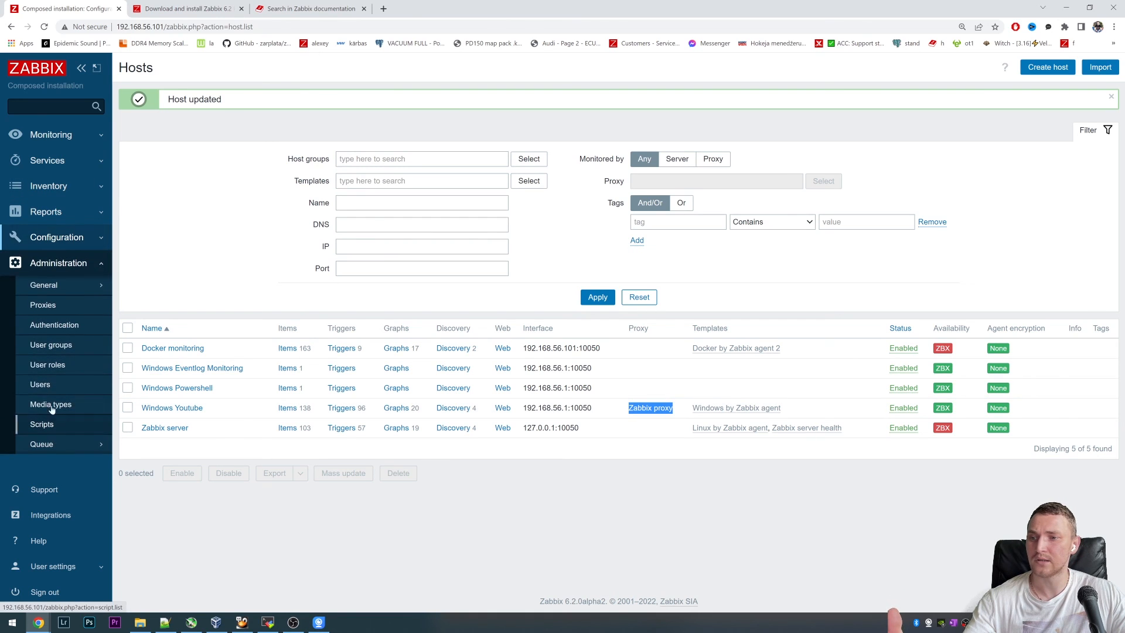
Step: Confirm Windows Youtube is listed under Zabbix proxy, then go to Monitoring > Hosts
click(42, 305)
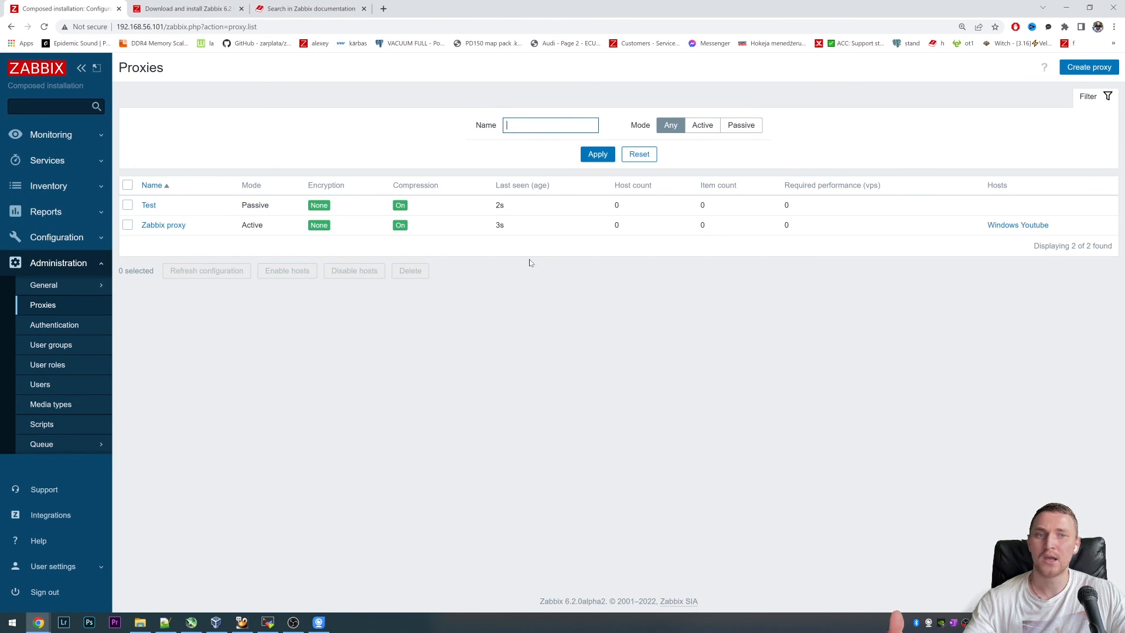
click(163, 225)
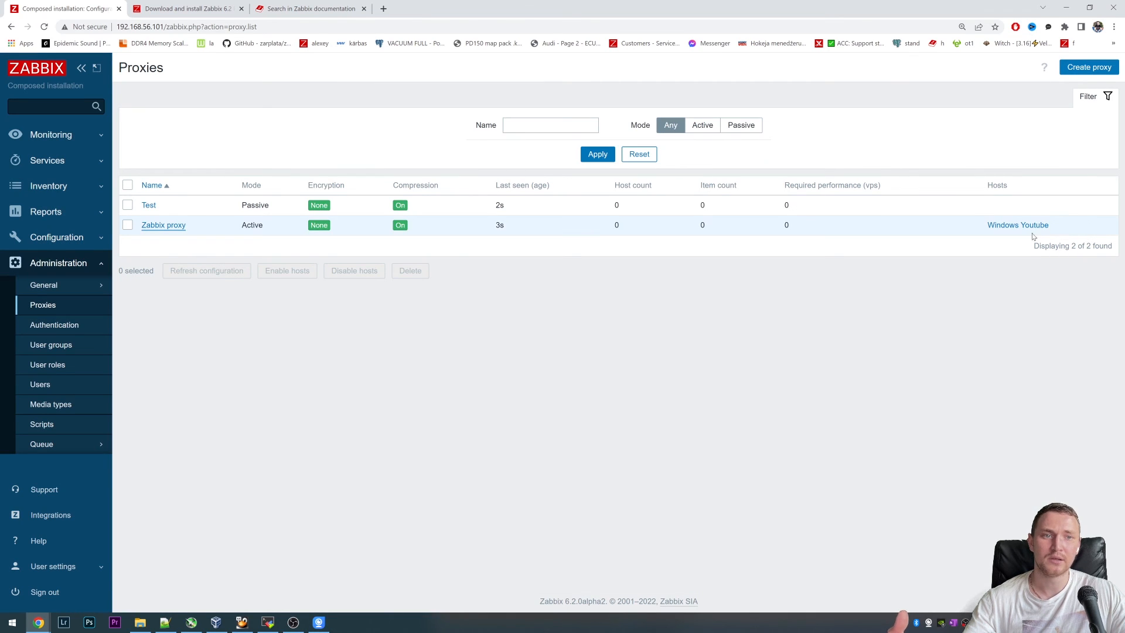
double_click(1017, 225)
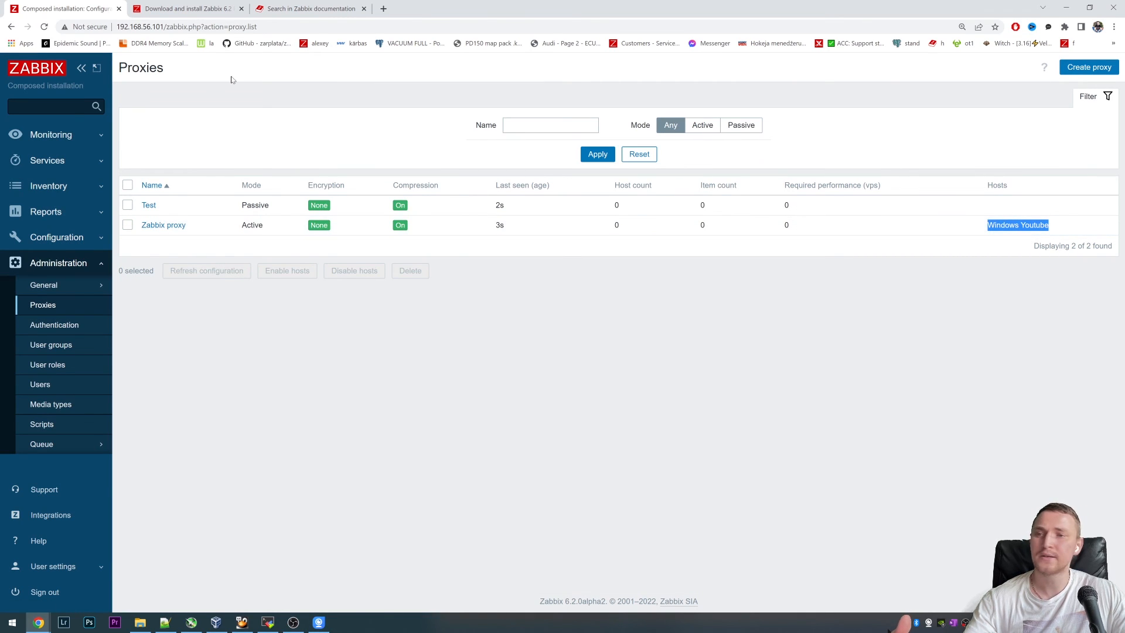
click(39, 197)
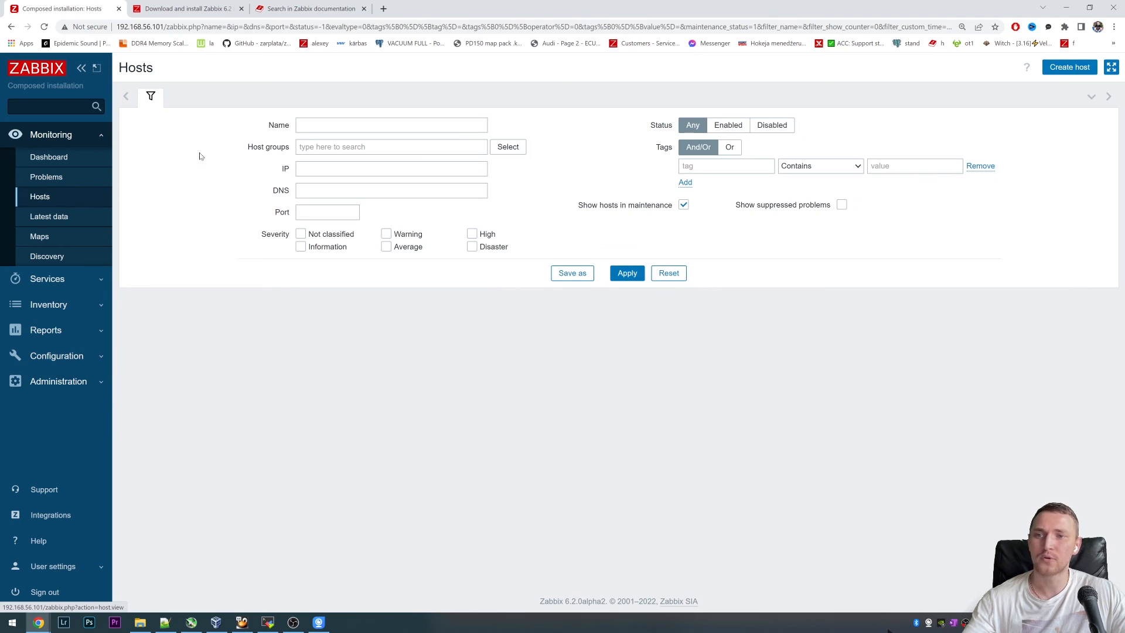
Step: Review the monitored hosts list showing Windows Youtube as available
click(627, 273)
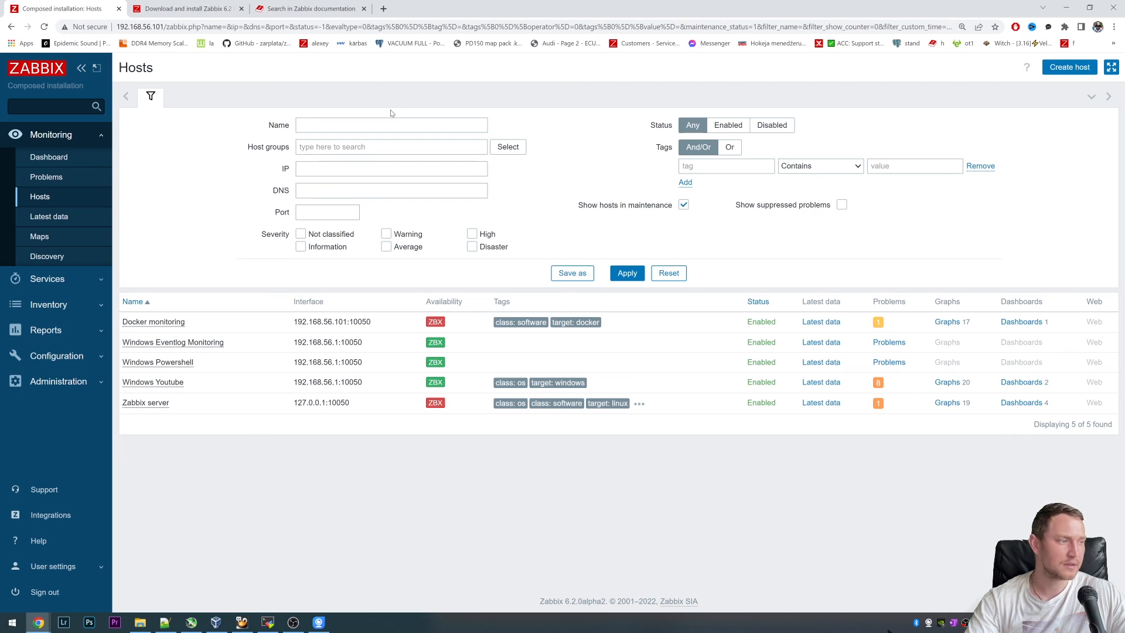
mouse_move(387, 112)
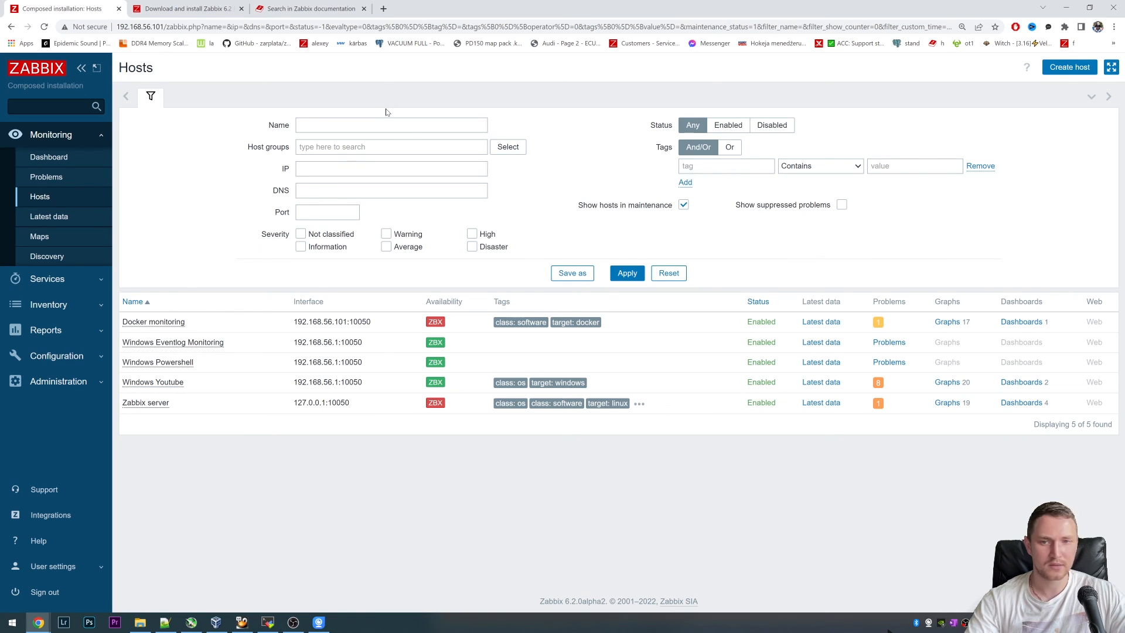